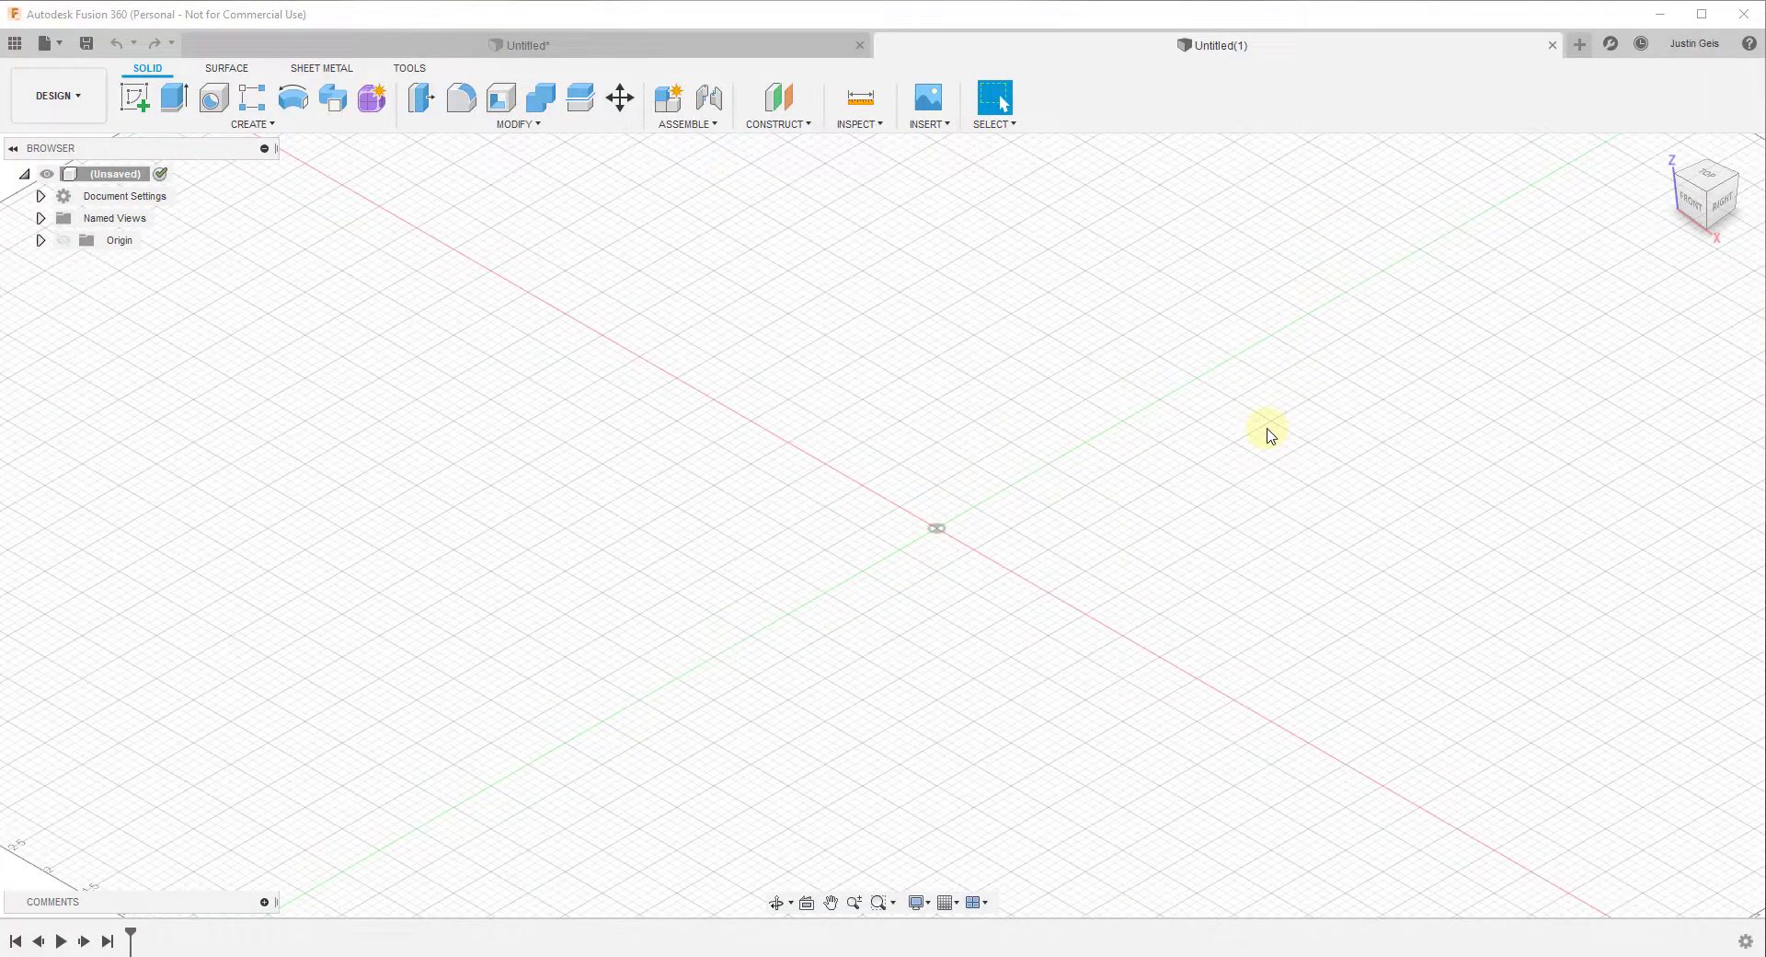
{"action": "mouse_move", "coordinate": [959, 521]}
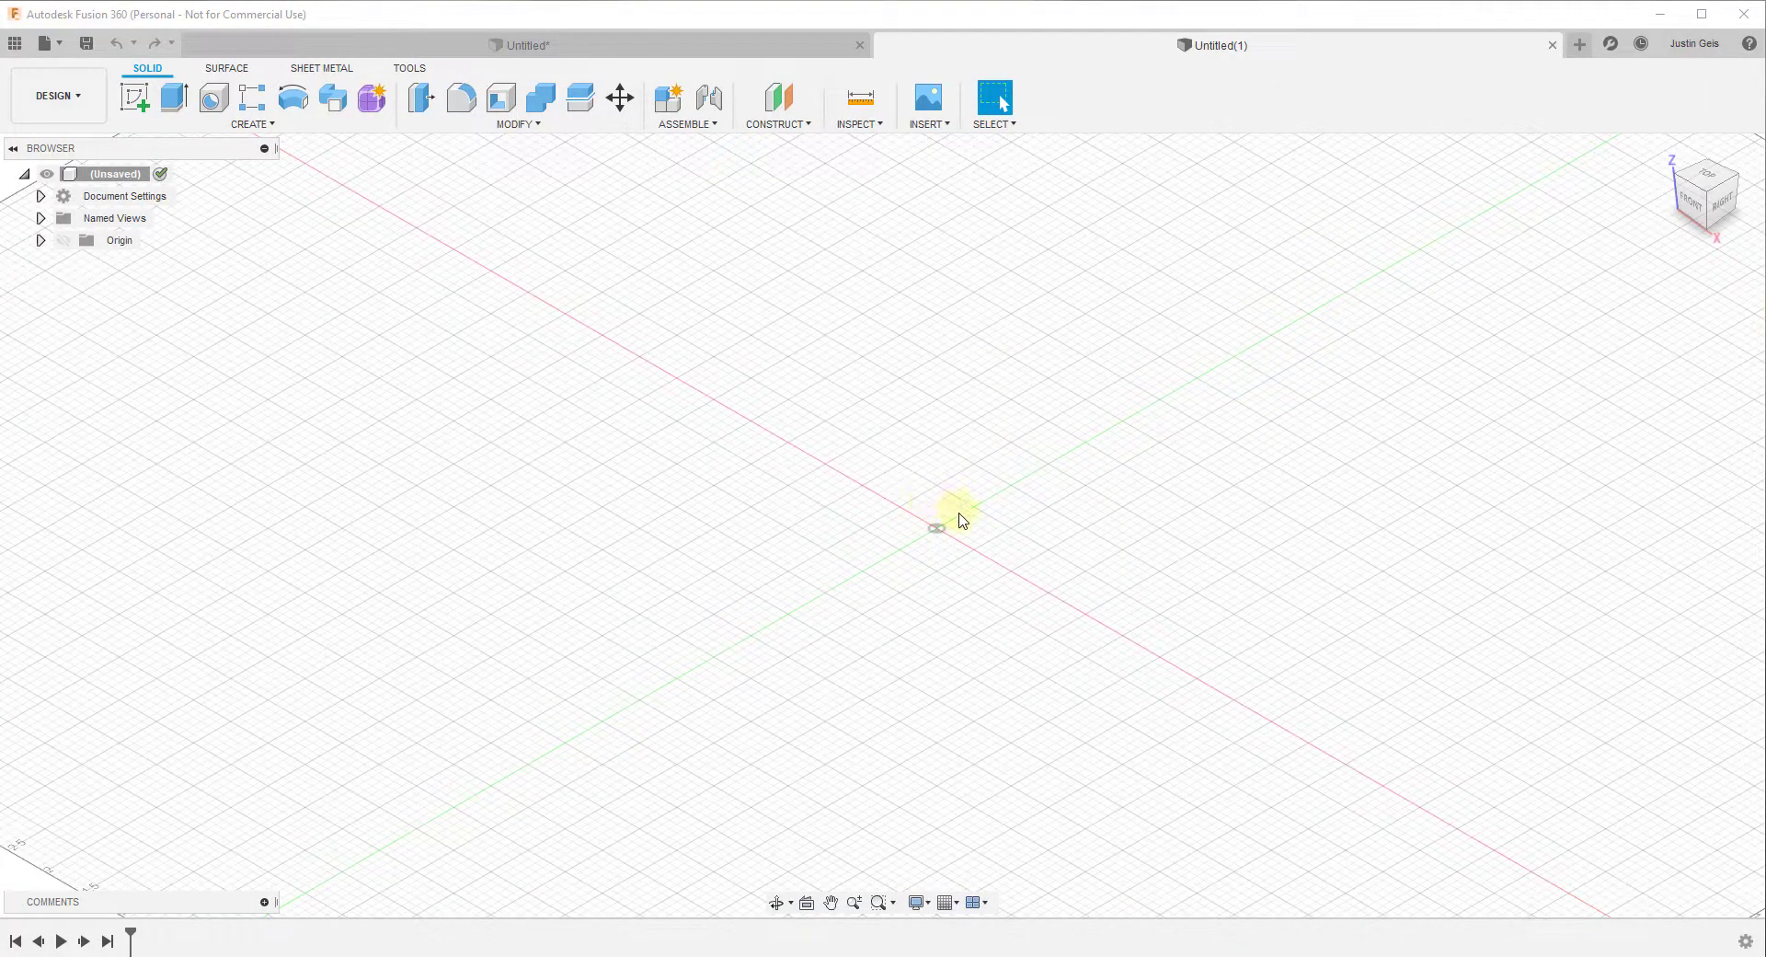
{"action": "mouse_move", "coordinate": [1249, 394]}
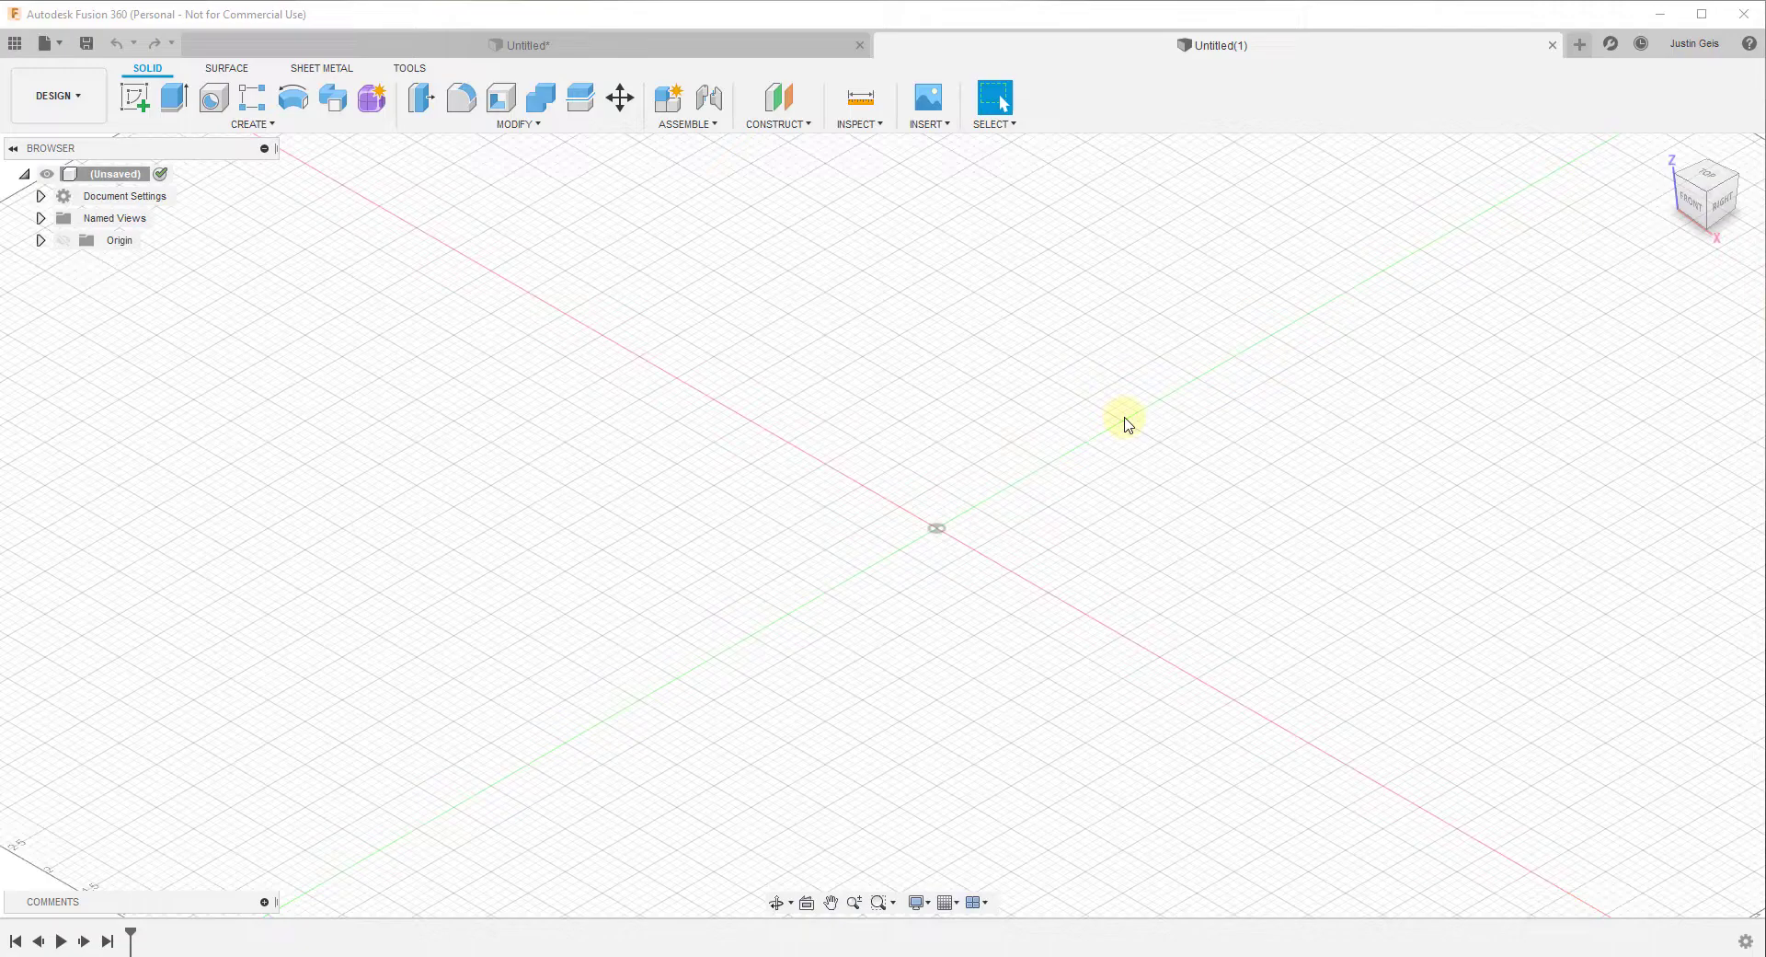
{"action": "mouse_move", "coordinate": [1038, 512]}
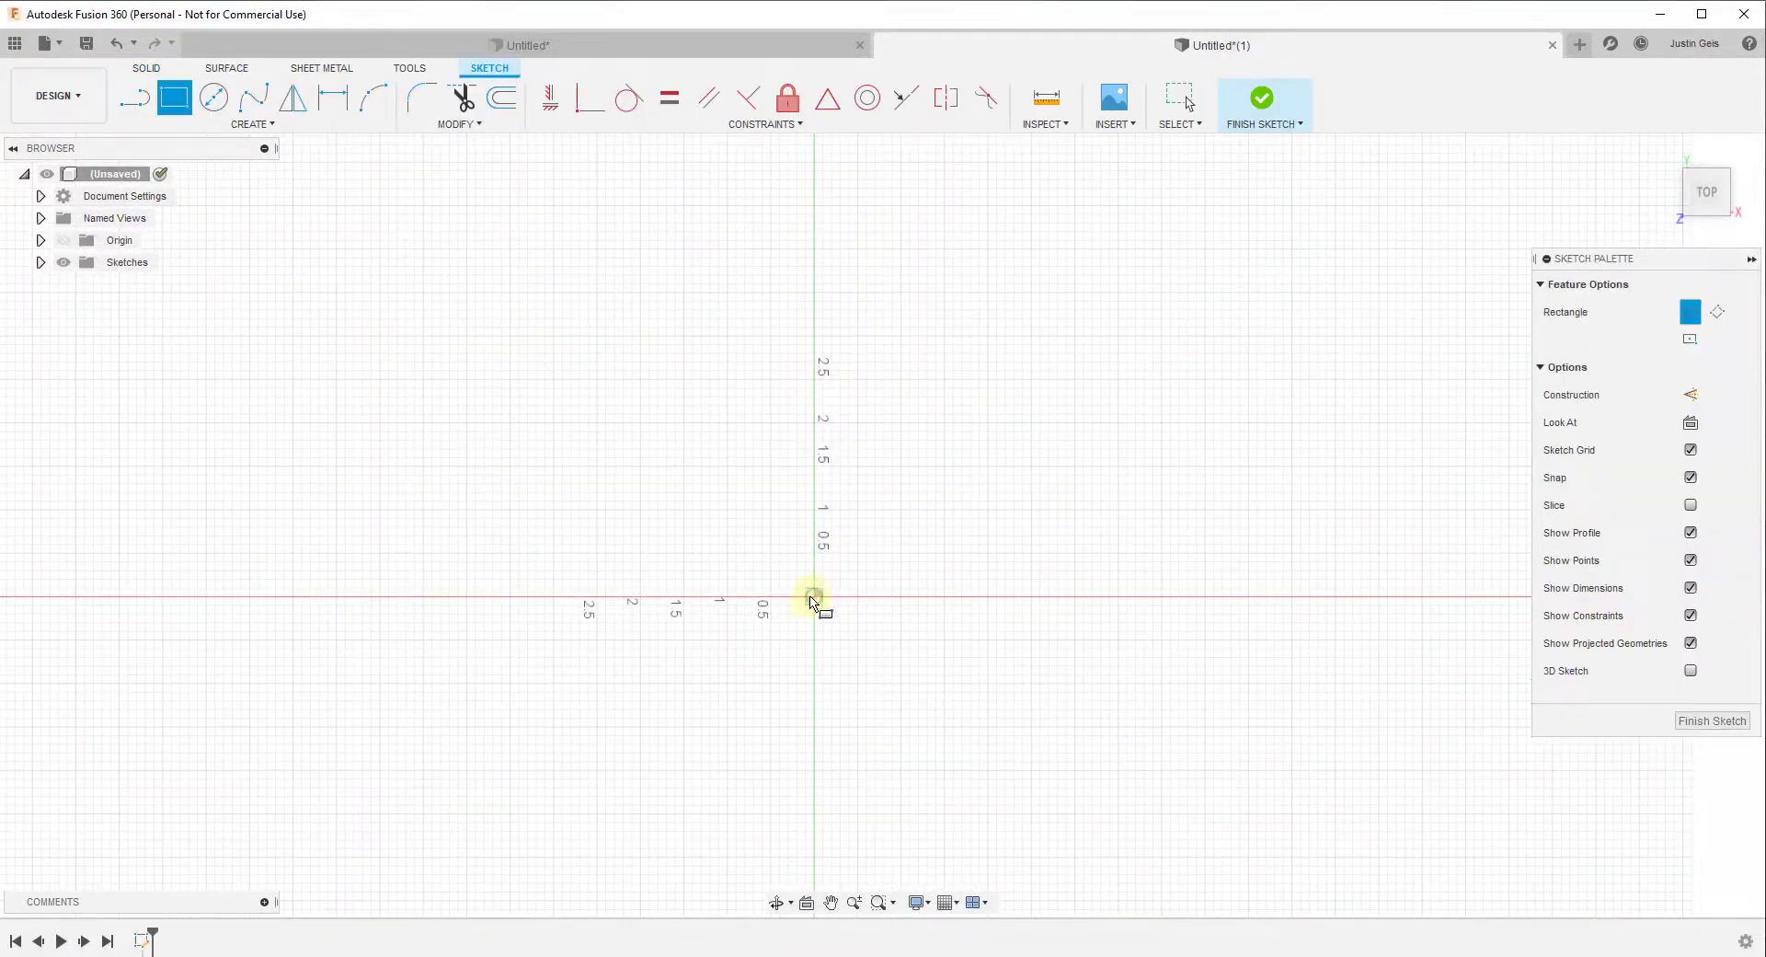
Step: Draw a small 2-point rectangle from the origin and extrude it 0.211 in as a new body
{"action": "left_click_drag", "start_coordinate": [813, 598], "coordinate": [995, 569]}
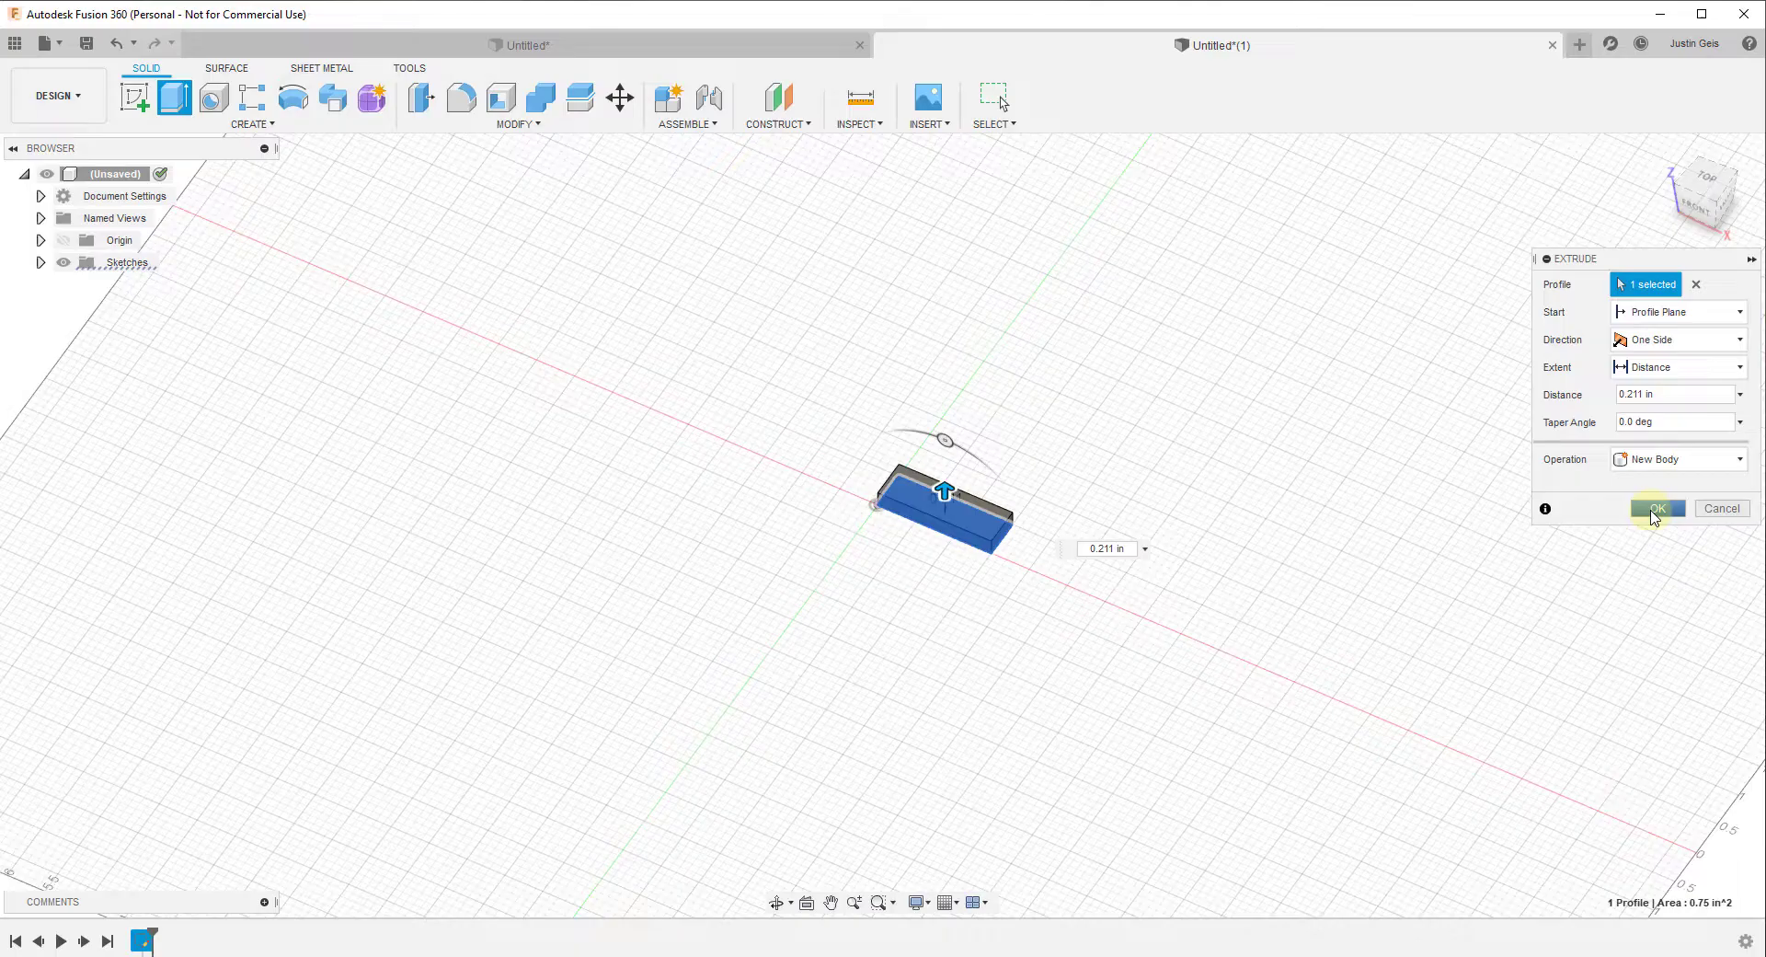
{"action": "left_click", "coordinate": [1660, 508]}
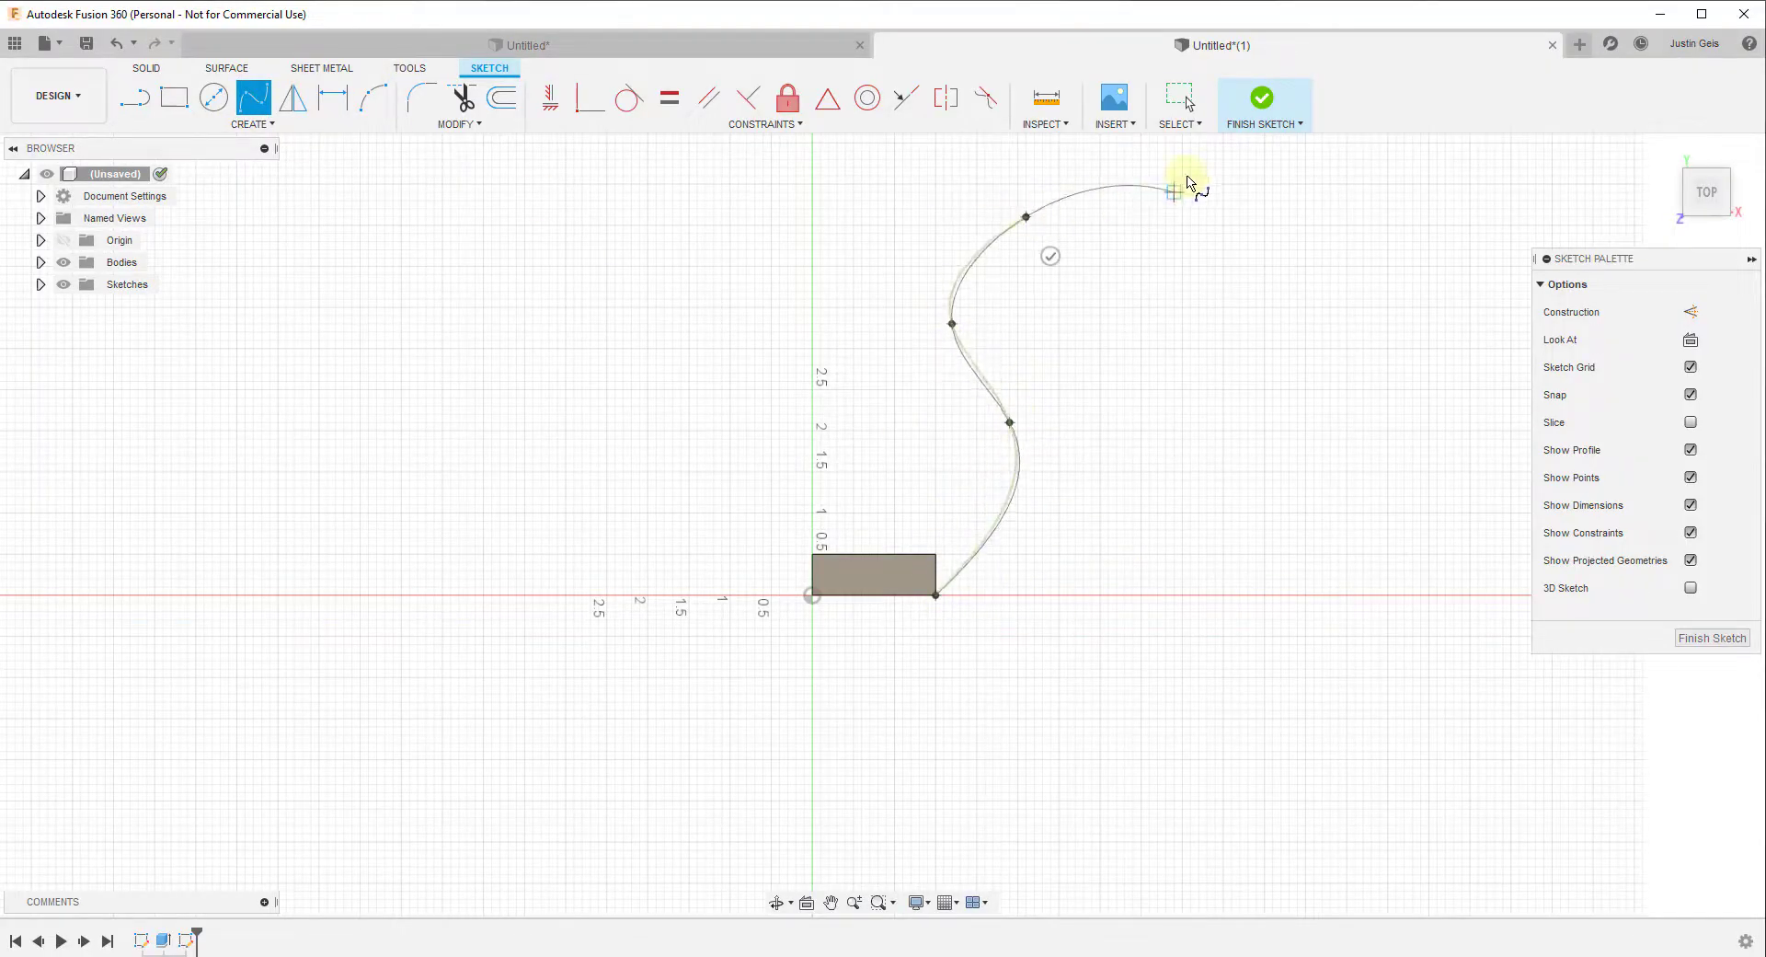
Step: Sketch a Fit Point Spline rising in an S-shape from the block corner and finish the sketch
{"action": "left_click_drag", "start_coordinate": [1188, 185], "coordinate": [1188, 377]}
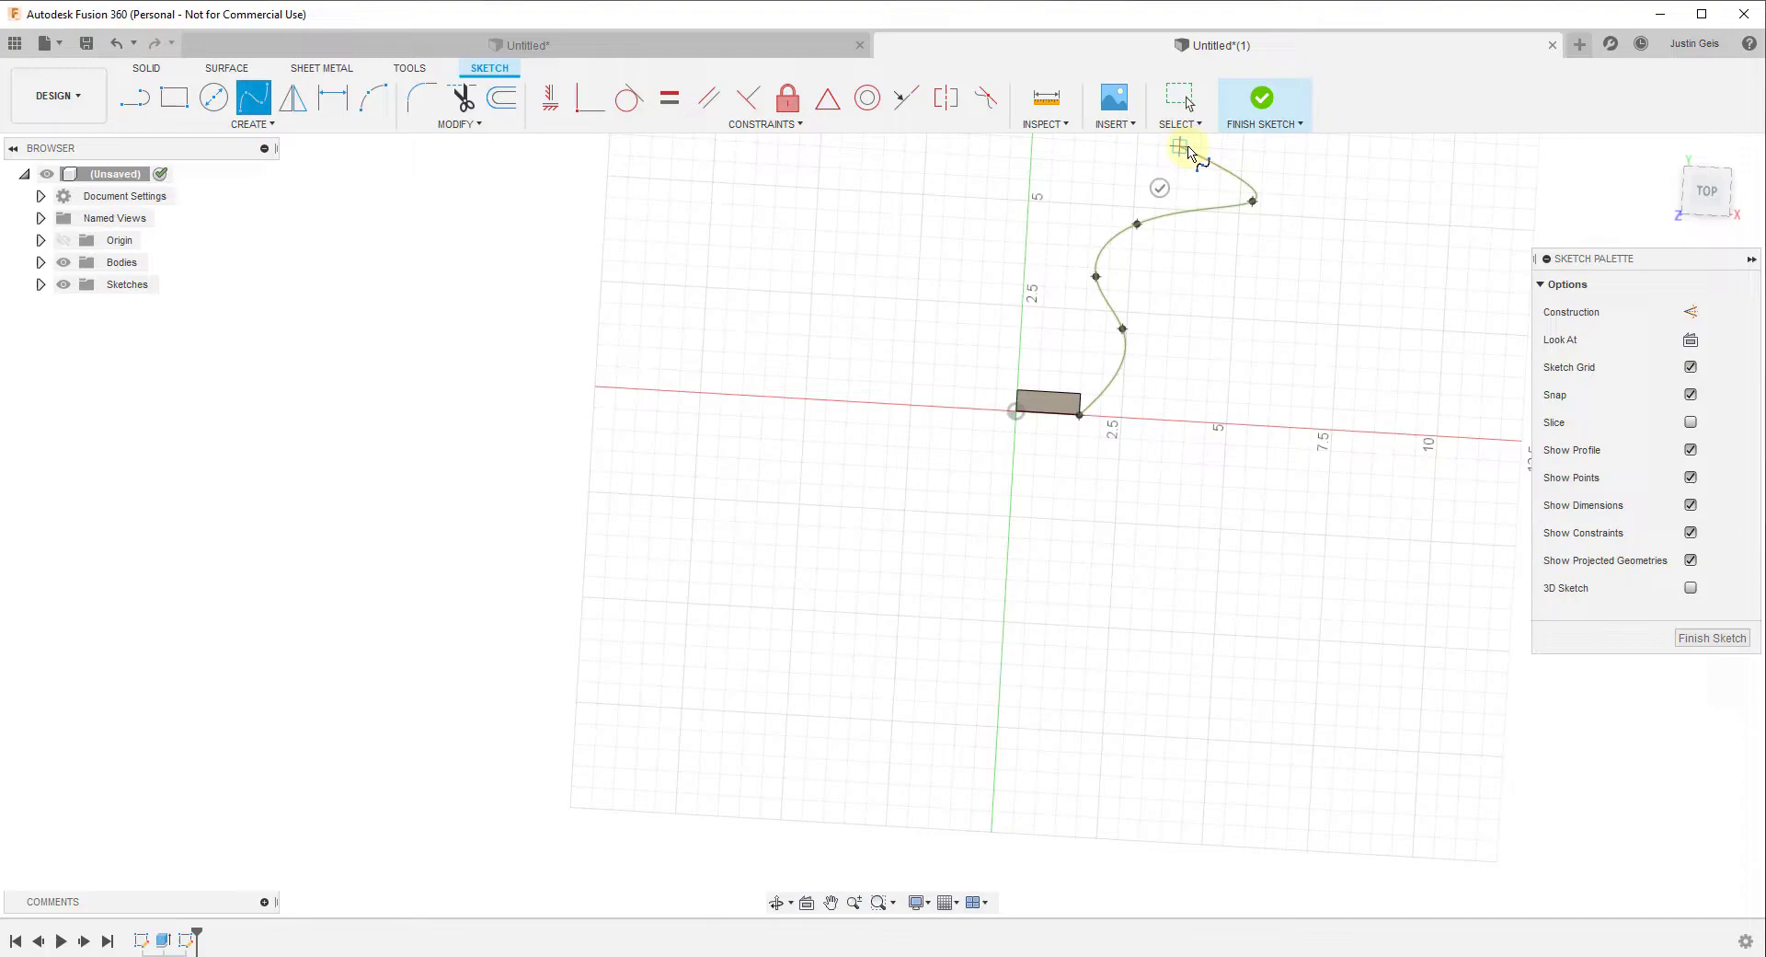
{"action": "left_click", "coordinate": [1260, 97]}
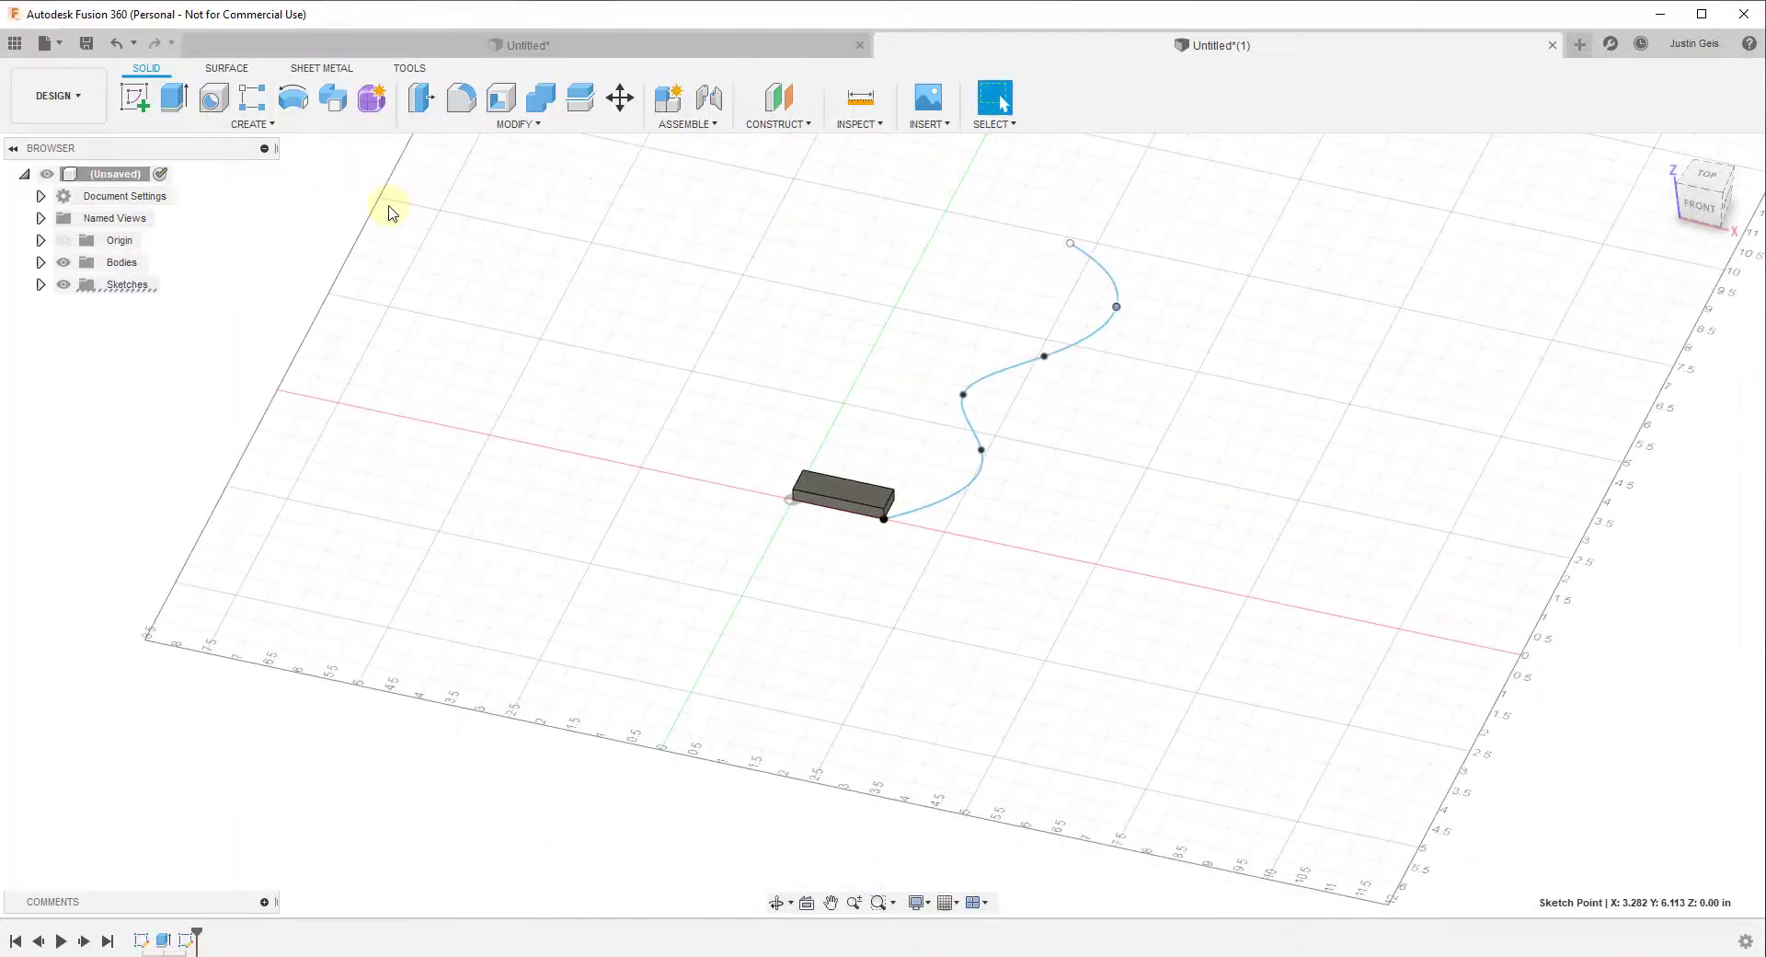
Step: Start Pattern on Path with type Bodies and select the block as the object
{"action": "left_click", "coordinate": [250, 123]}
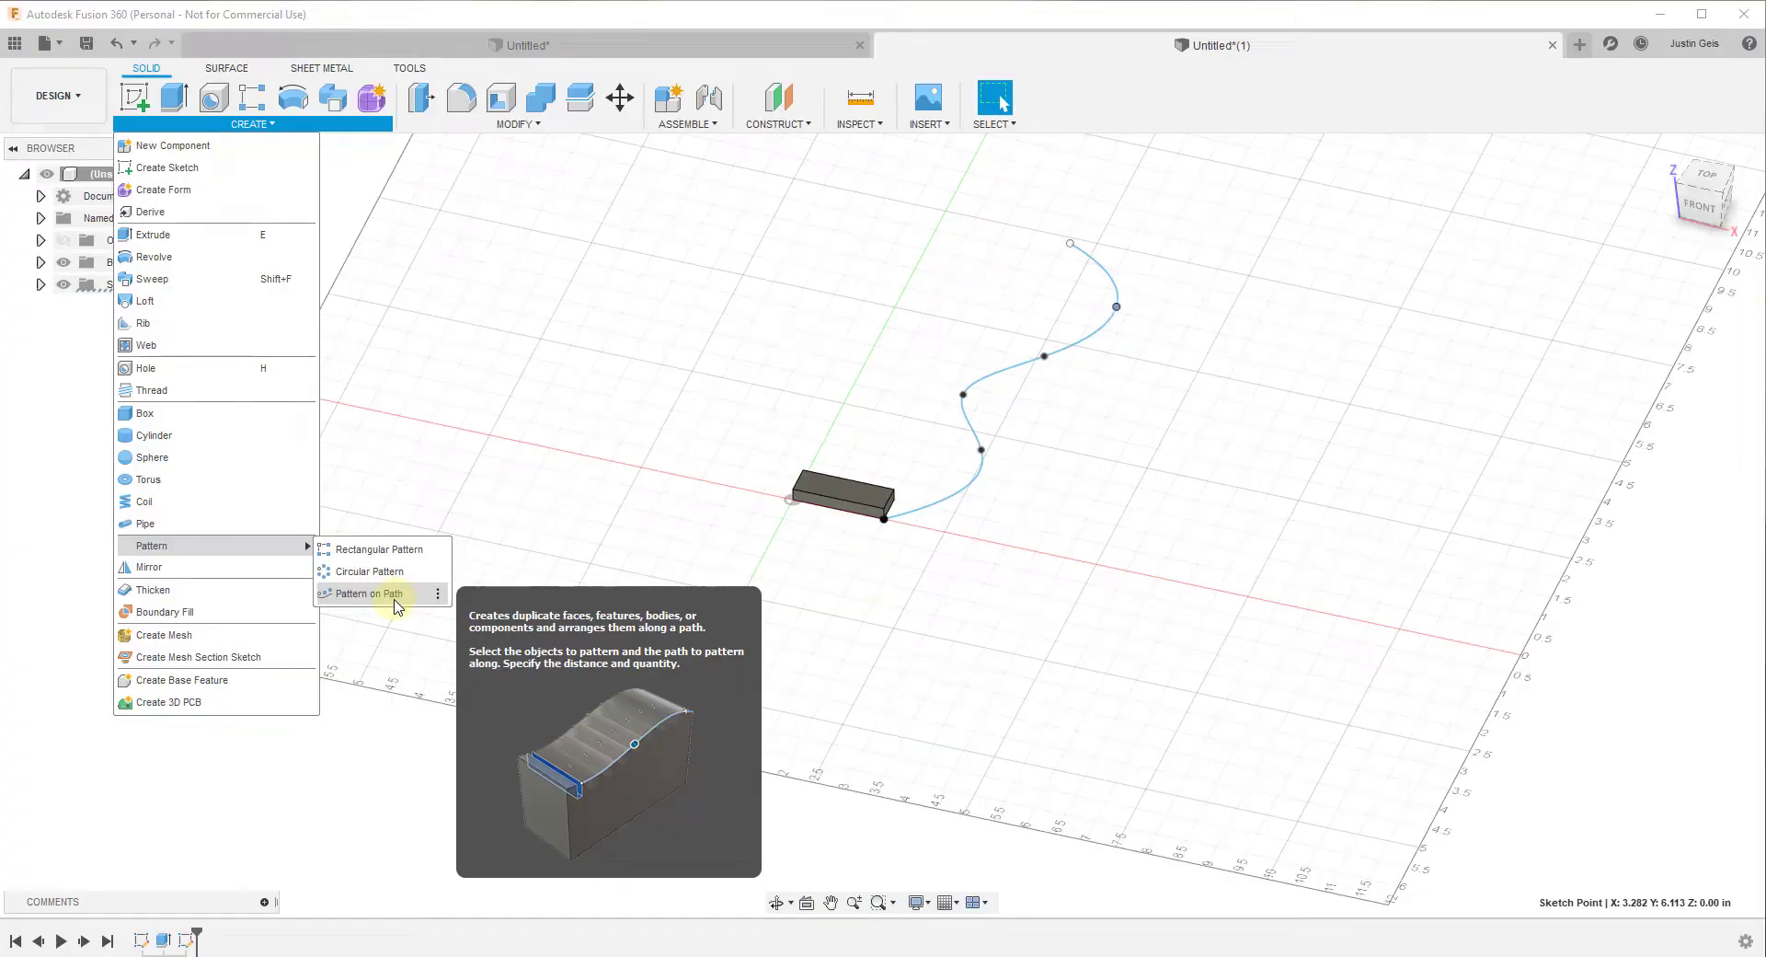
{"action": "left_click", "coordinate": [368, 594]}
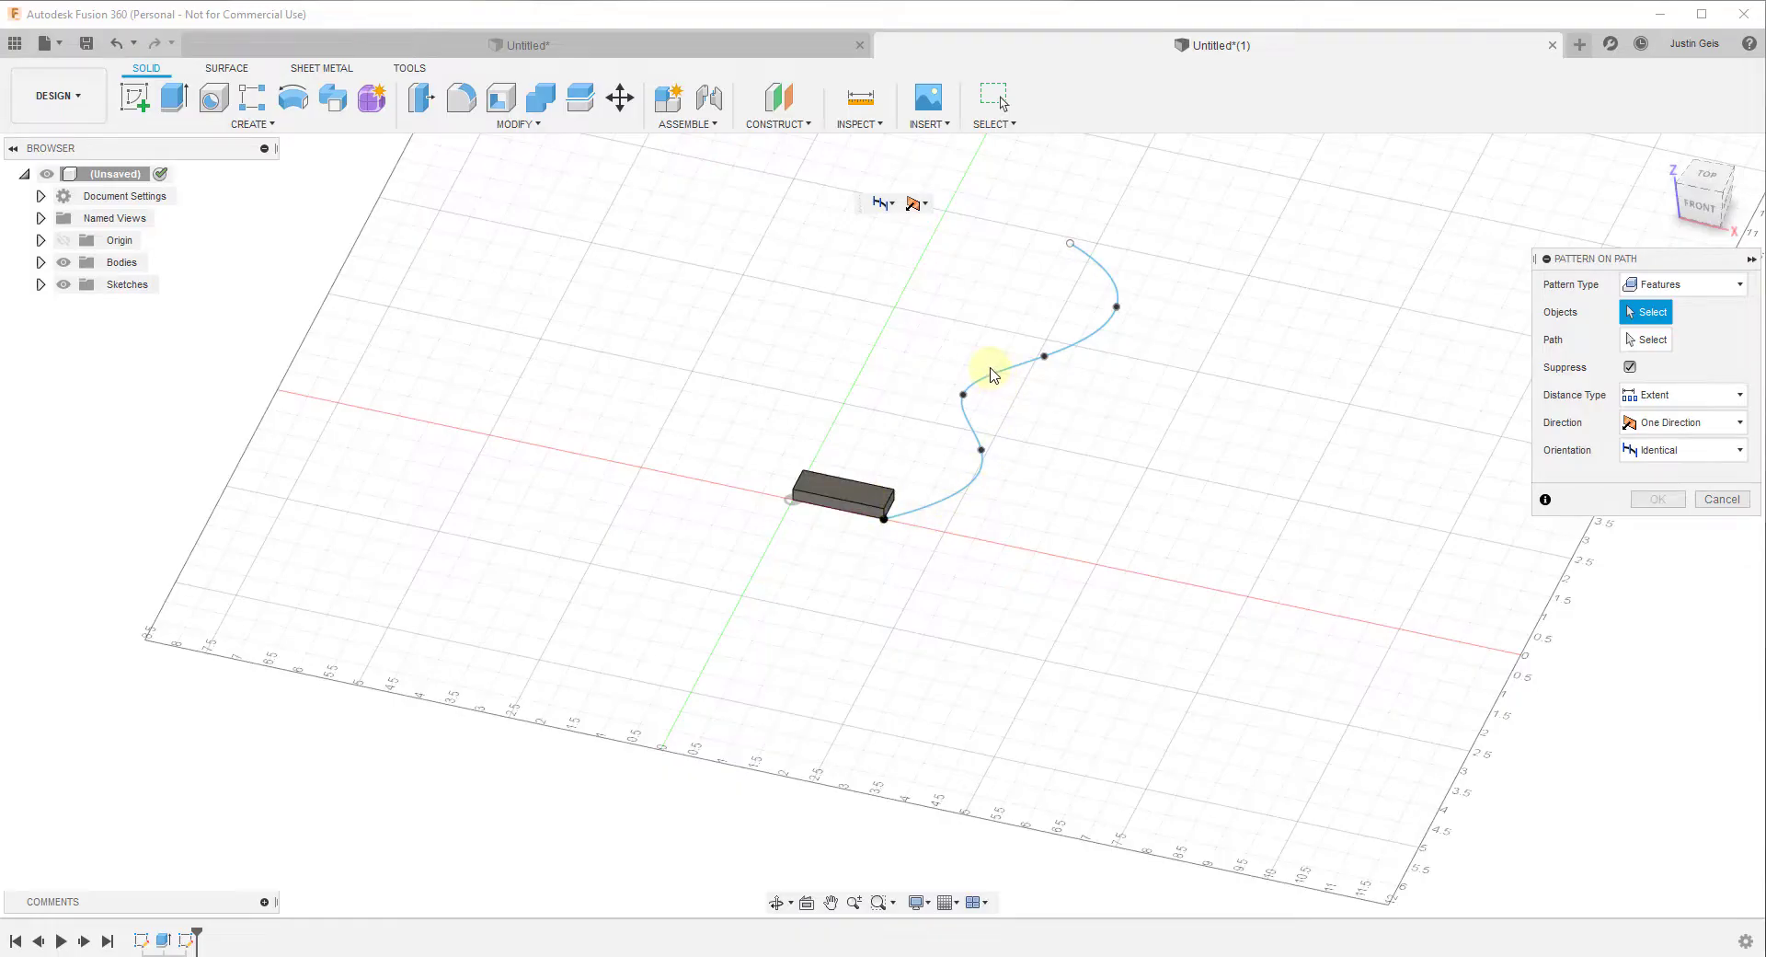
{"action": "mouse_move", "coordinate": [862, 495]}
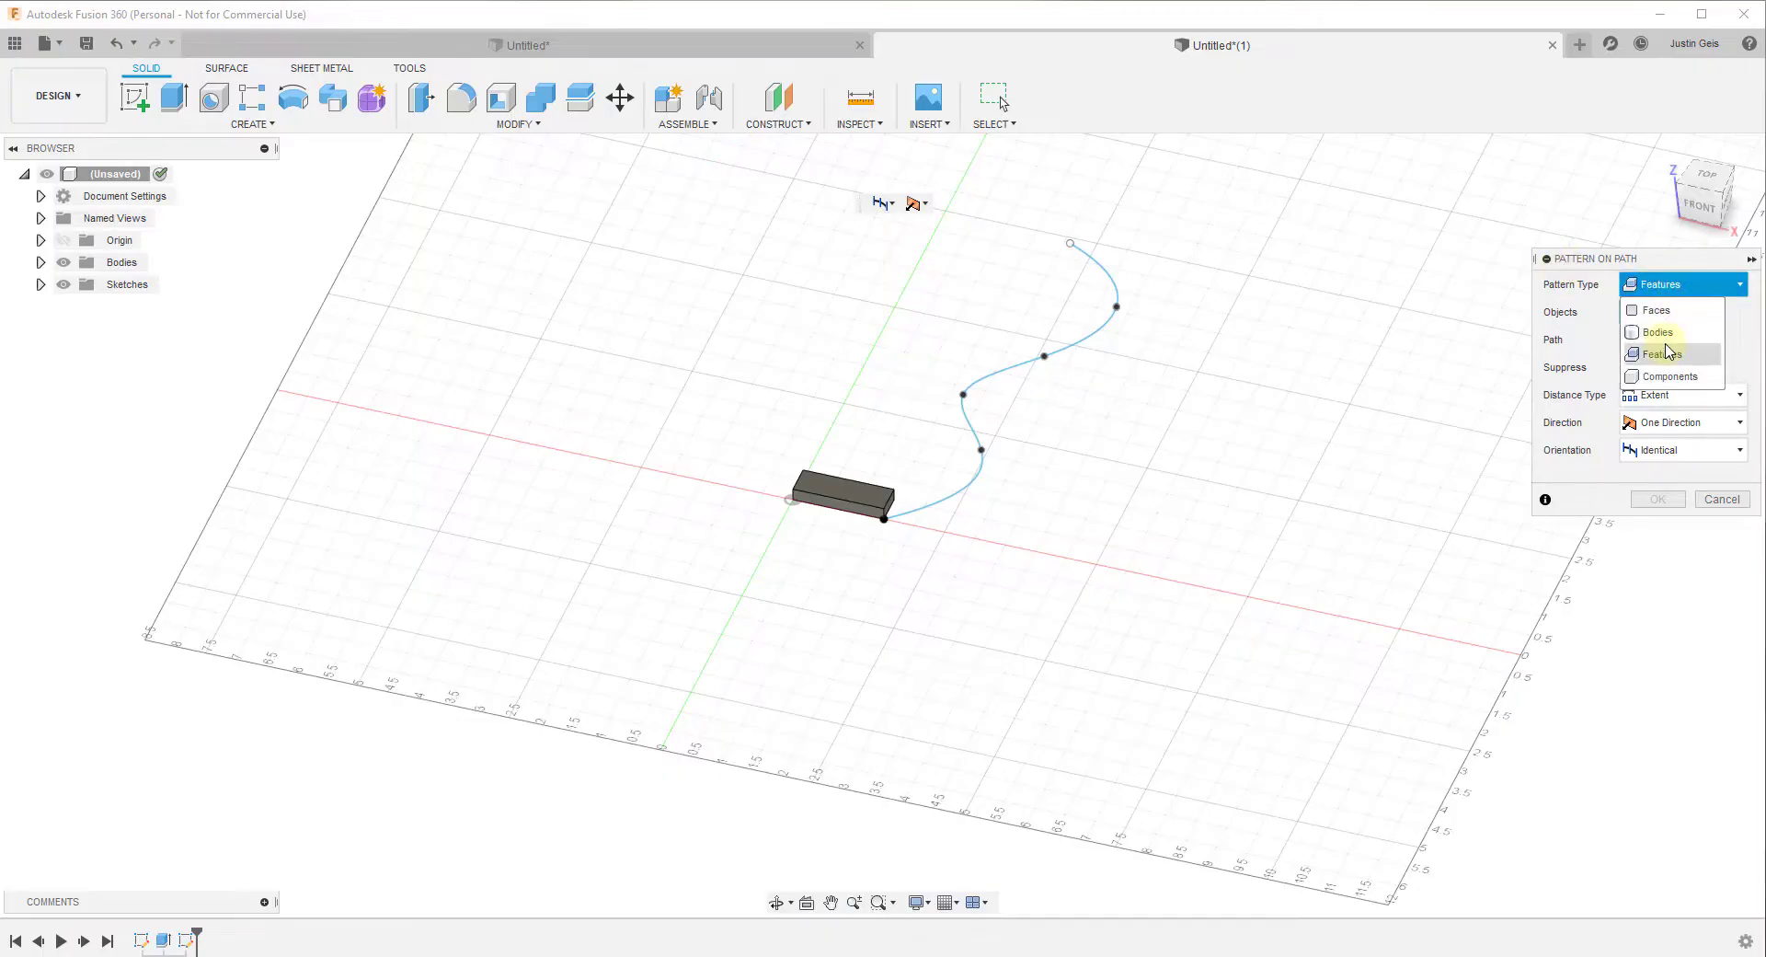
{"action": "left_click", "coordinate": [853, 504]}
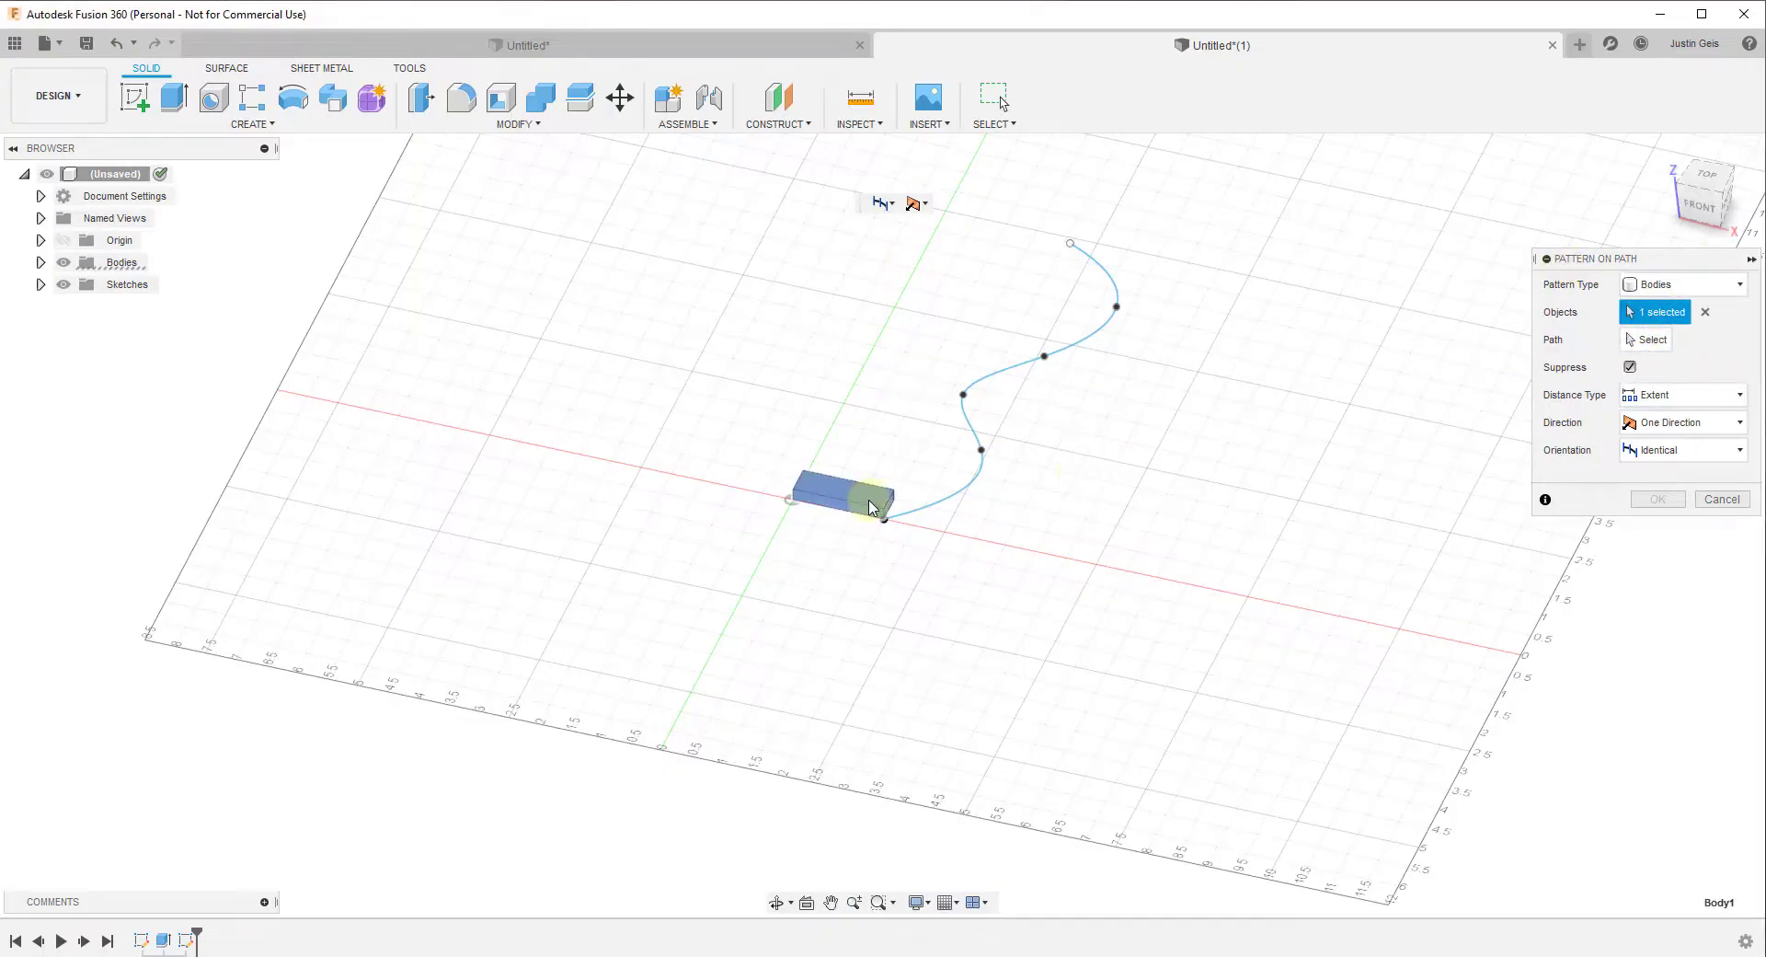
{"action": "left_click", "coordinate": [1652, 341]}
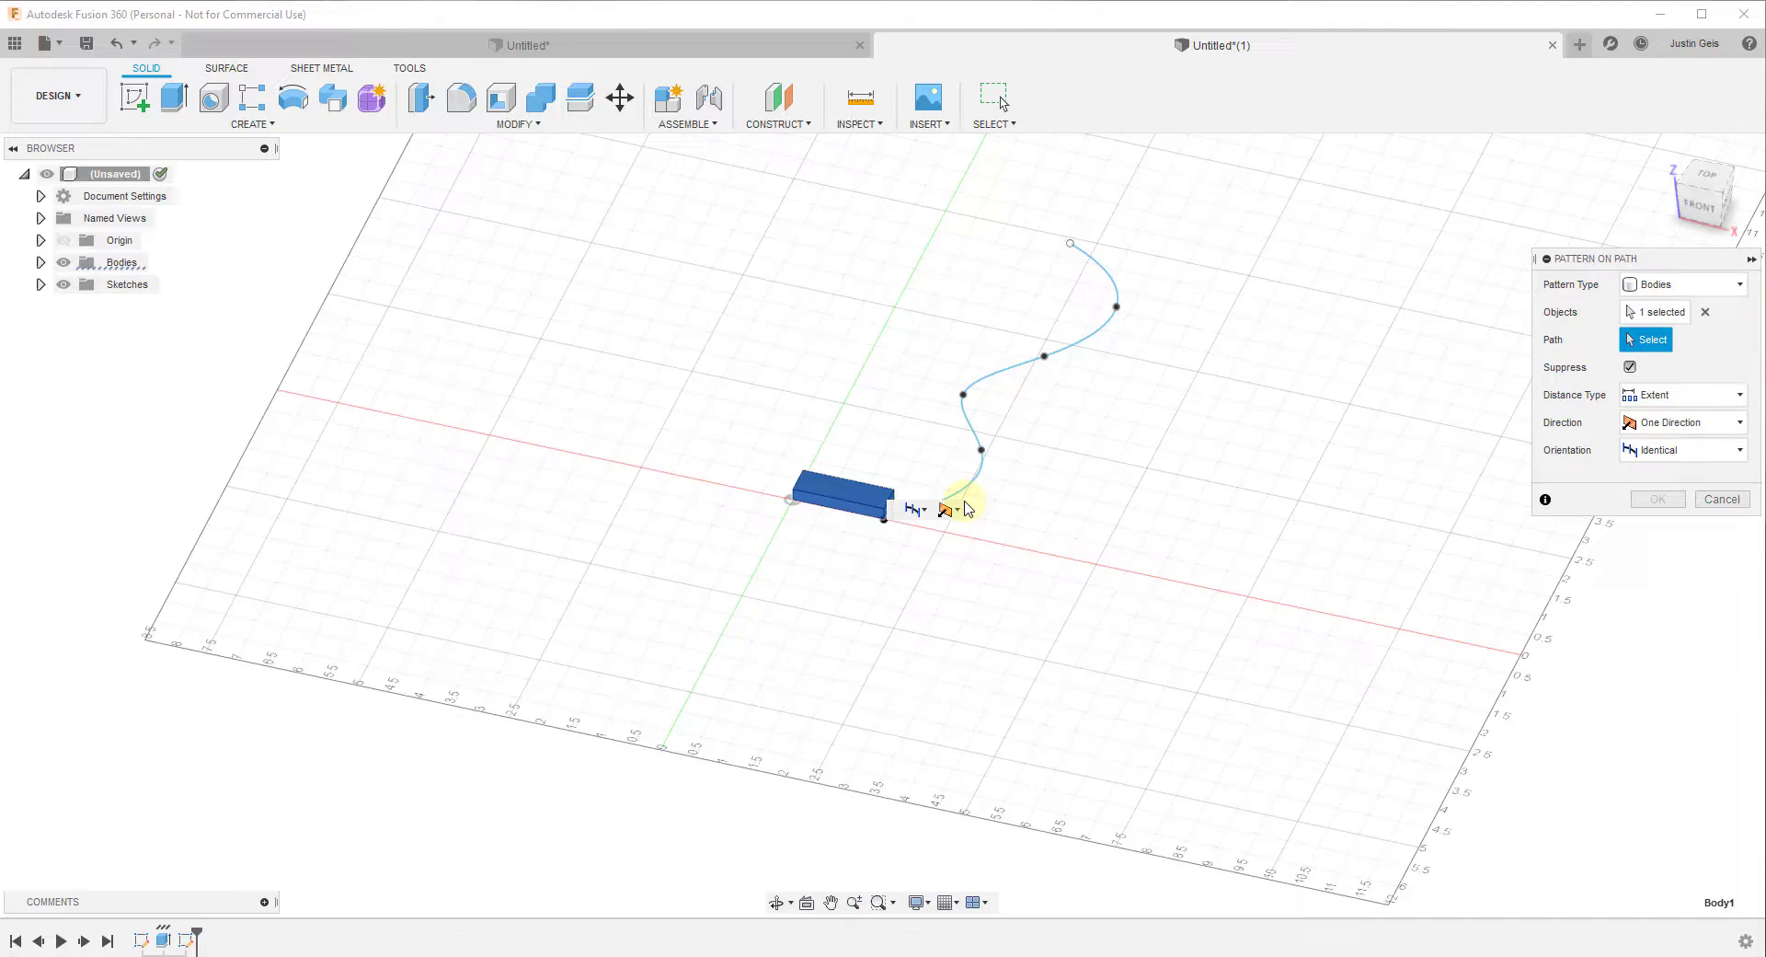
Step: Use the spline as path, stretch the distance to its end and set Quantity to 12
{"action": "left_click", "coordinate": [966, 419]}
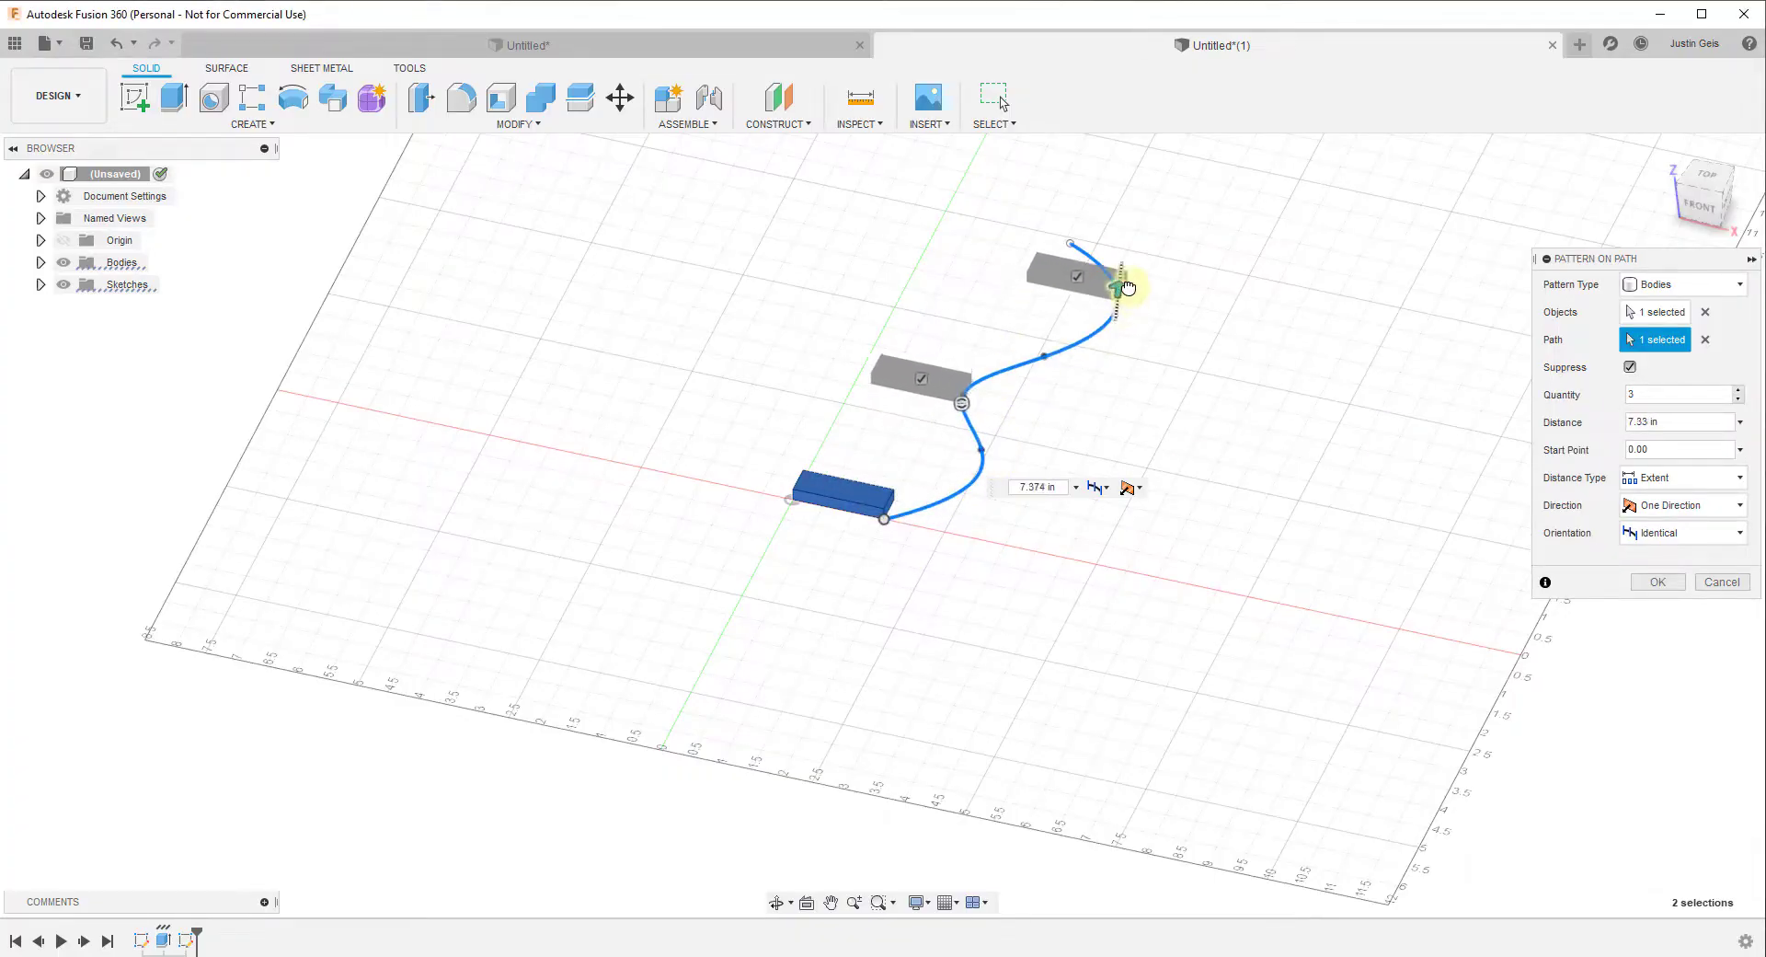
{"action": "left_click_drag", "start_coordinate": [1115, 287], "coordinate": [1059, 237]}
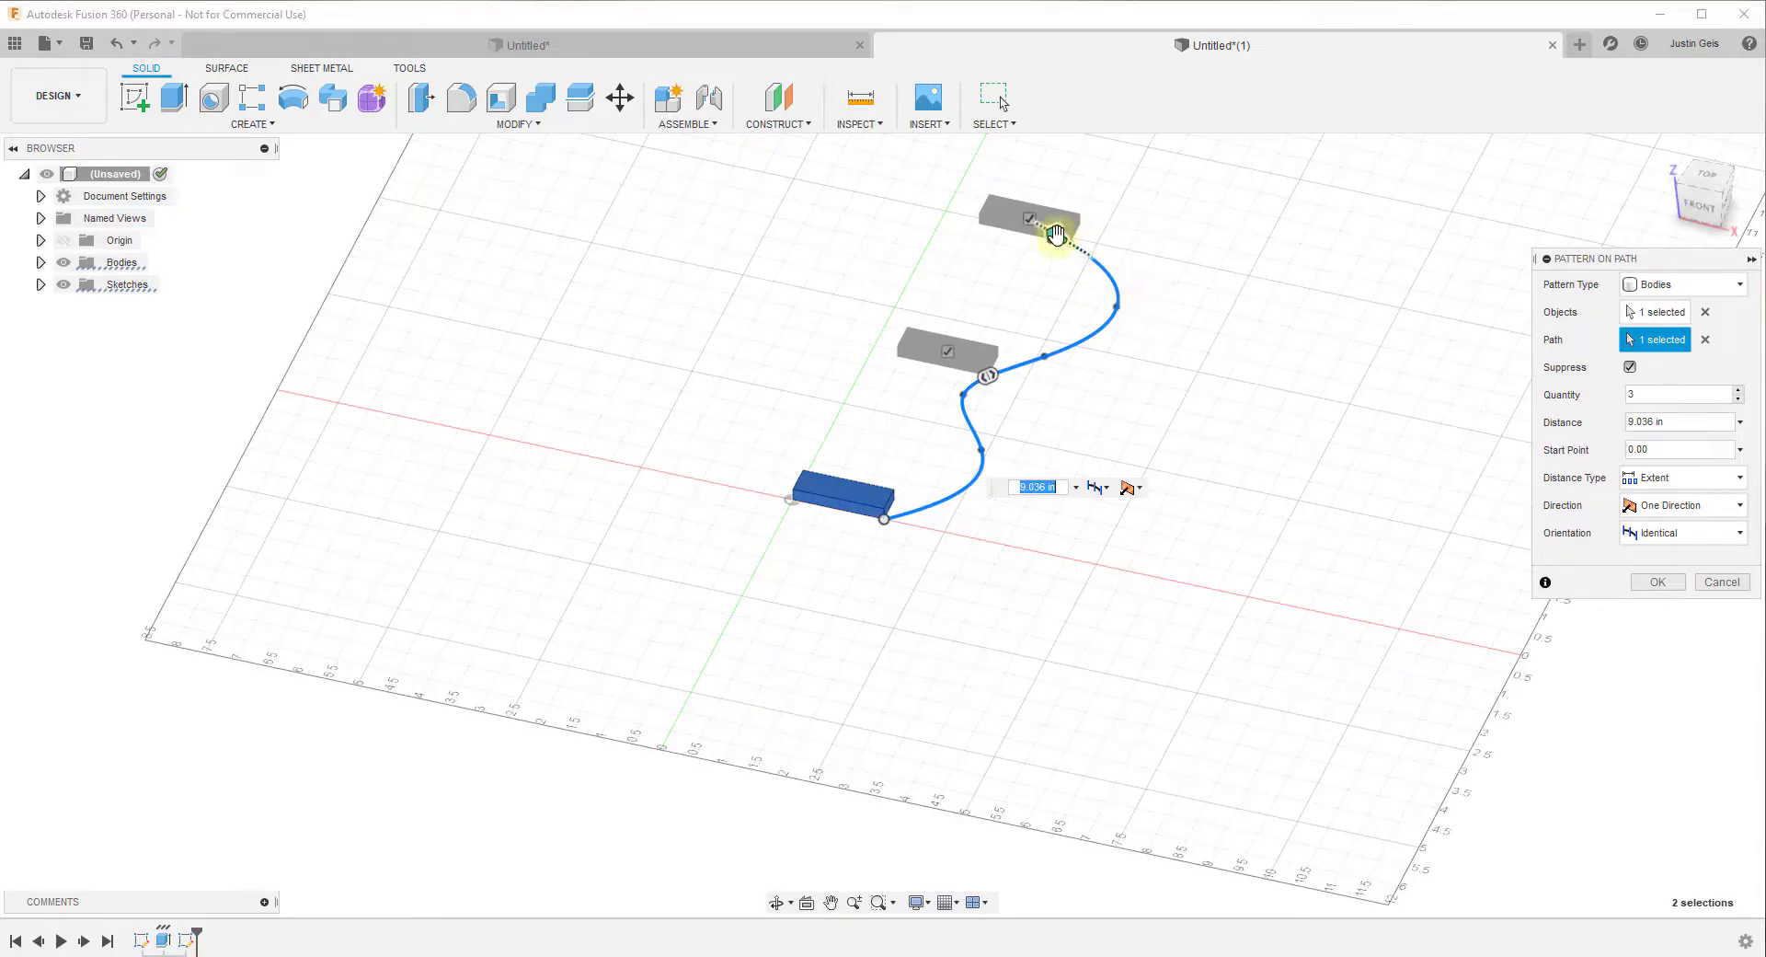
{"action": "left_click_drag", "start_coordinate": [1056, 232], "coordinate": [1104, 245]}
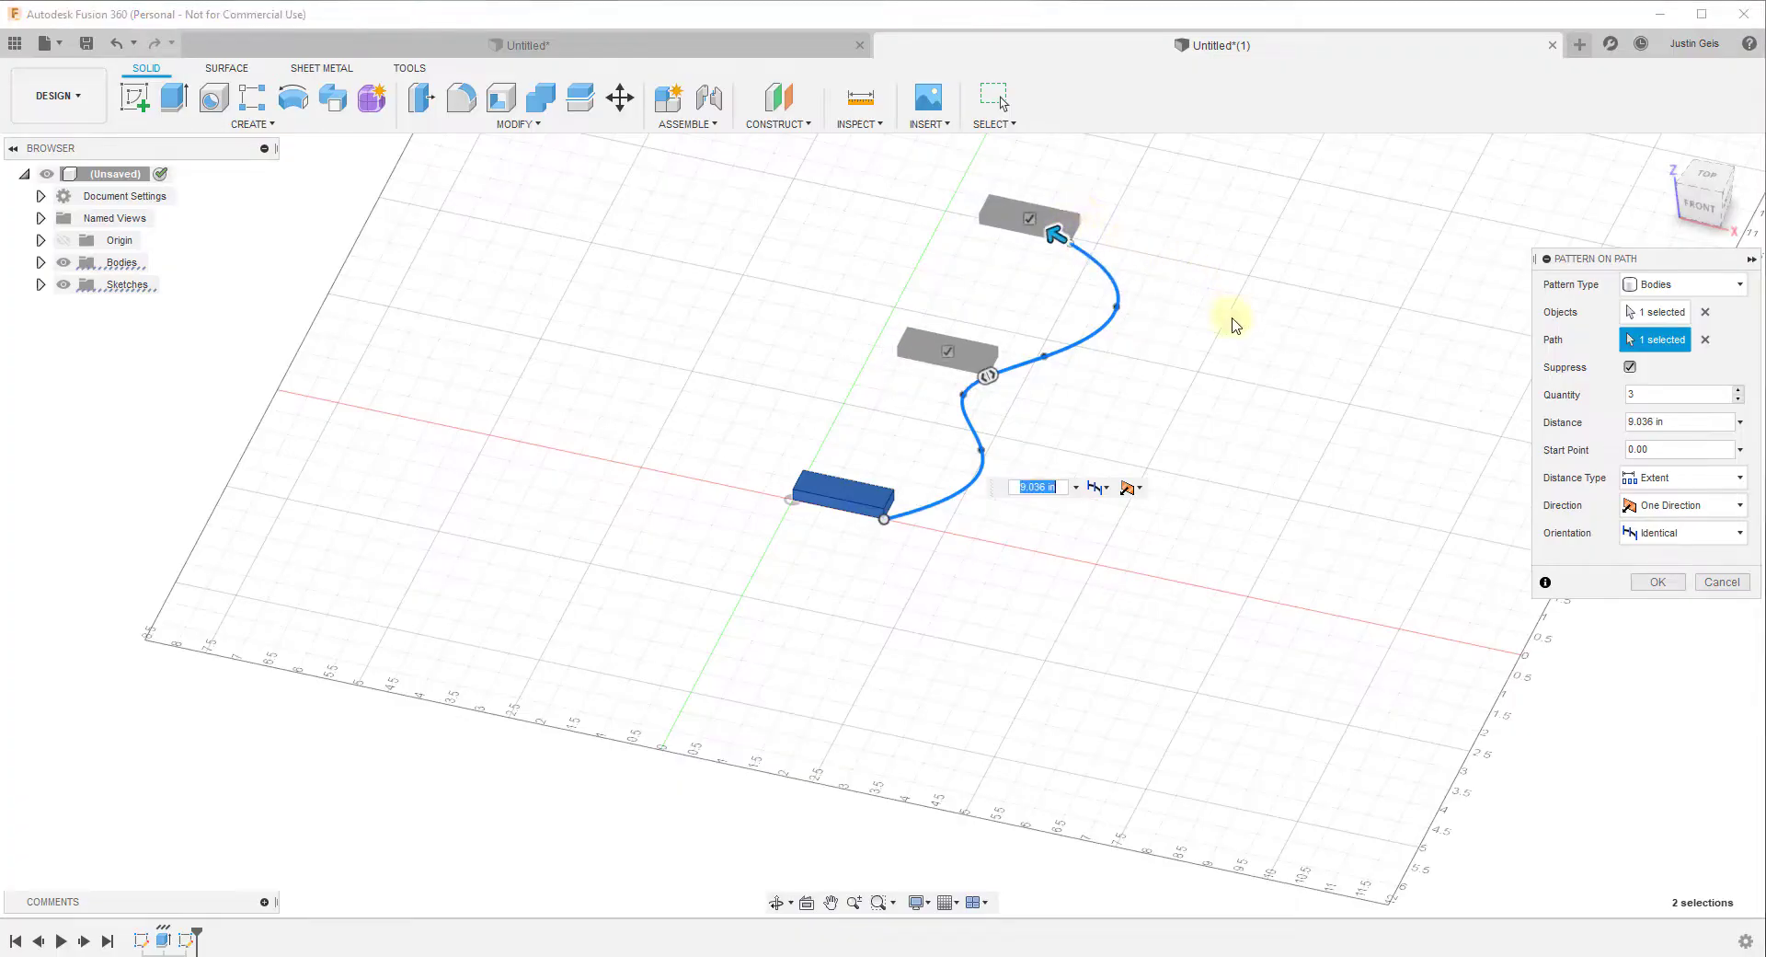
{"action": "type", "text": "4"}
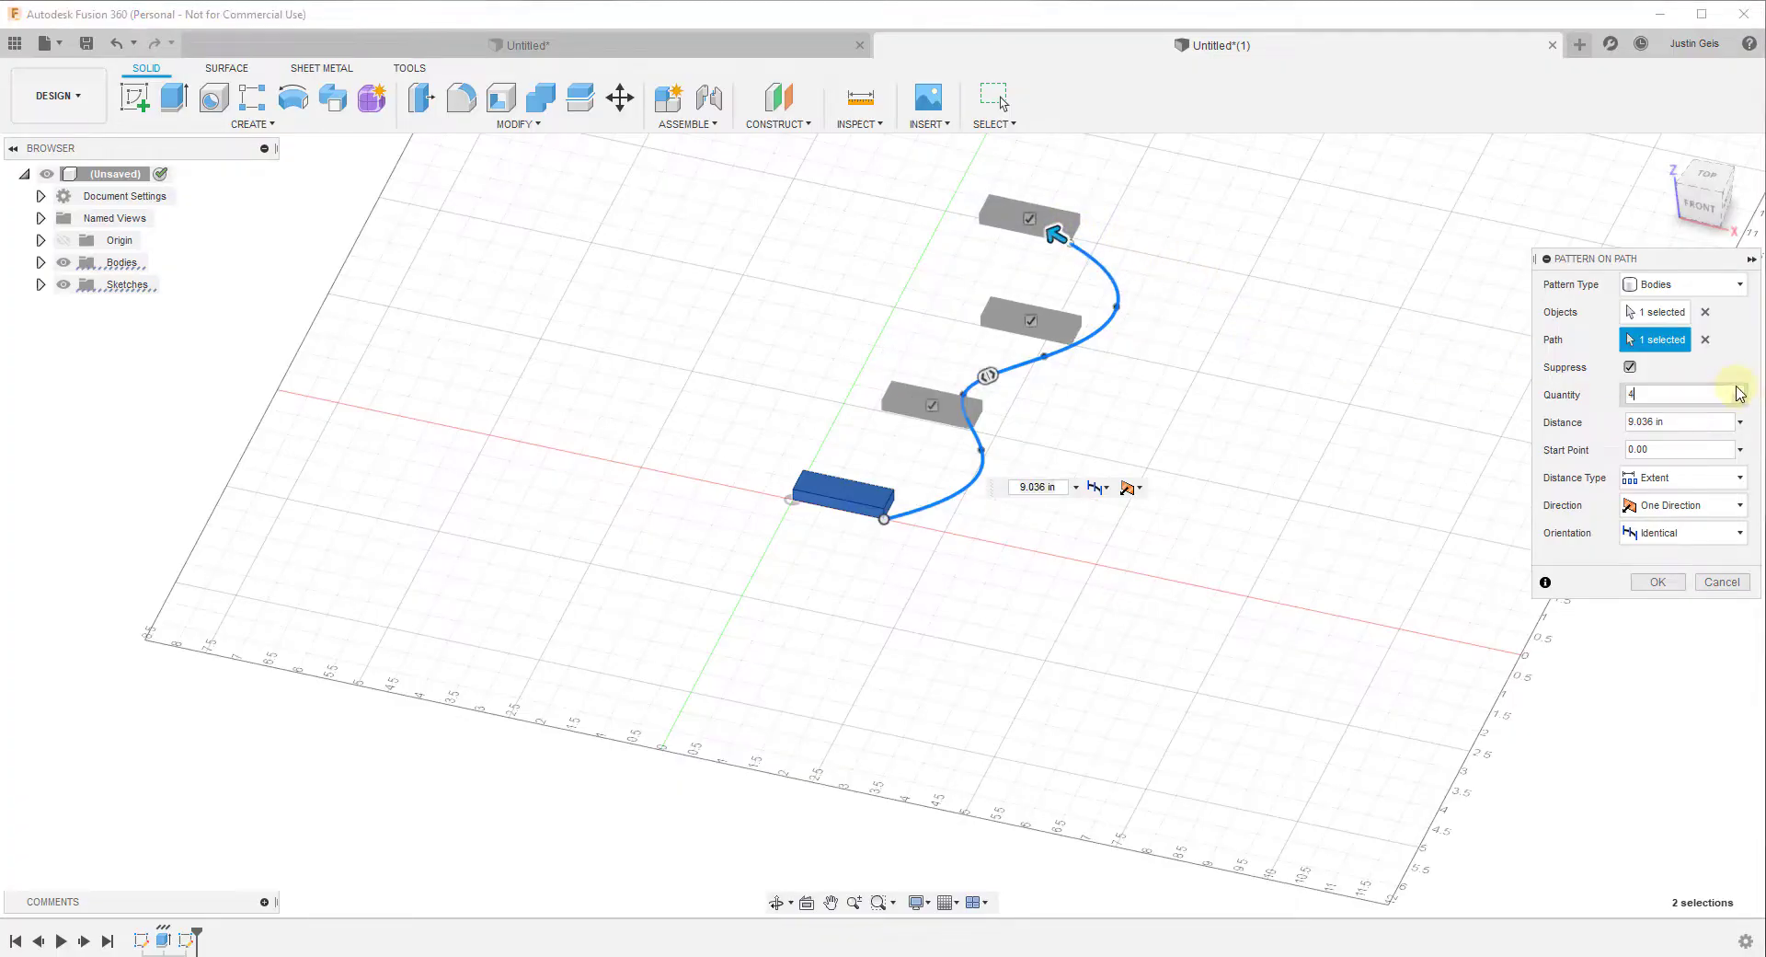
{"action": "type", "text": "7"}
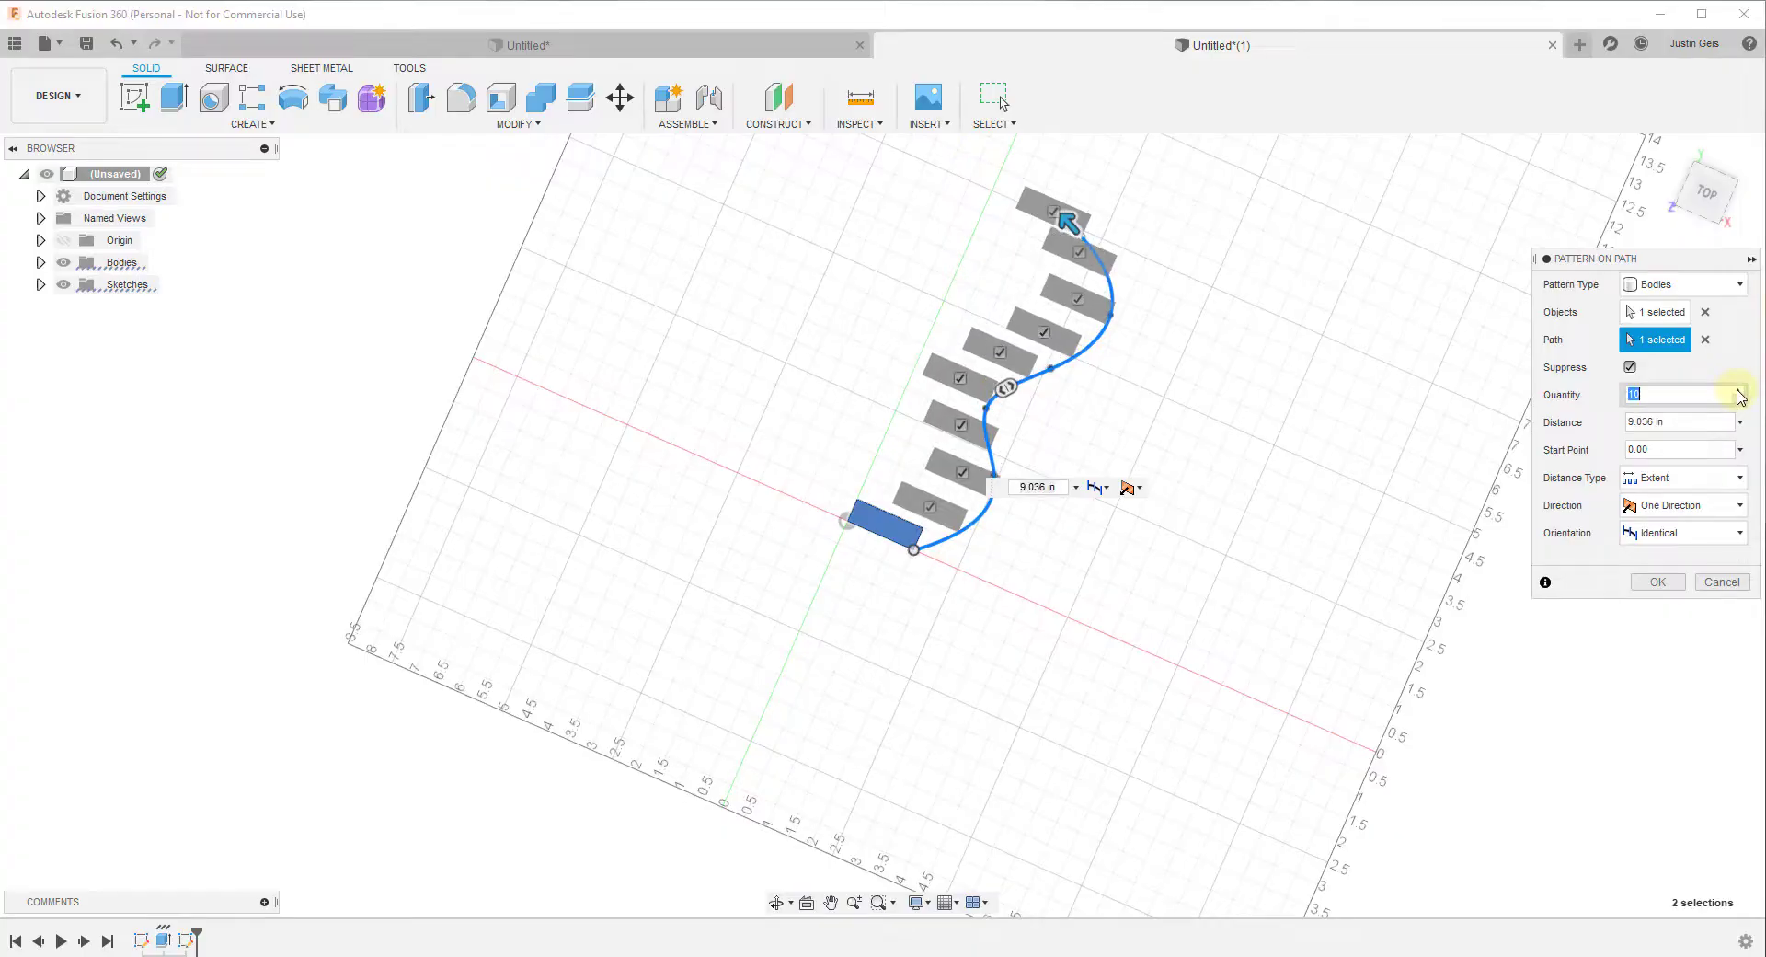
{"action": "type", "text": "12"}
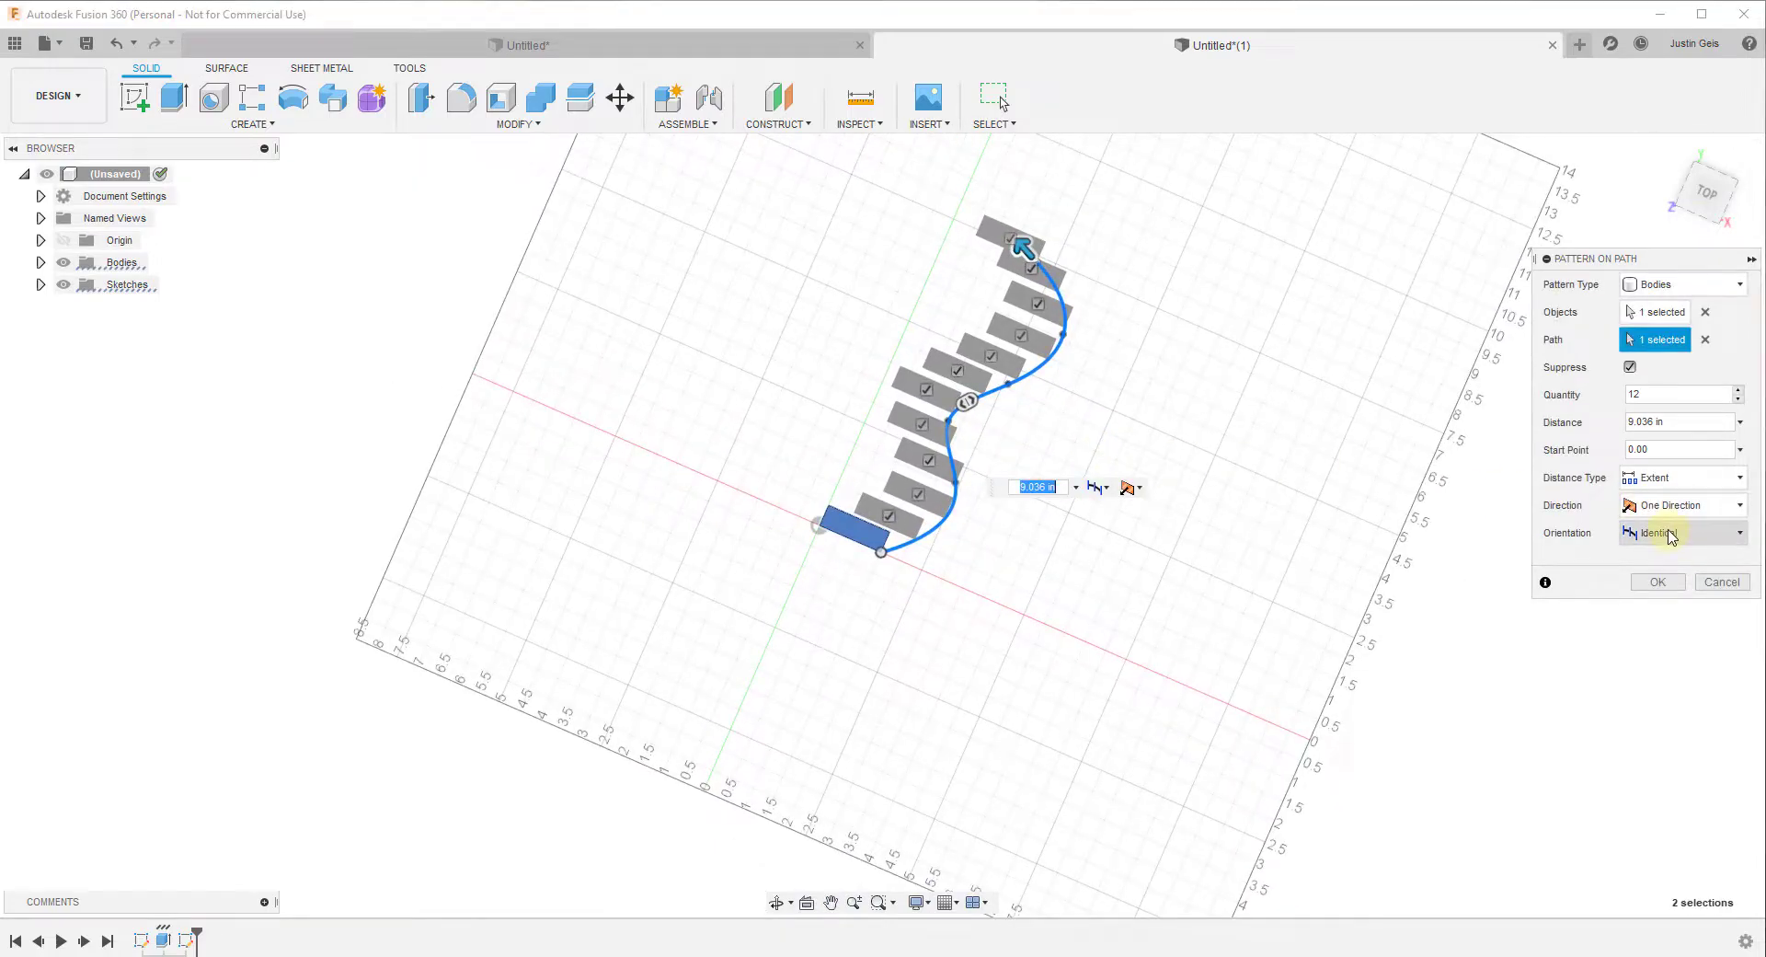
{"action": "left_click", "coordinate": [1683, 532]}
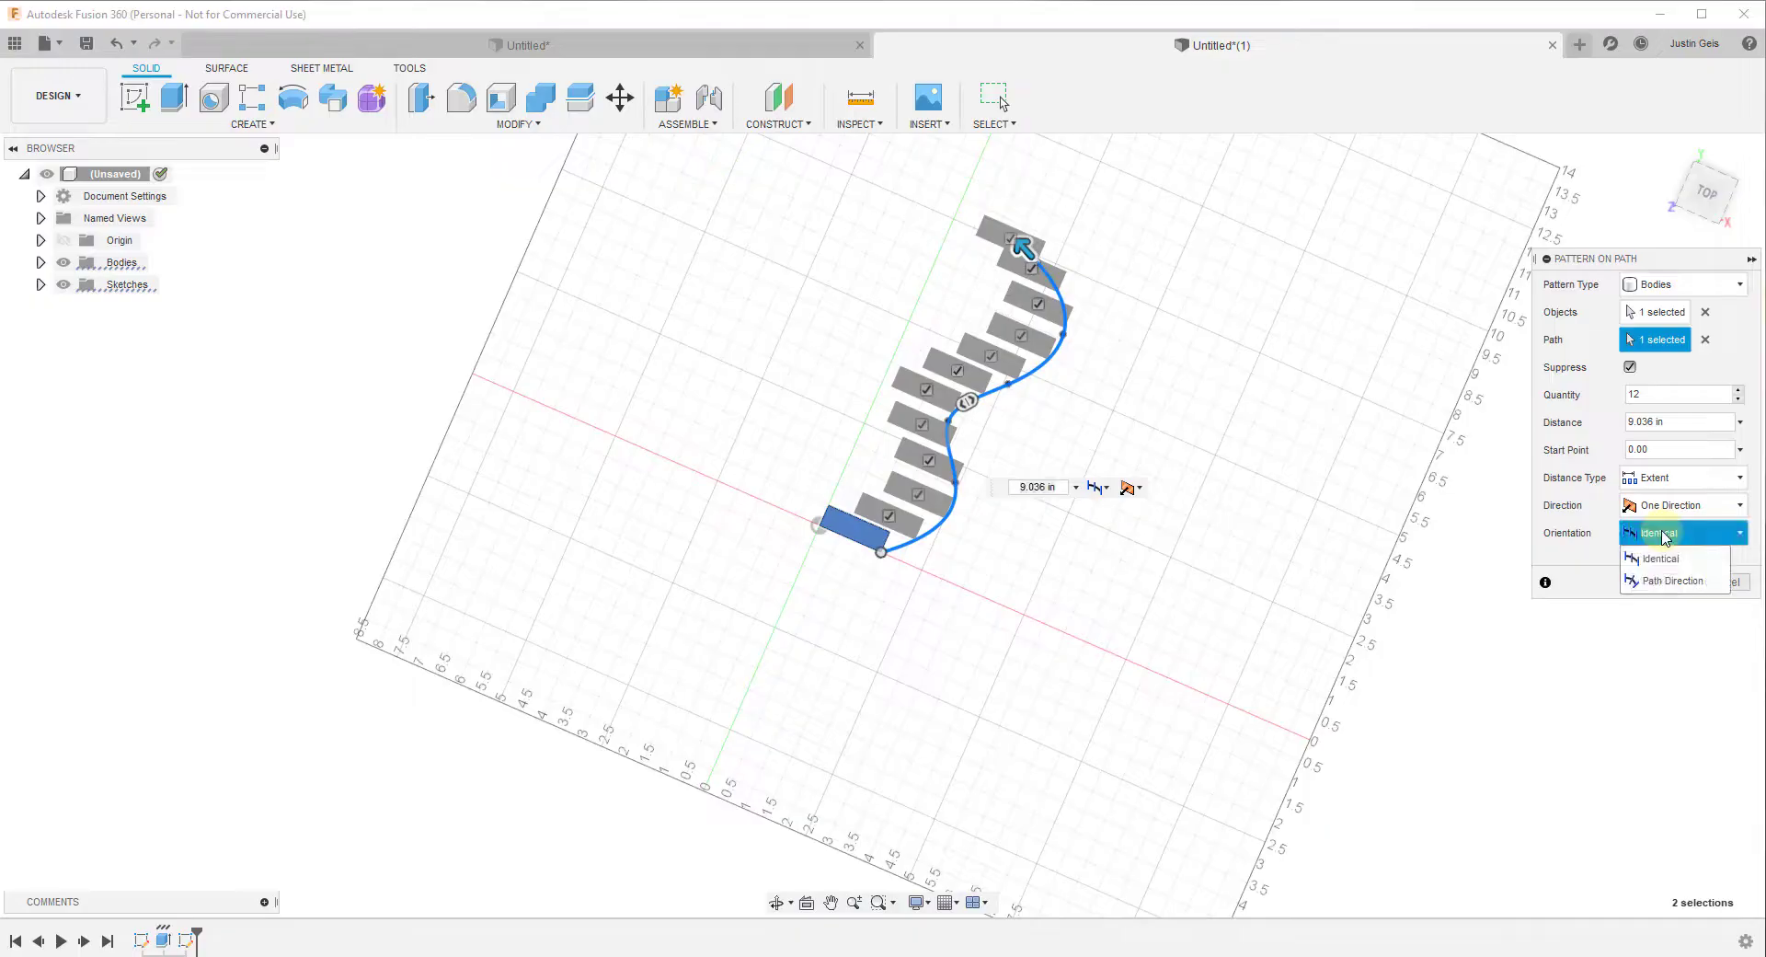
{"action": "left_click", "coordinate": [1673, 580]}
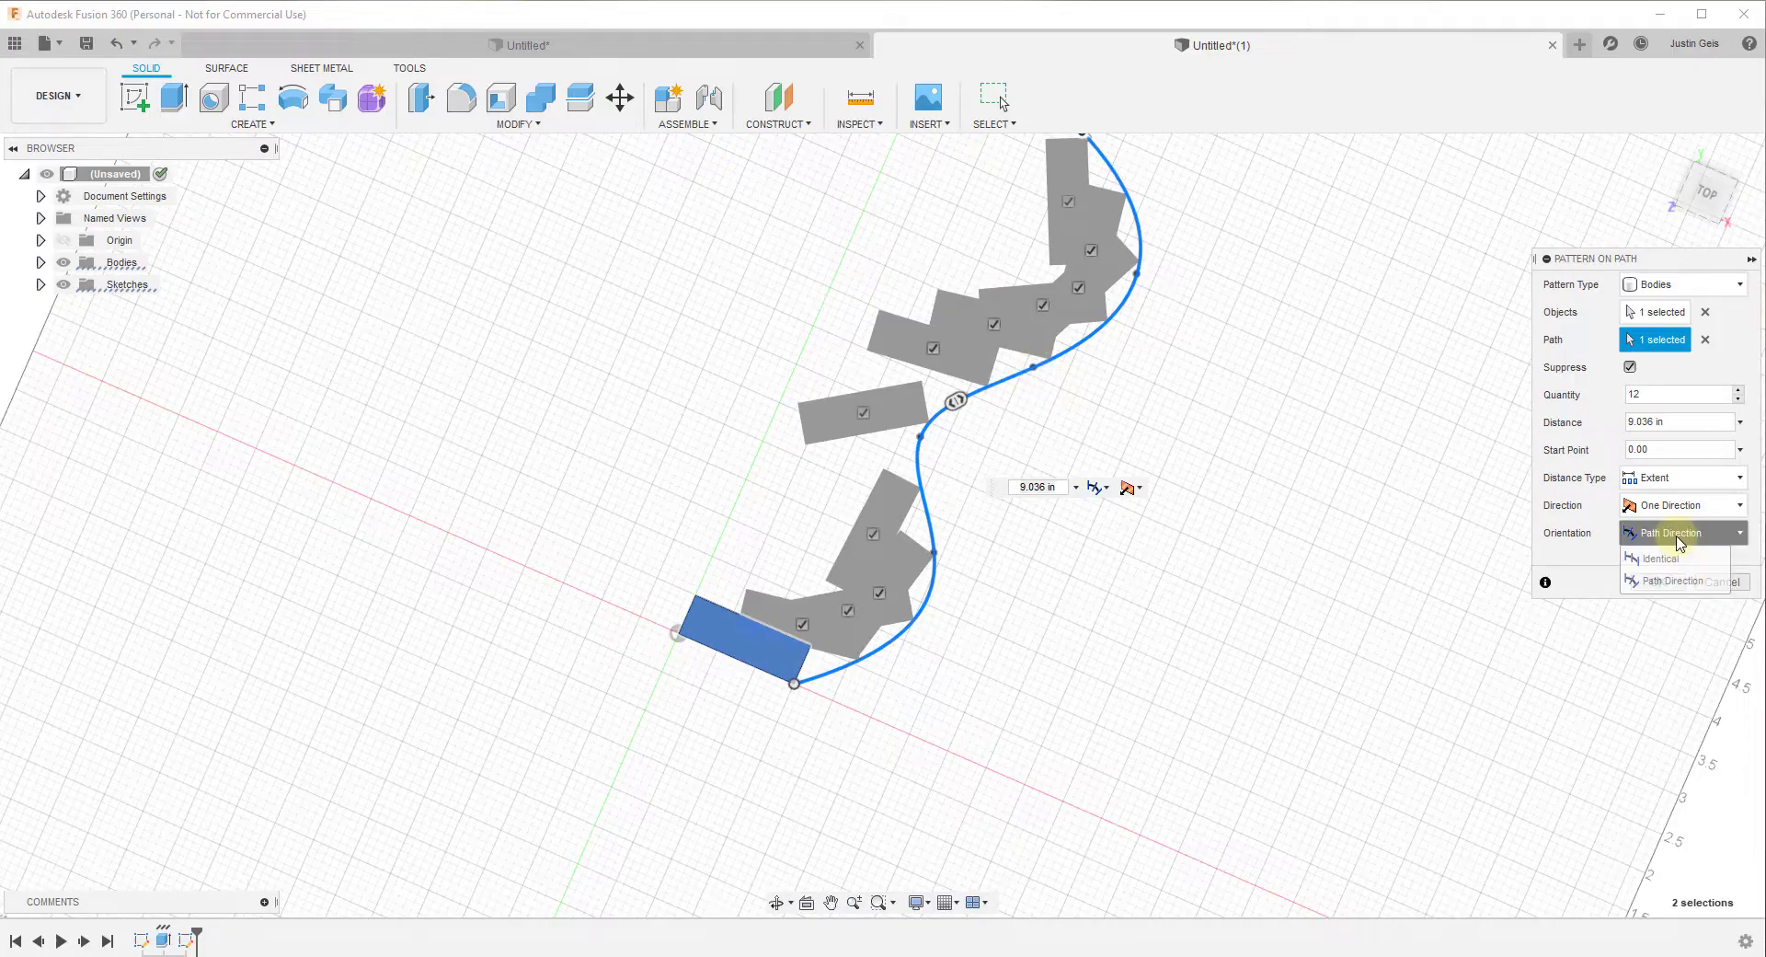
{"action": "left_click", "coordinate": [1659, 559]}
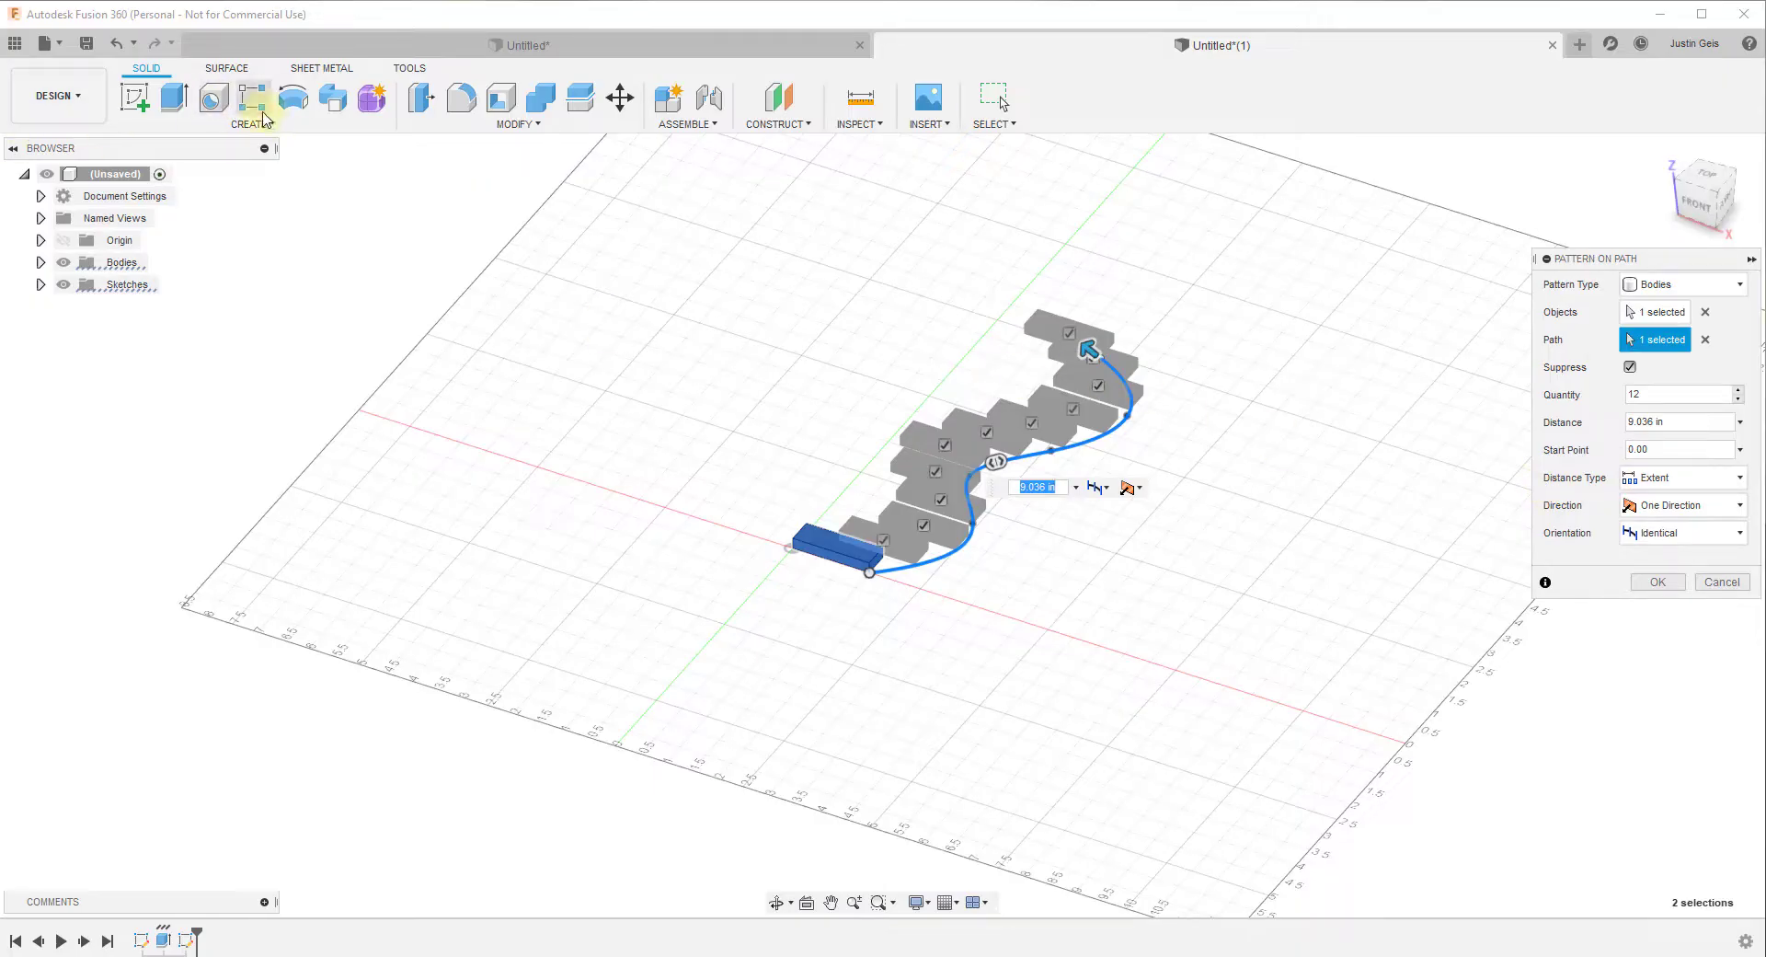
Step: Switch Distance Type to Spacing and edit the copy count so blocks continue past the spline
{"action": "left_click", "coordinate": [1736, 479]}
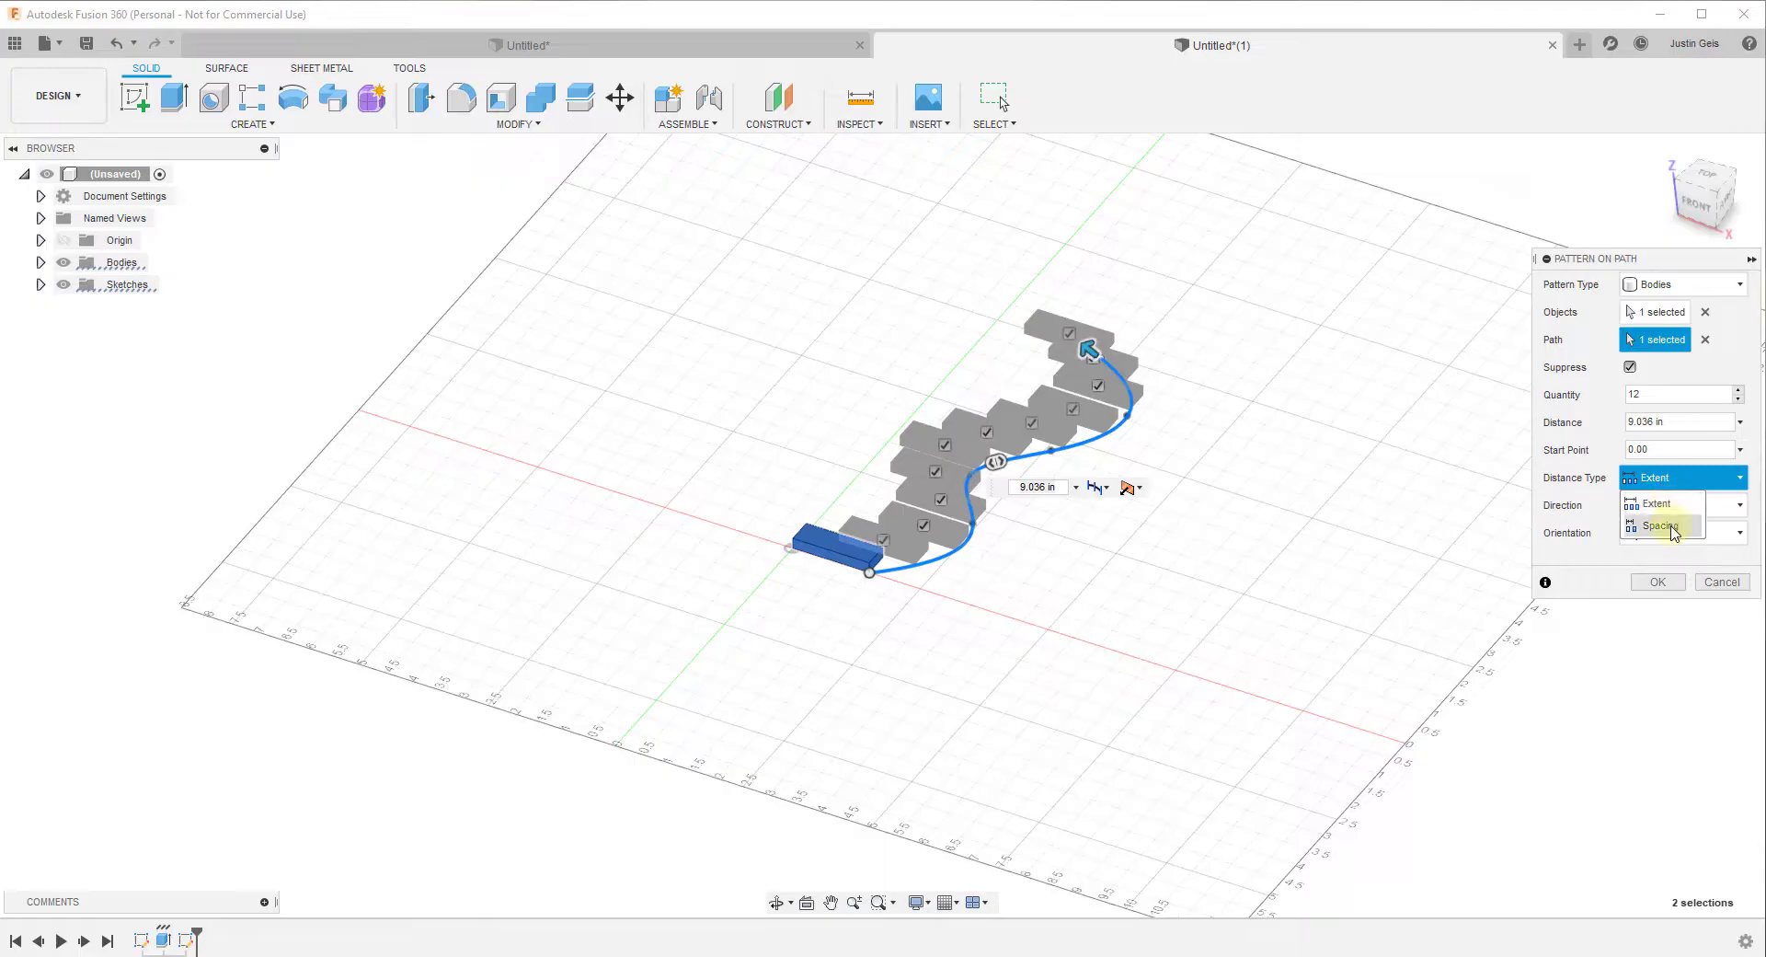
{"action": "left_click", "coordinate": [1663, 526]}
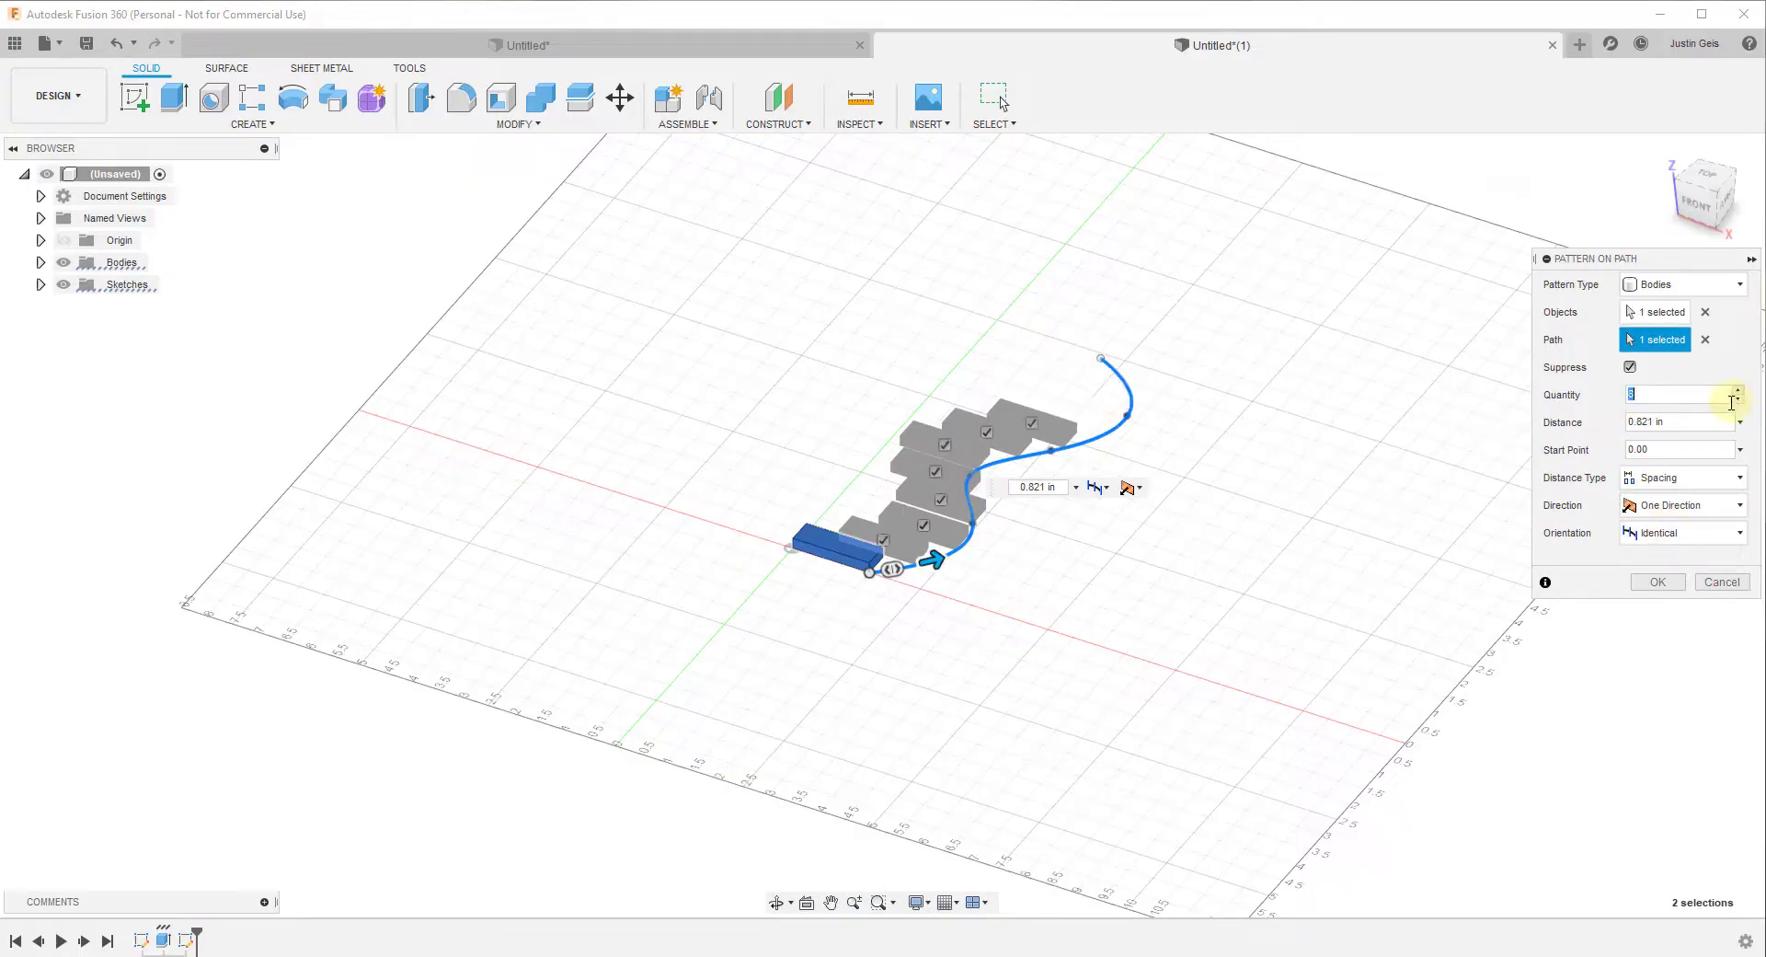
{"action": "left_click", "coordinate": [1736, 423]}
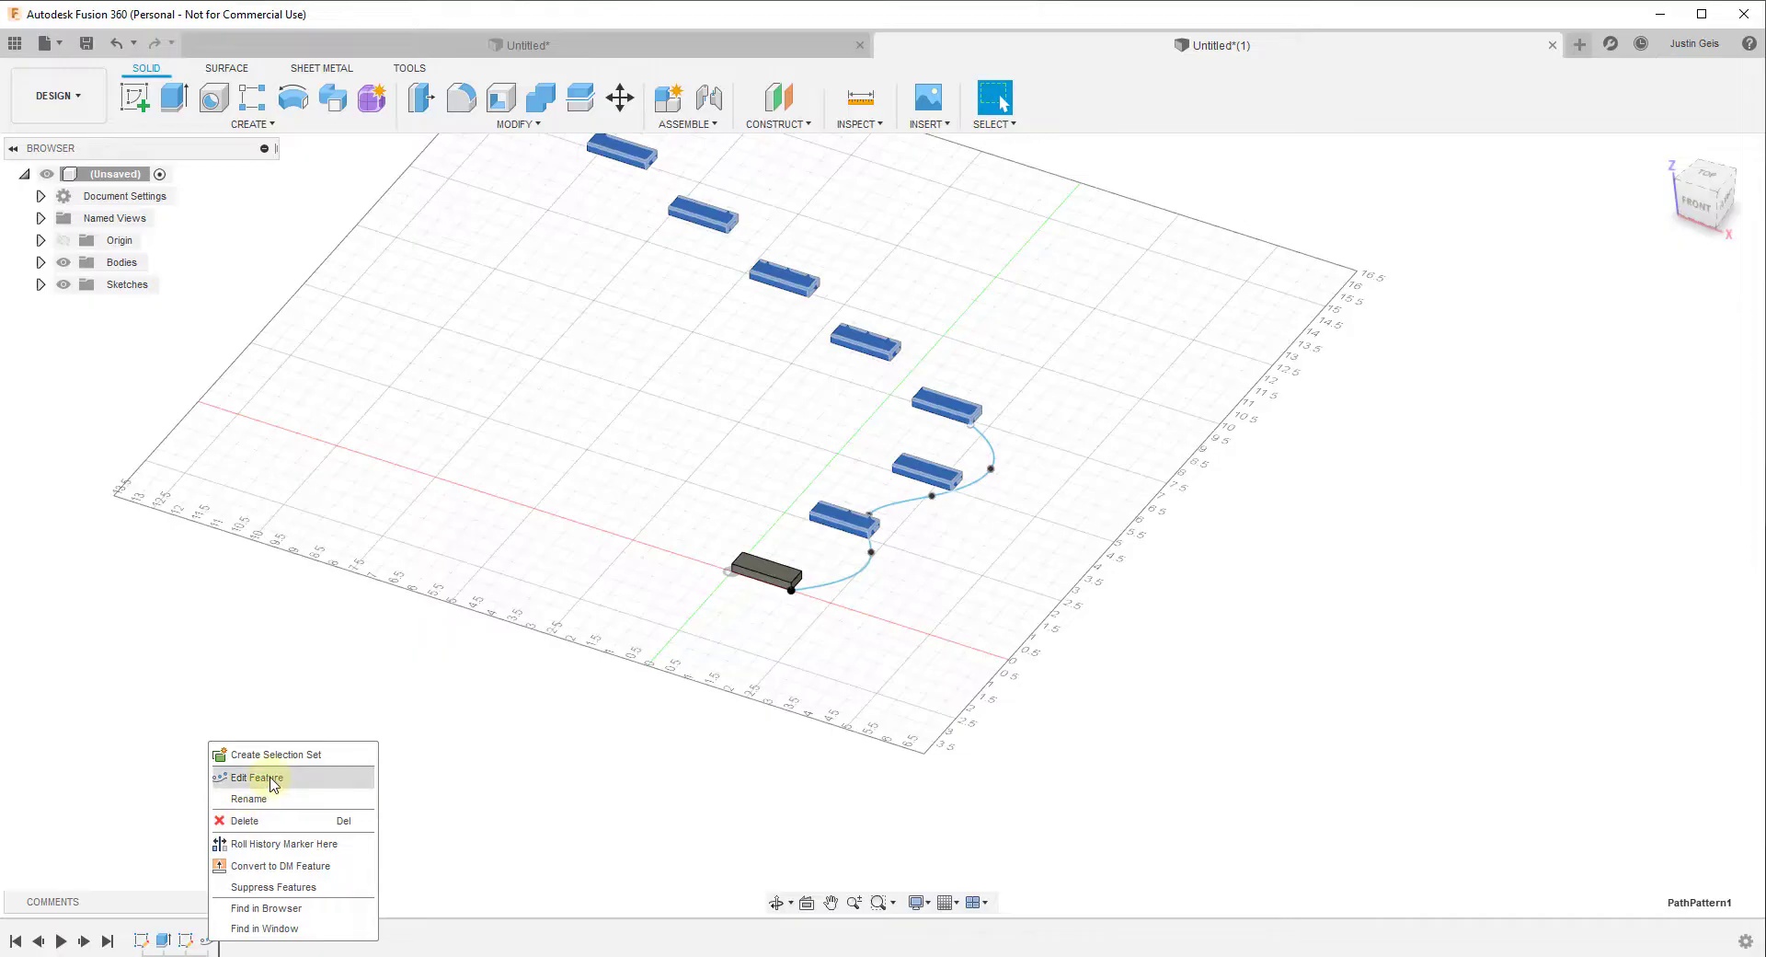
Step: Reopen PathPattern1 from the timeline and adjust its spacing and distance type
{"action": "left_click", "coordinate": [250, 778]}
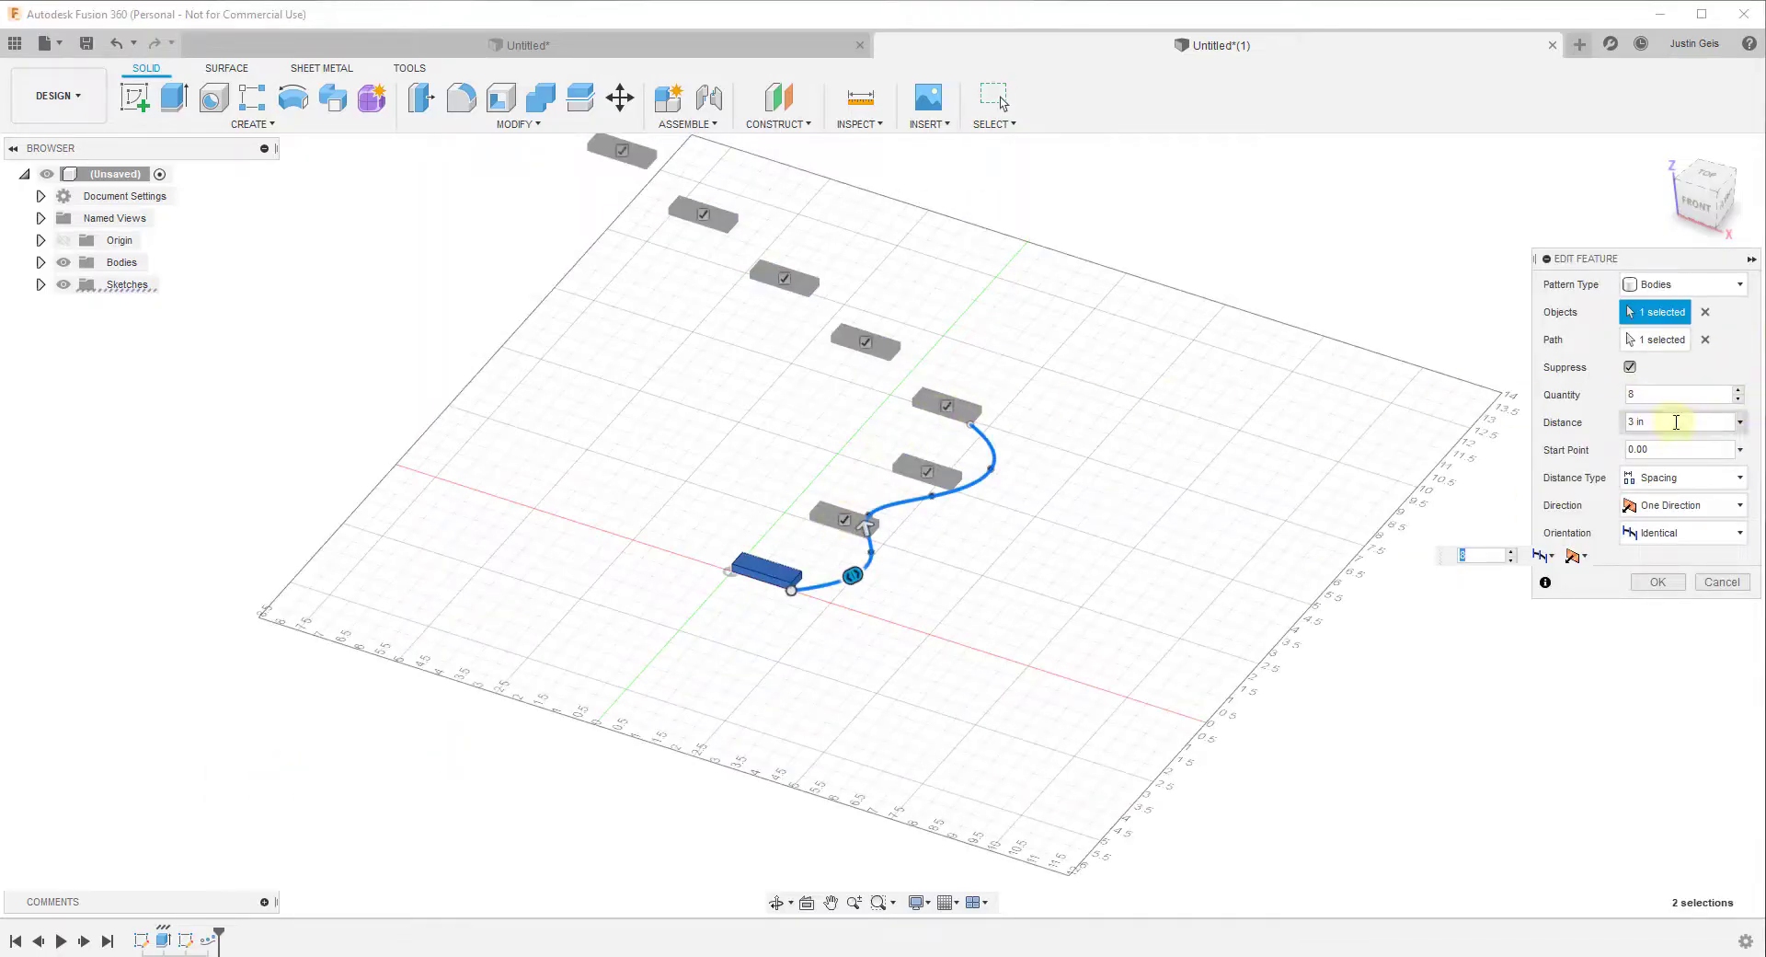
{"action": "left_click", "coordinate": [1678, 393]}
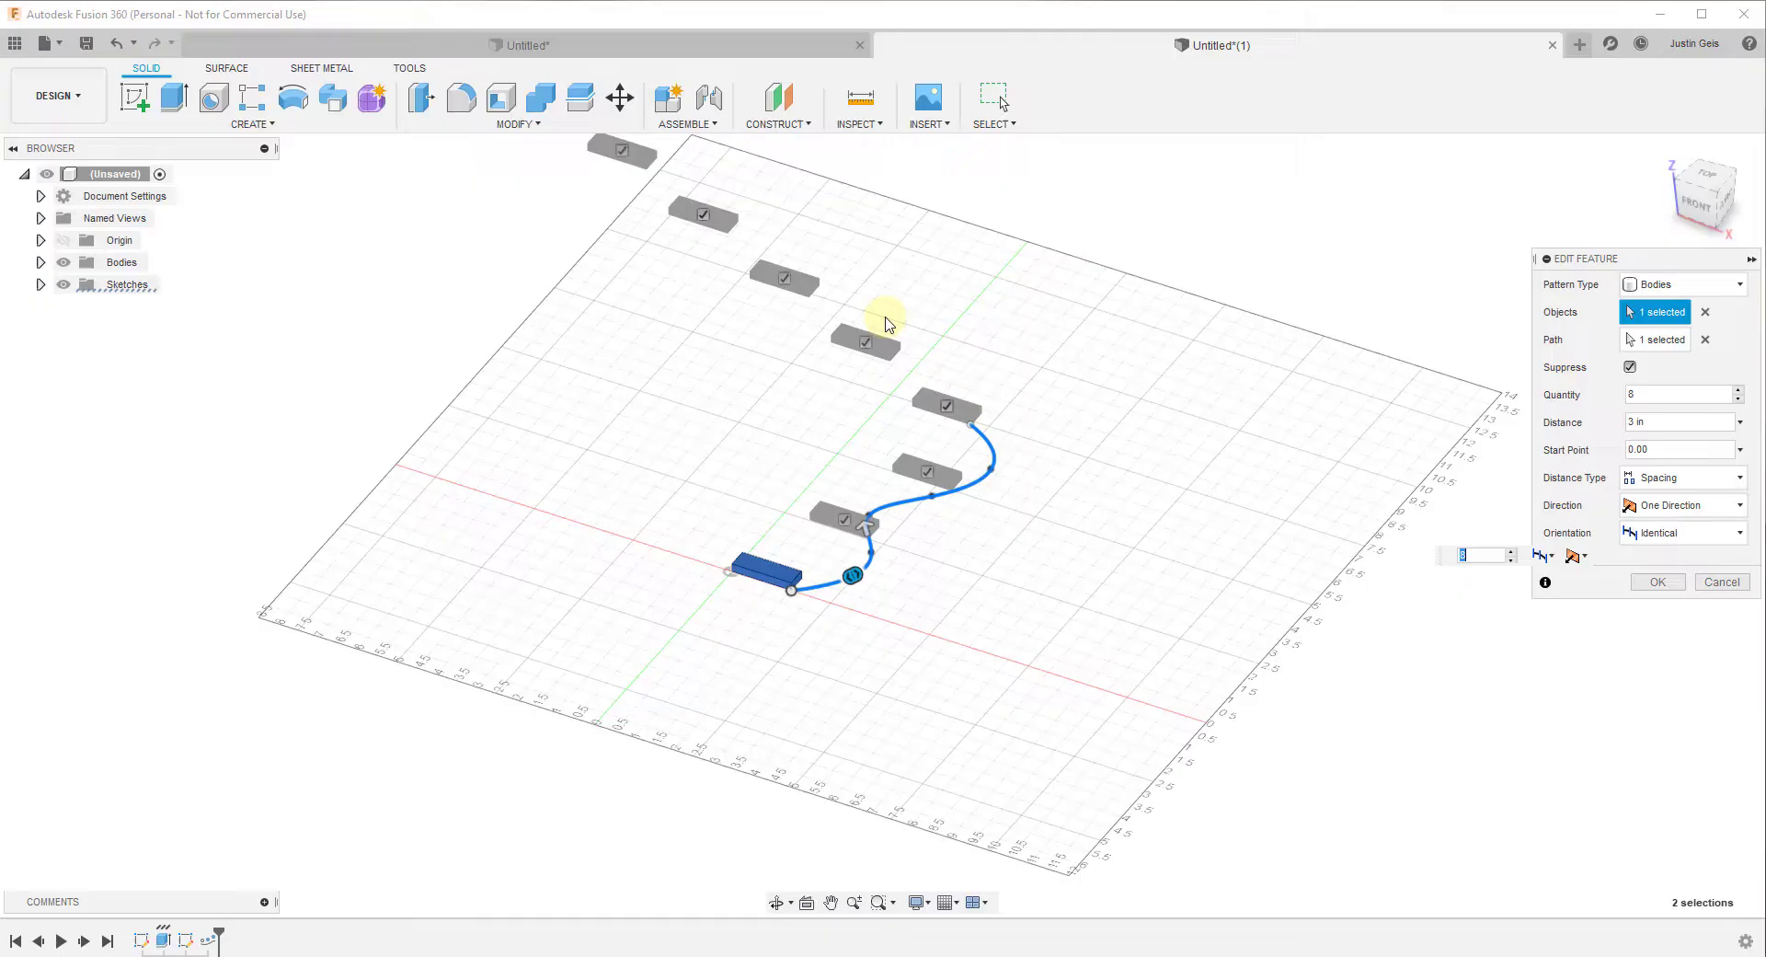
{"action": "left_click", "coordinate": [1735, 477]}
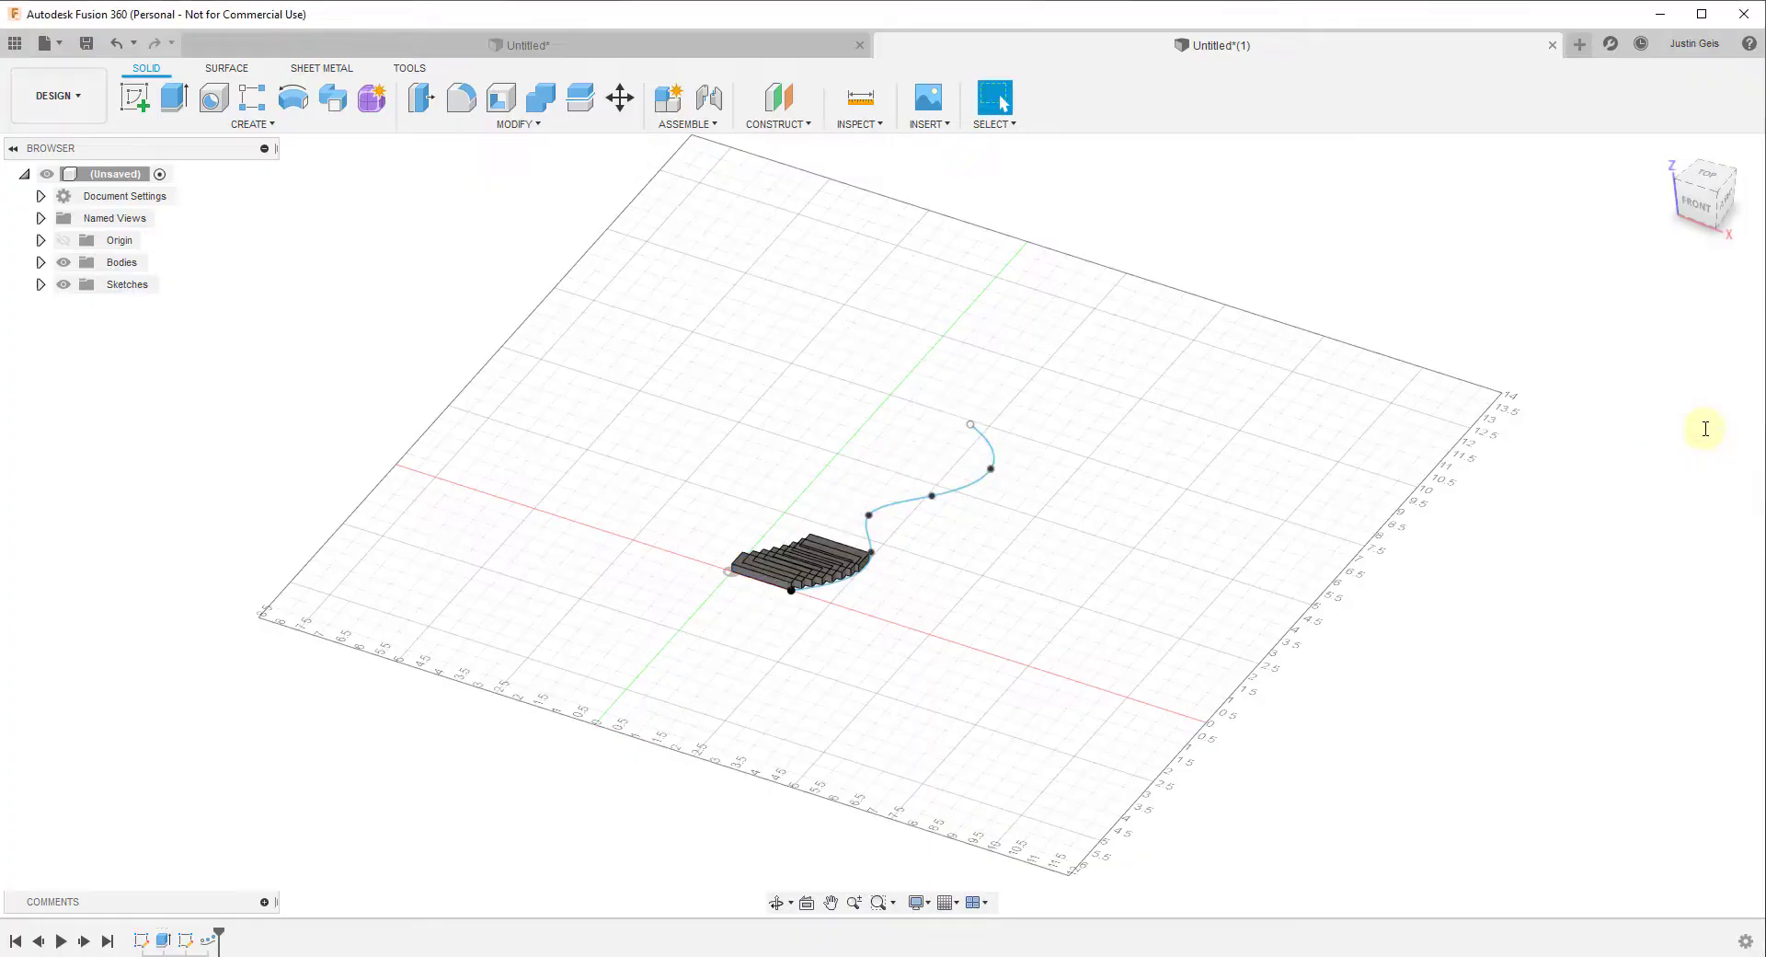
{"action": "mouse_move", "coordinate": [771, 627]}
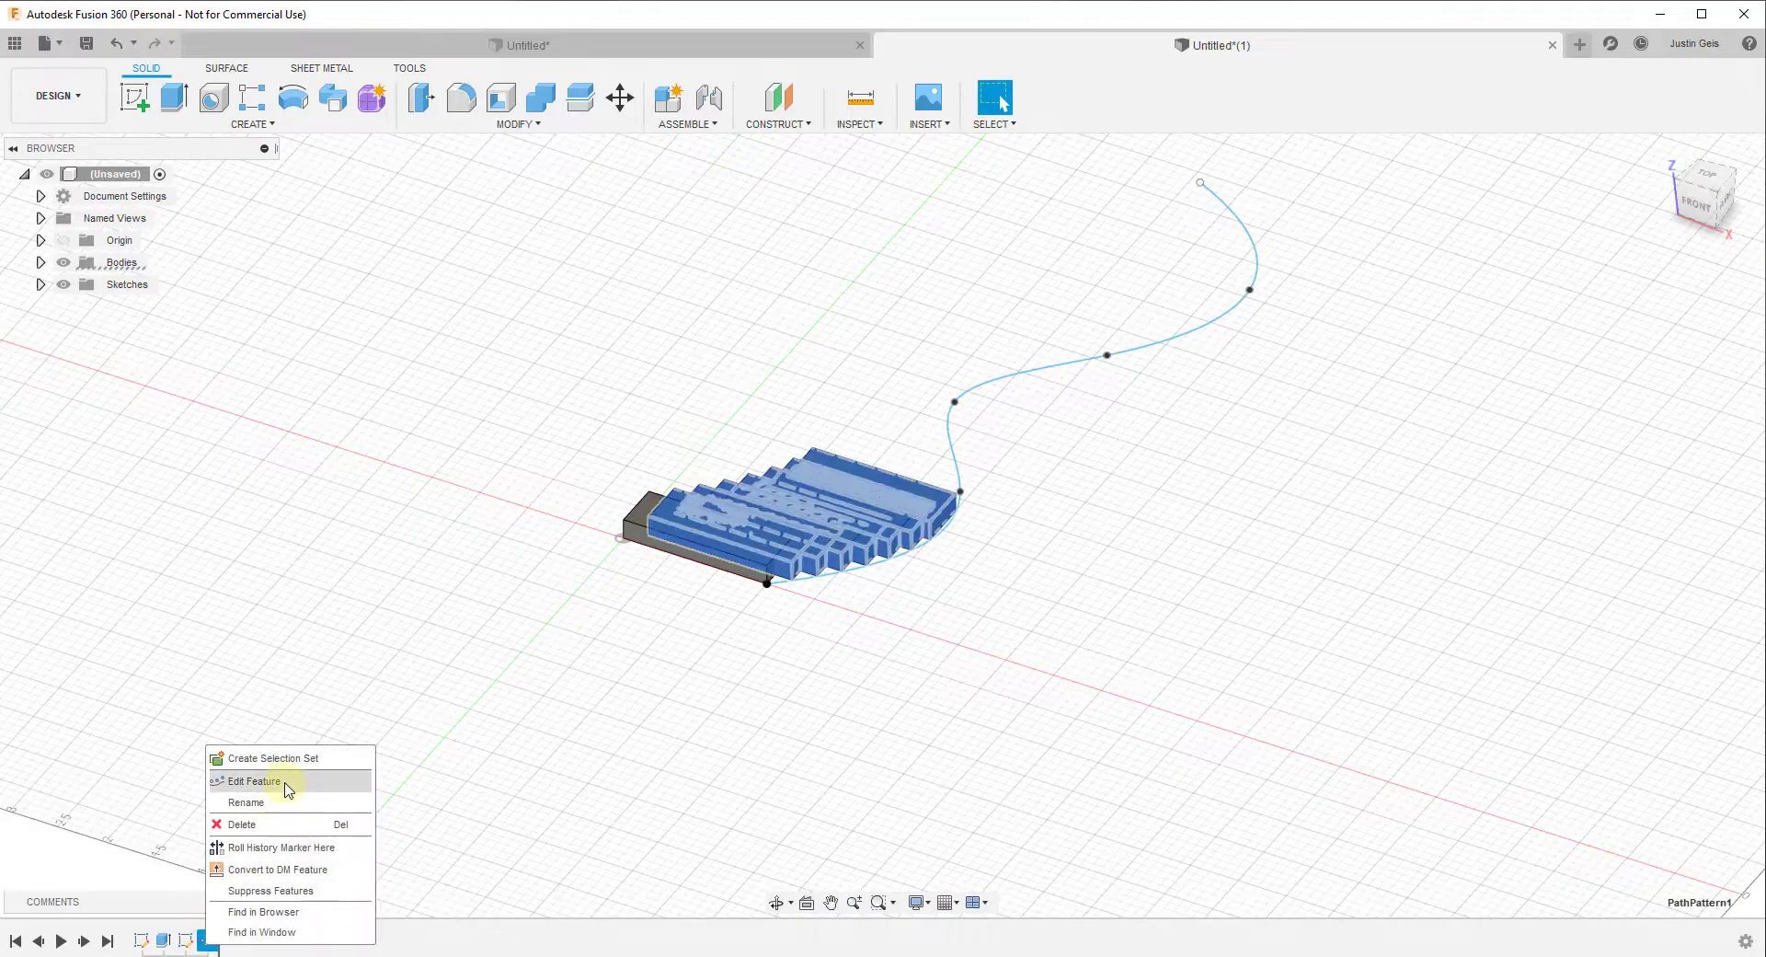
Step: Edit the pattern again so 12 blocks span the whole spline by extent, and confirm
{"action": "left_click", "coordinate": [254, 782]}
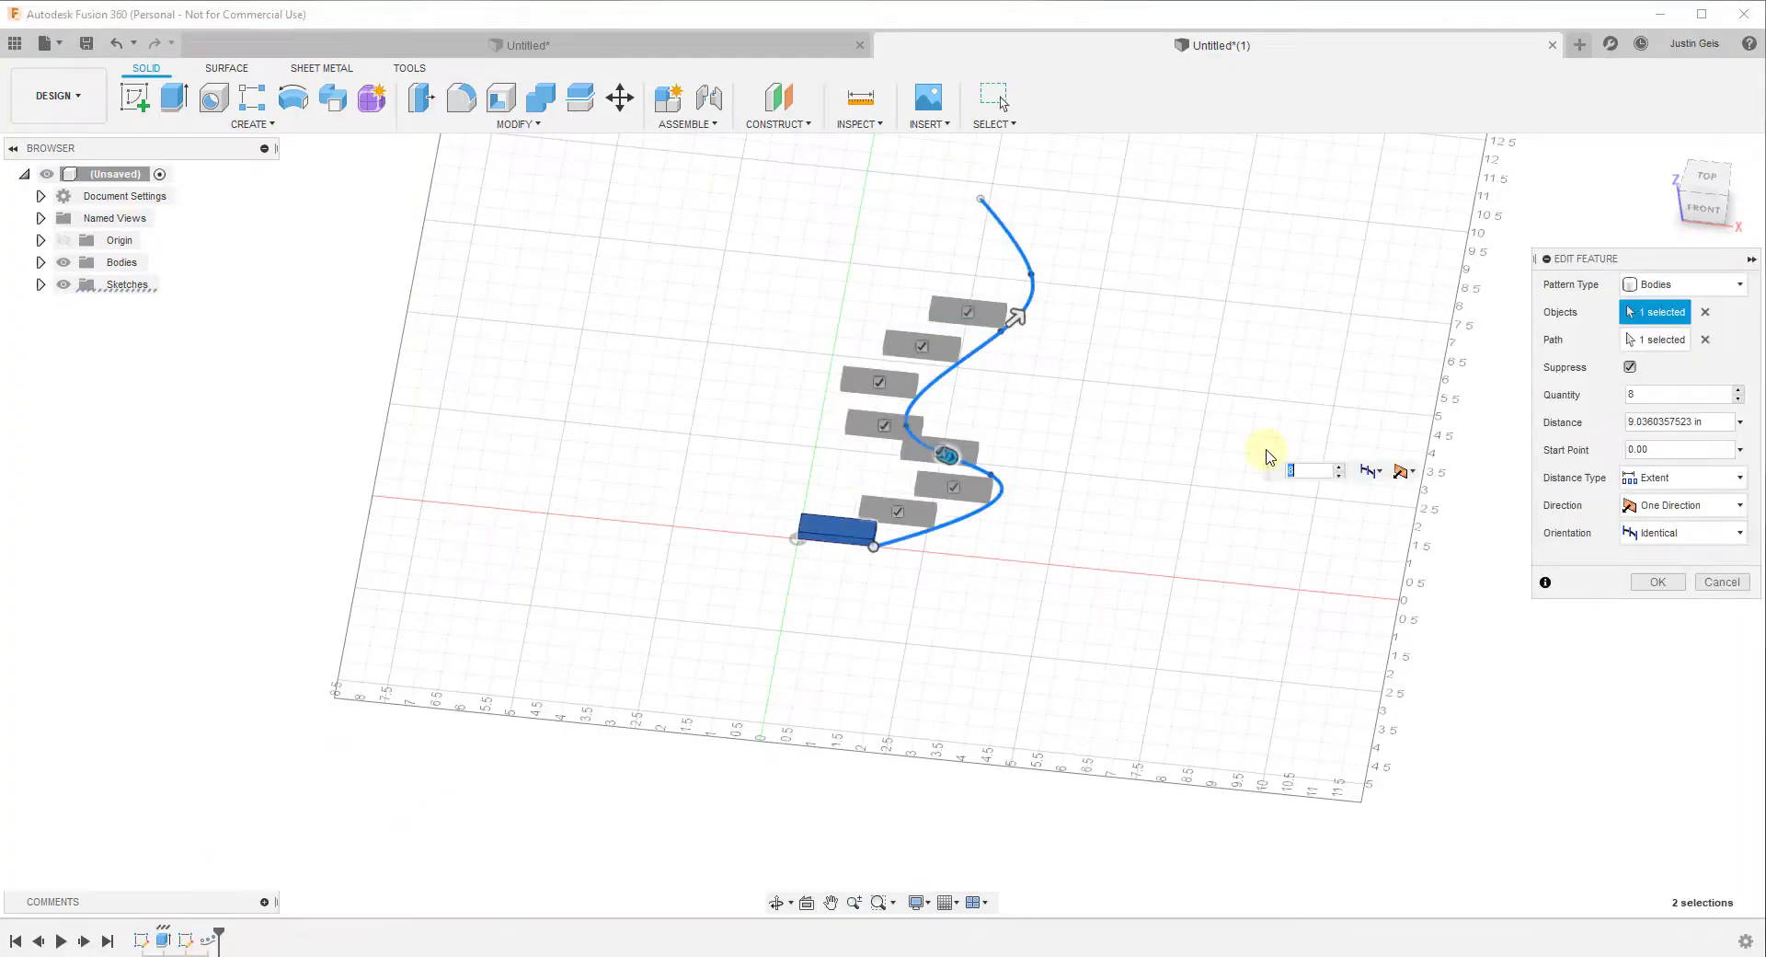
{"action": "type", "text": "10"}
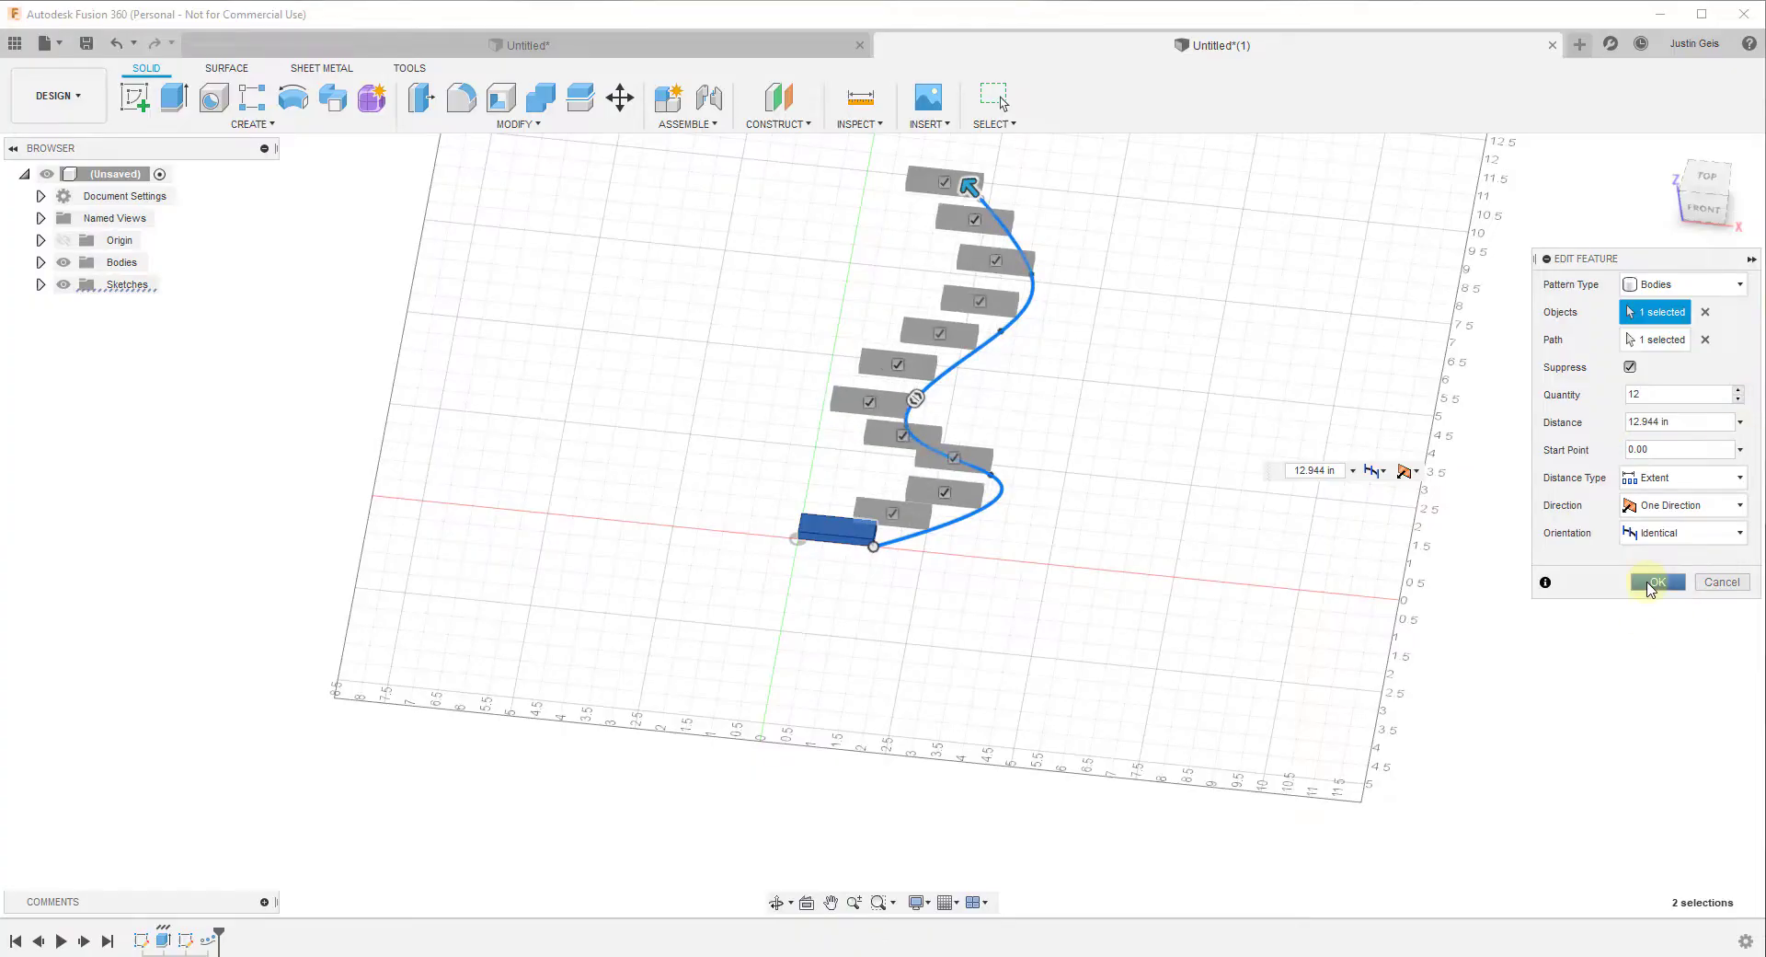
{"action": "left_click", "coordinate": [1656, 581]}
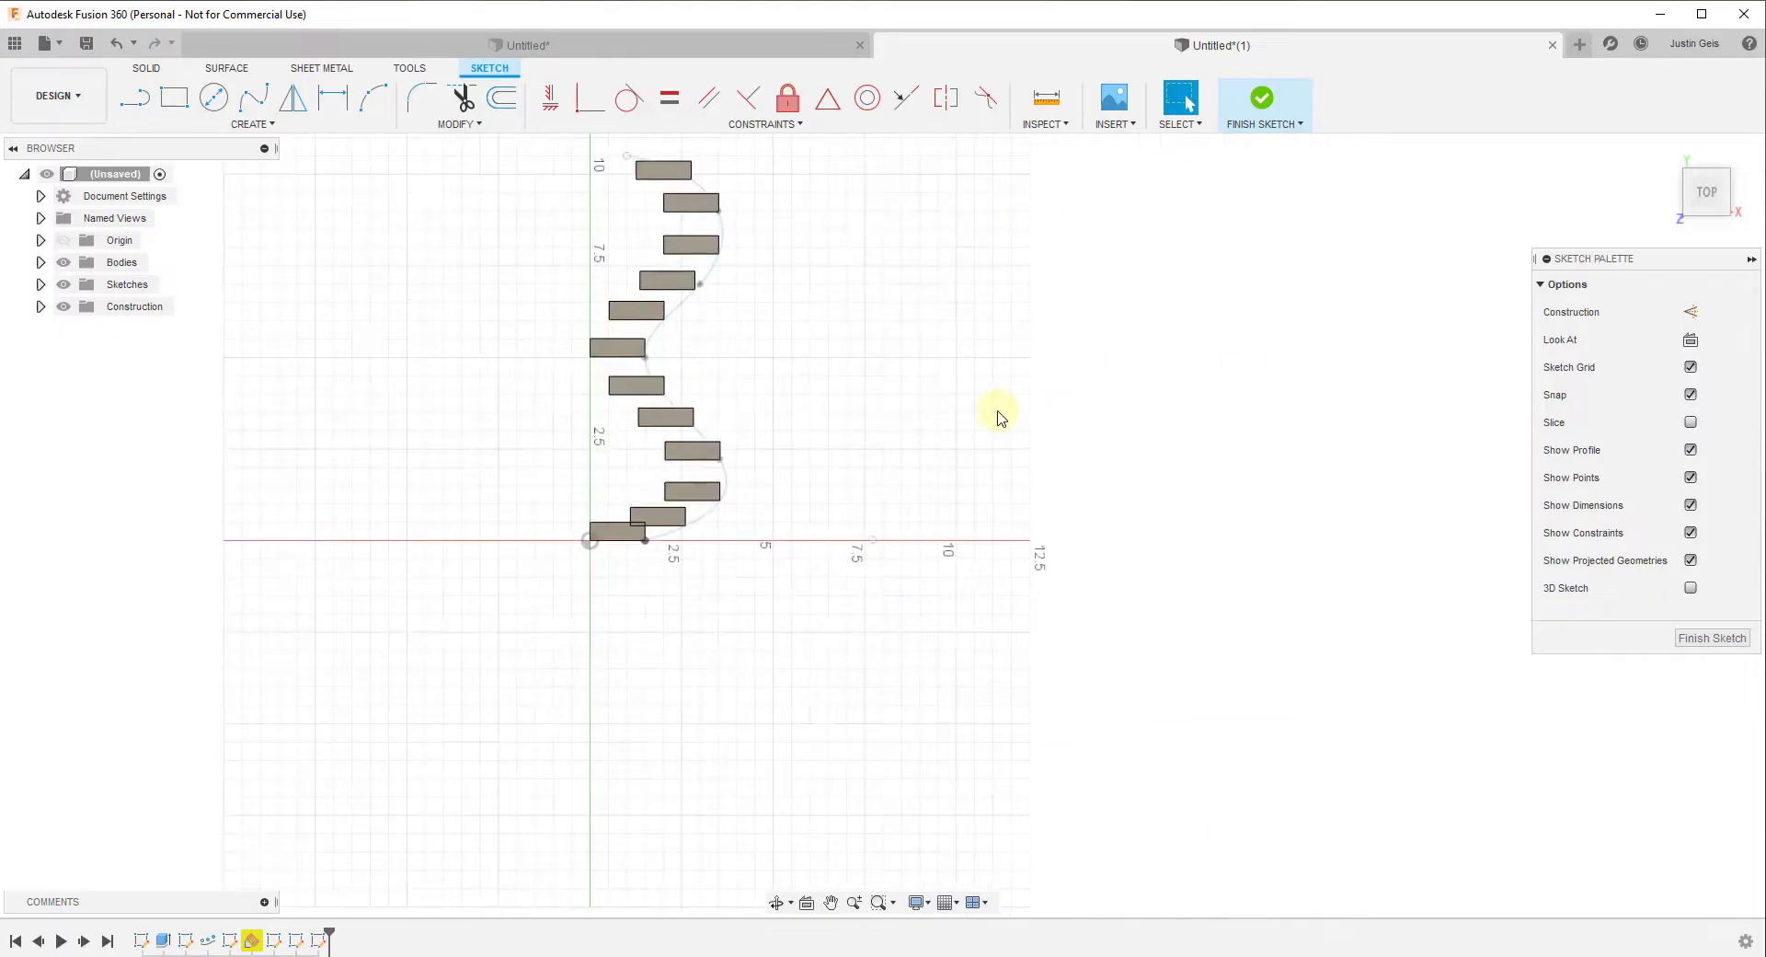
Step: Sketch a square beside the blocks and extrude it about 0.216 in into a thin plate as a new body
{"action": "left_click", "coordinate": [175, 97]}
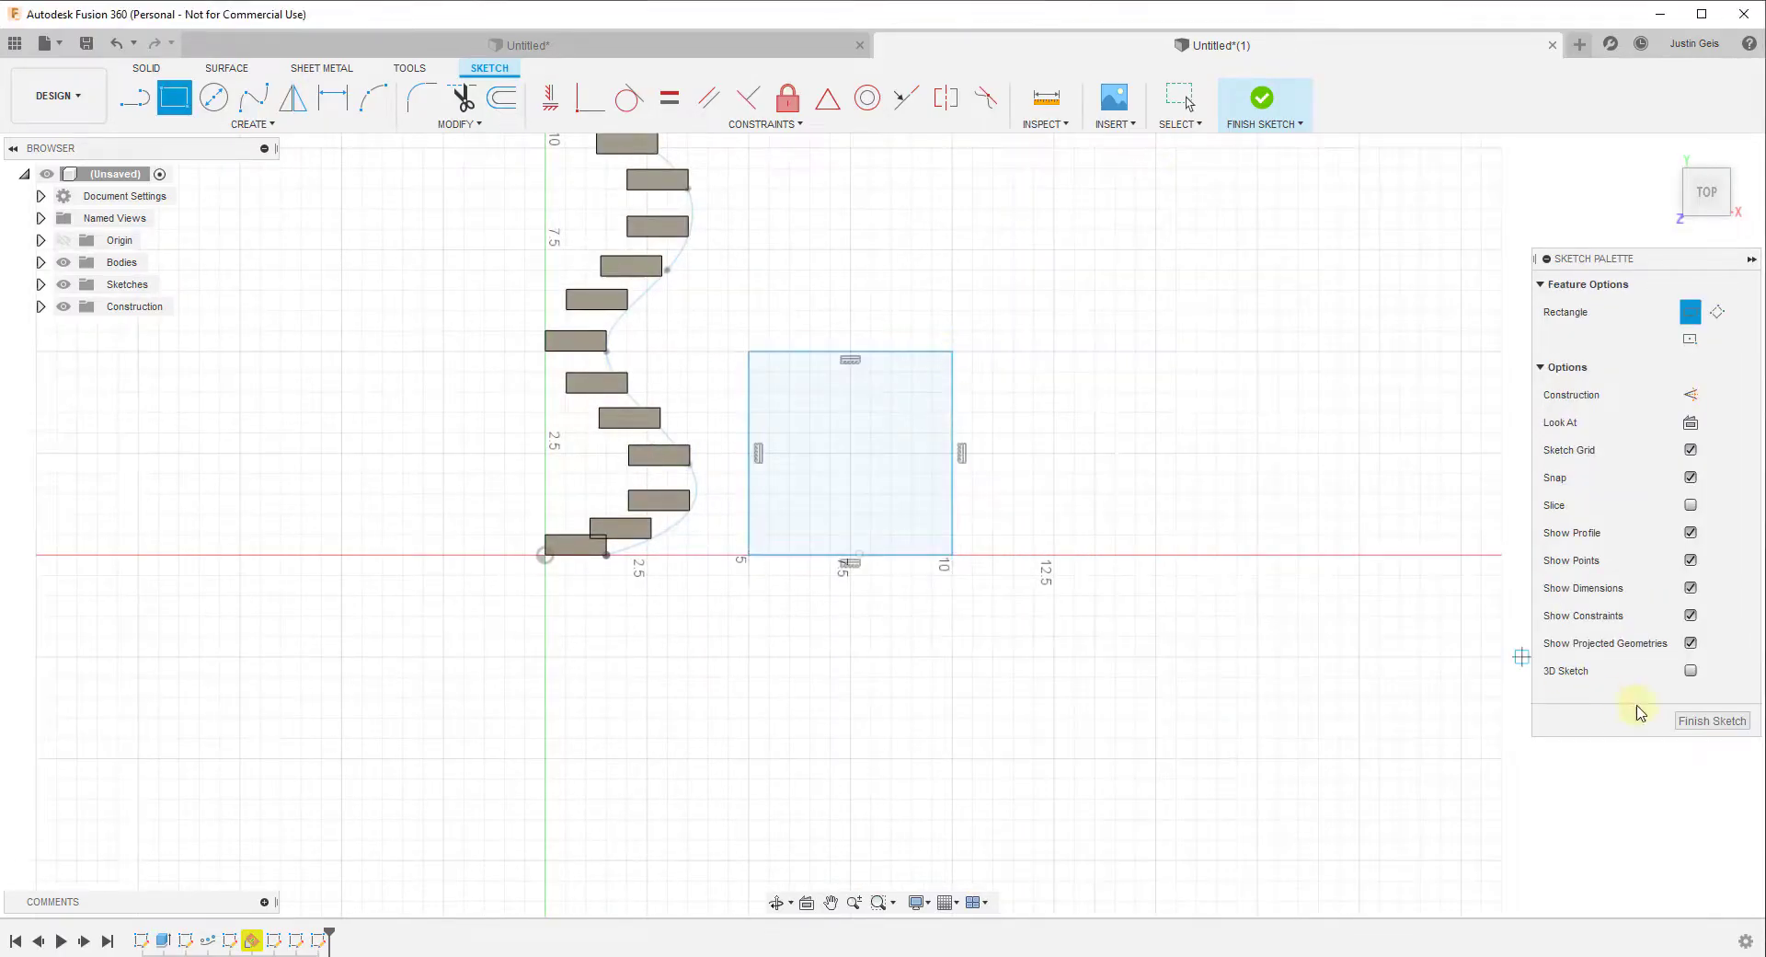
{"action": "left_click", "coordinate": [1262, 98]}
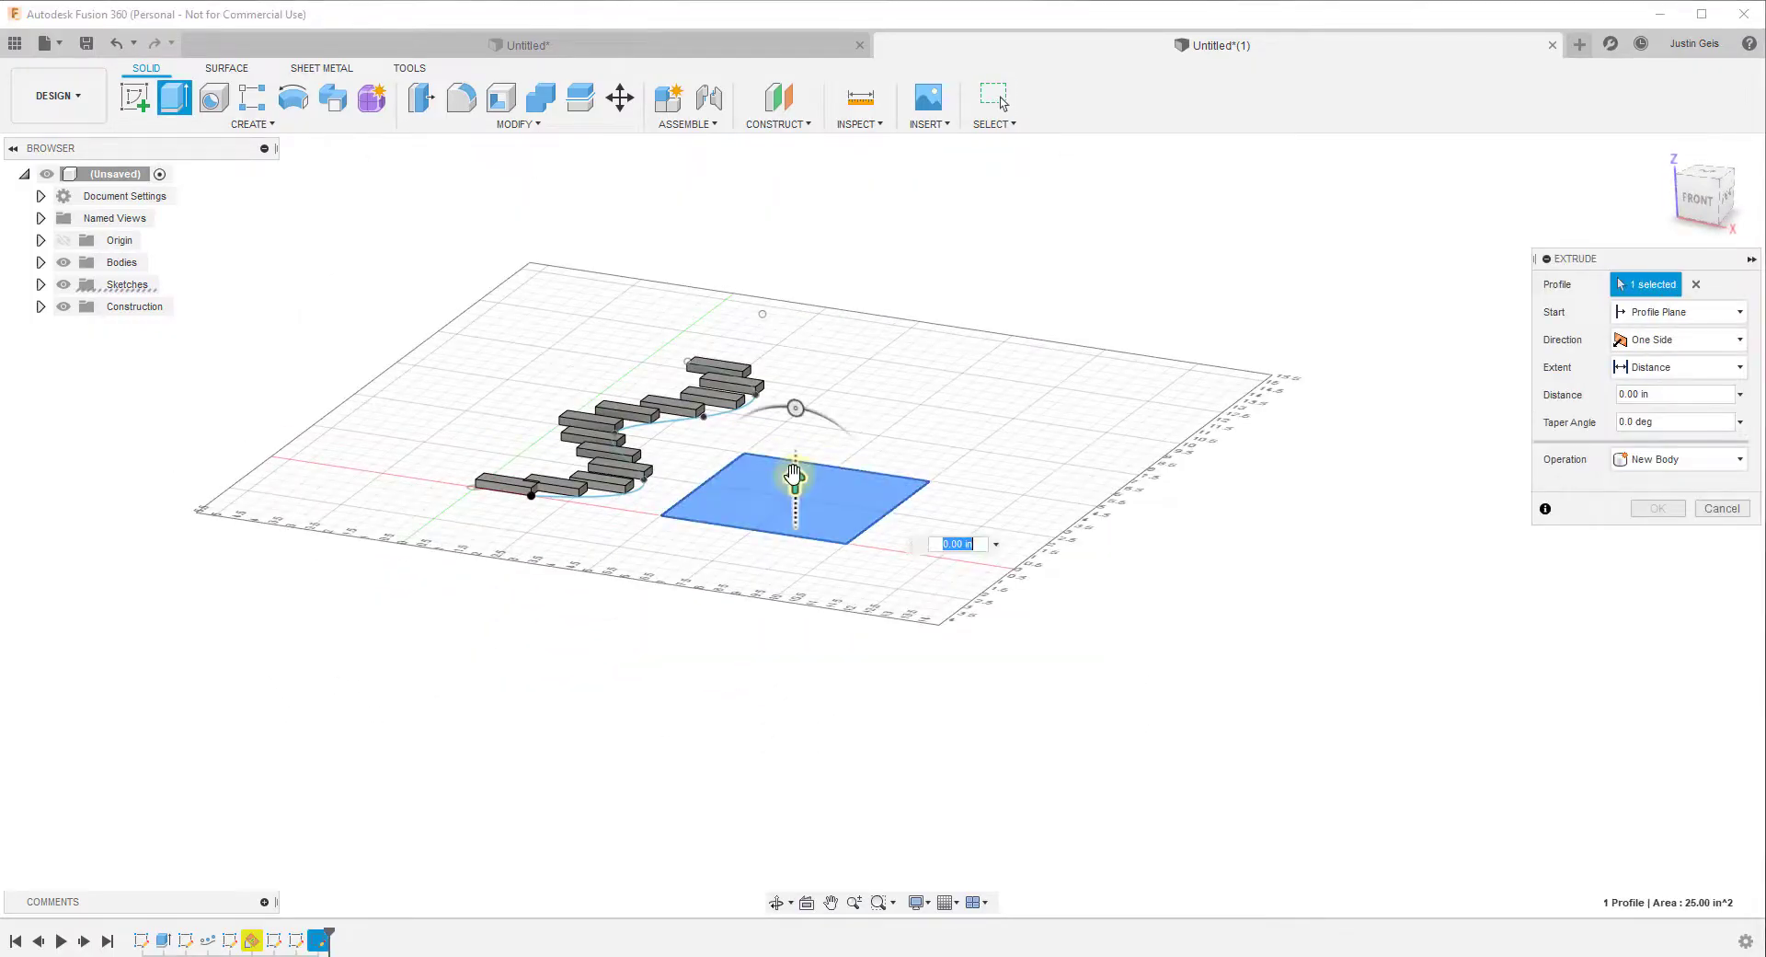
{"action": "left_click_drag", "start_coordinate": [795, 471], "coordinate": [794, 467]}
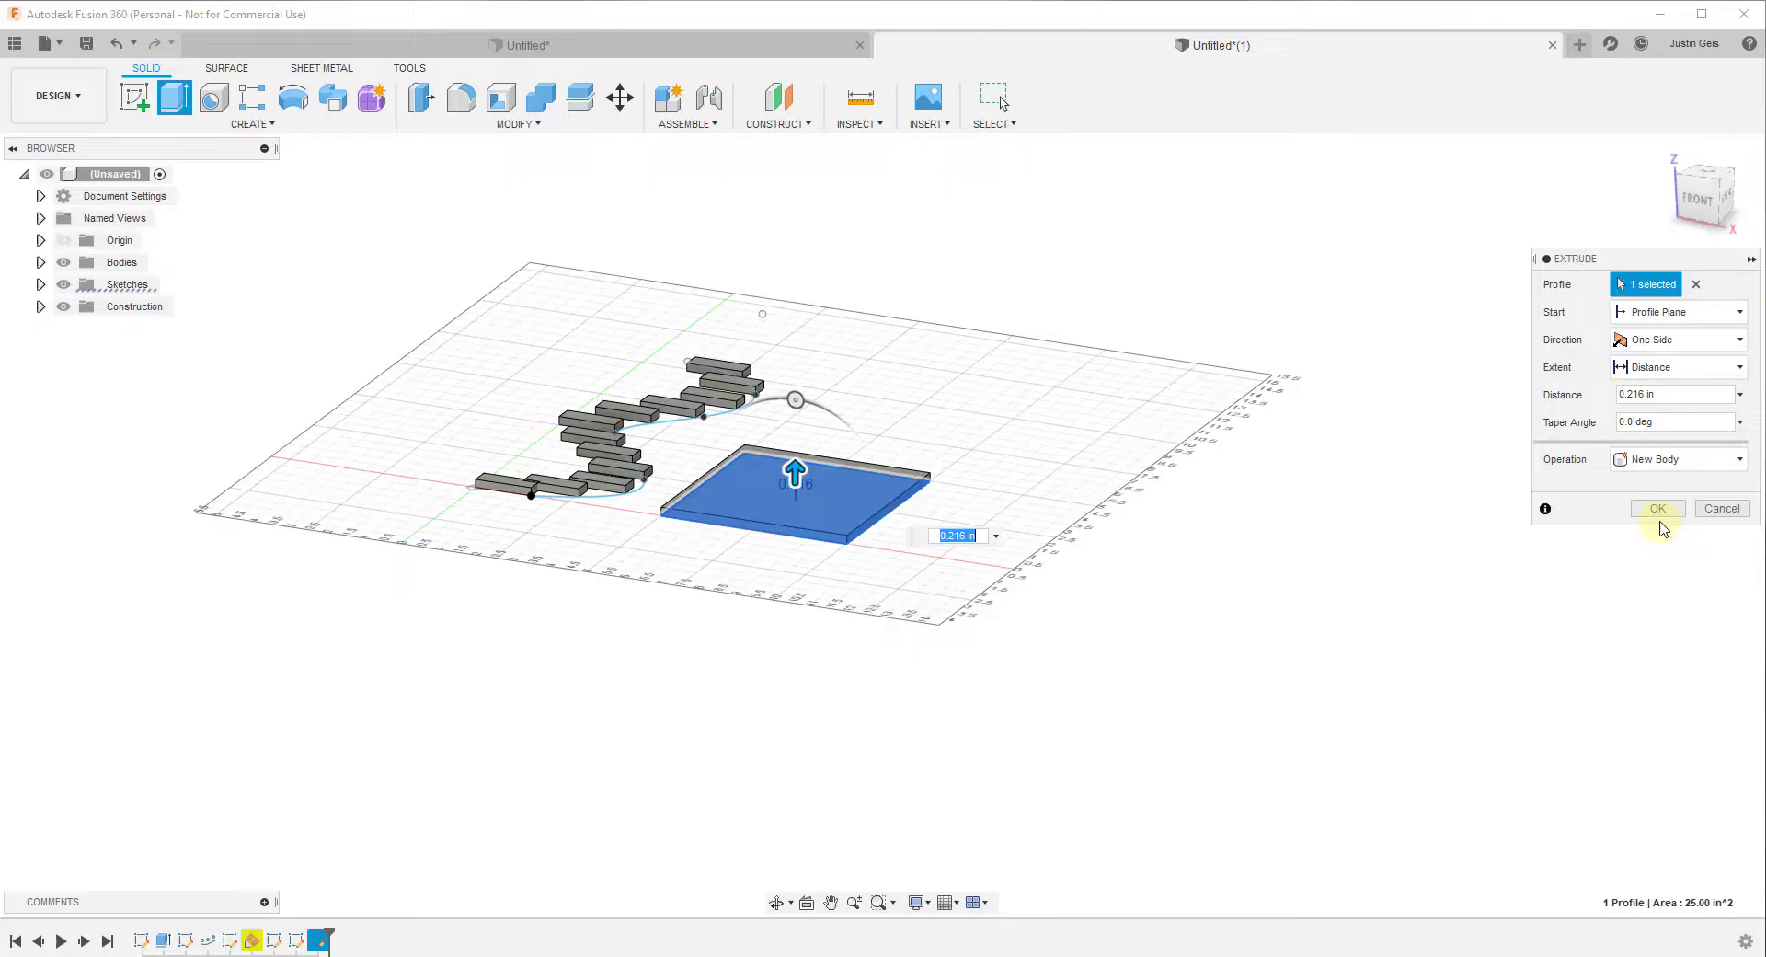
{"action": "left_click", "coordinate": [1658, 510]}
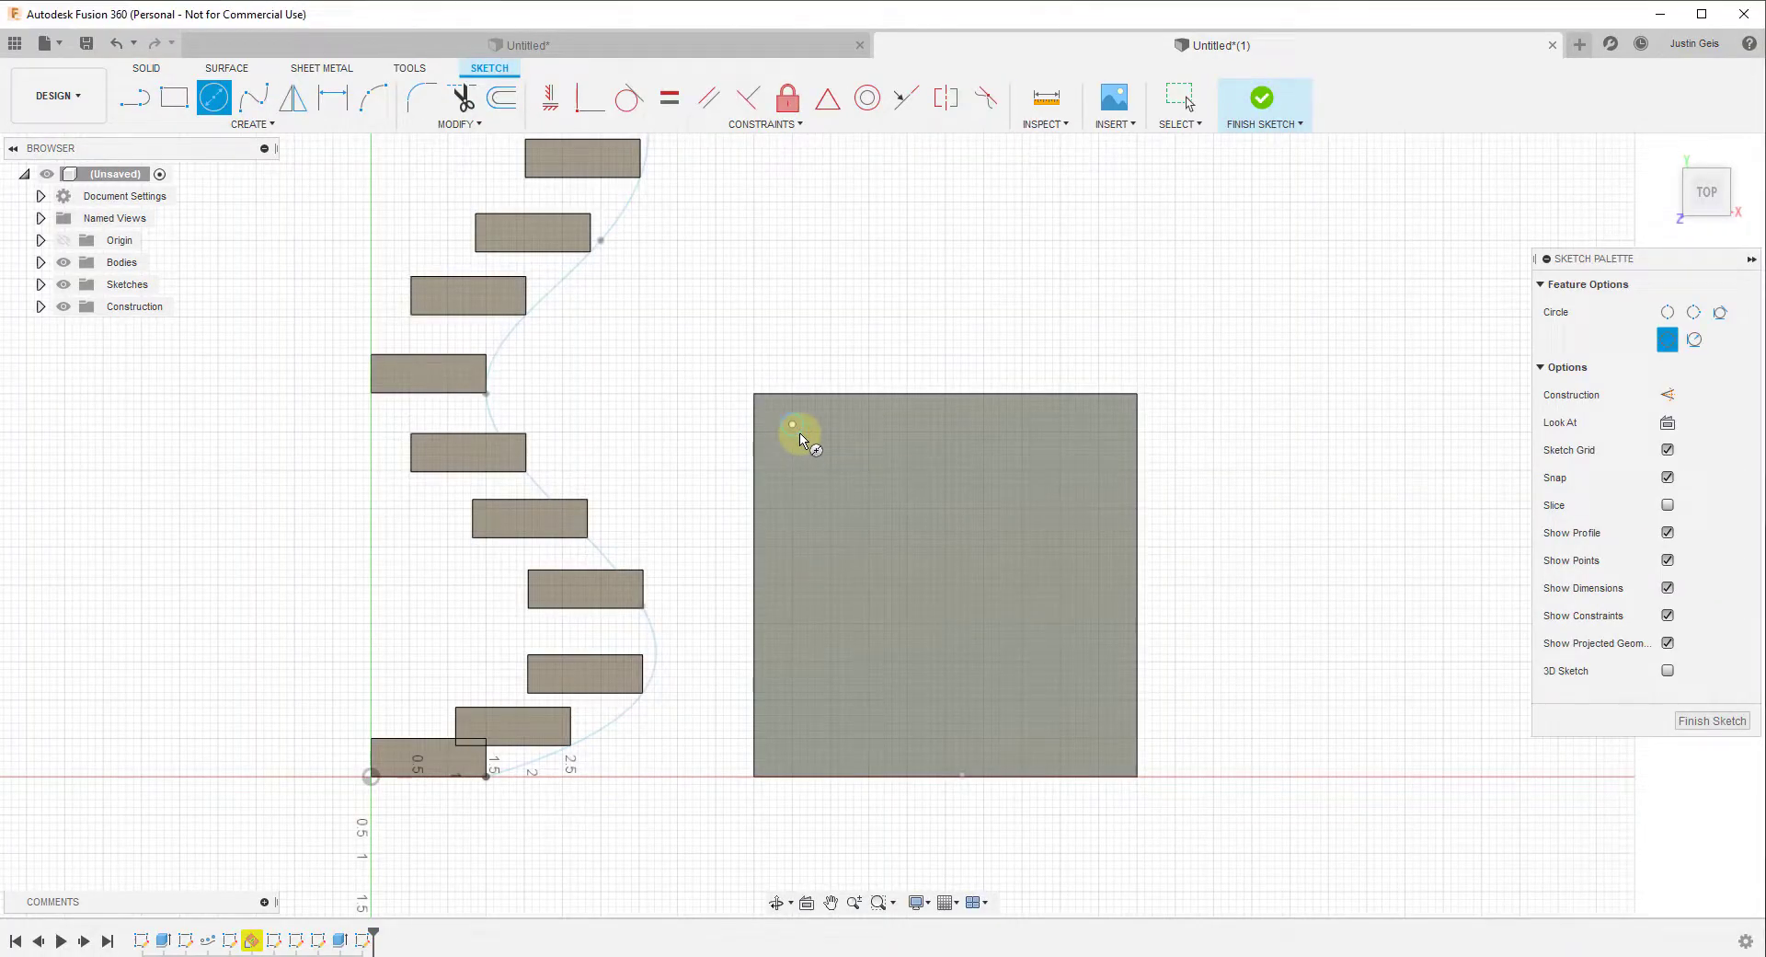
Step: Sketch a small circle near the plate corner and extrude-cut it into a hole
{"action": "left_click", "coordinate": [1263, 98]}
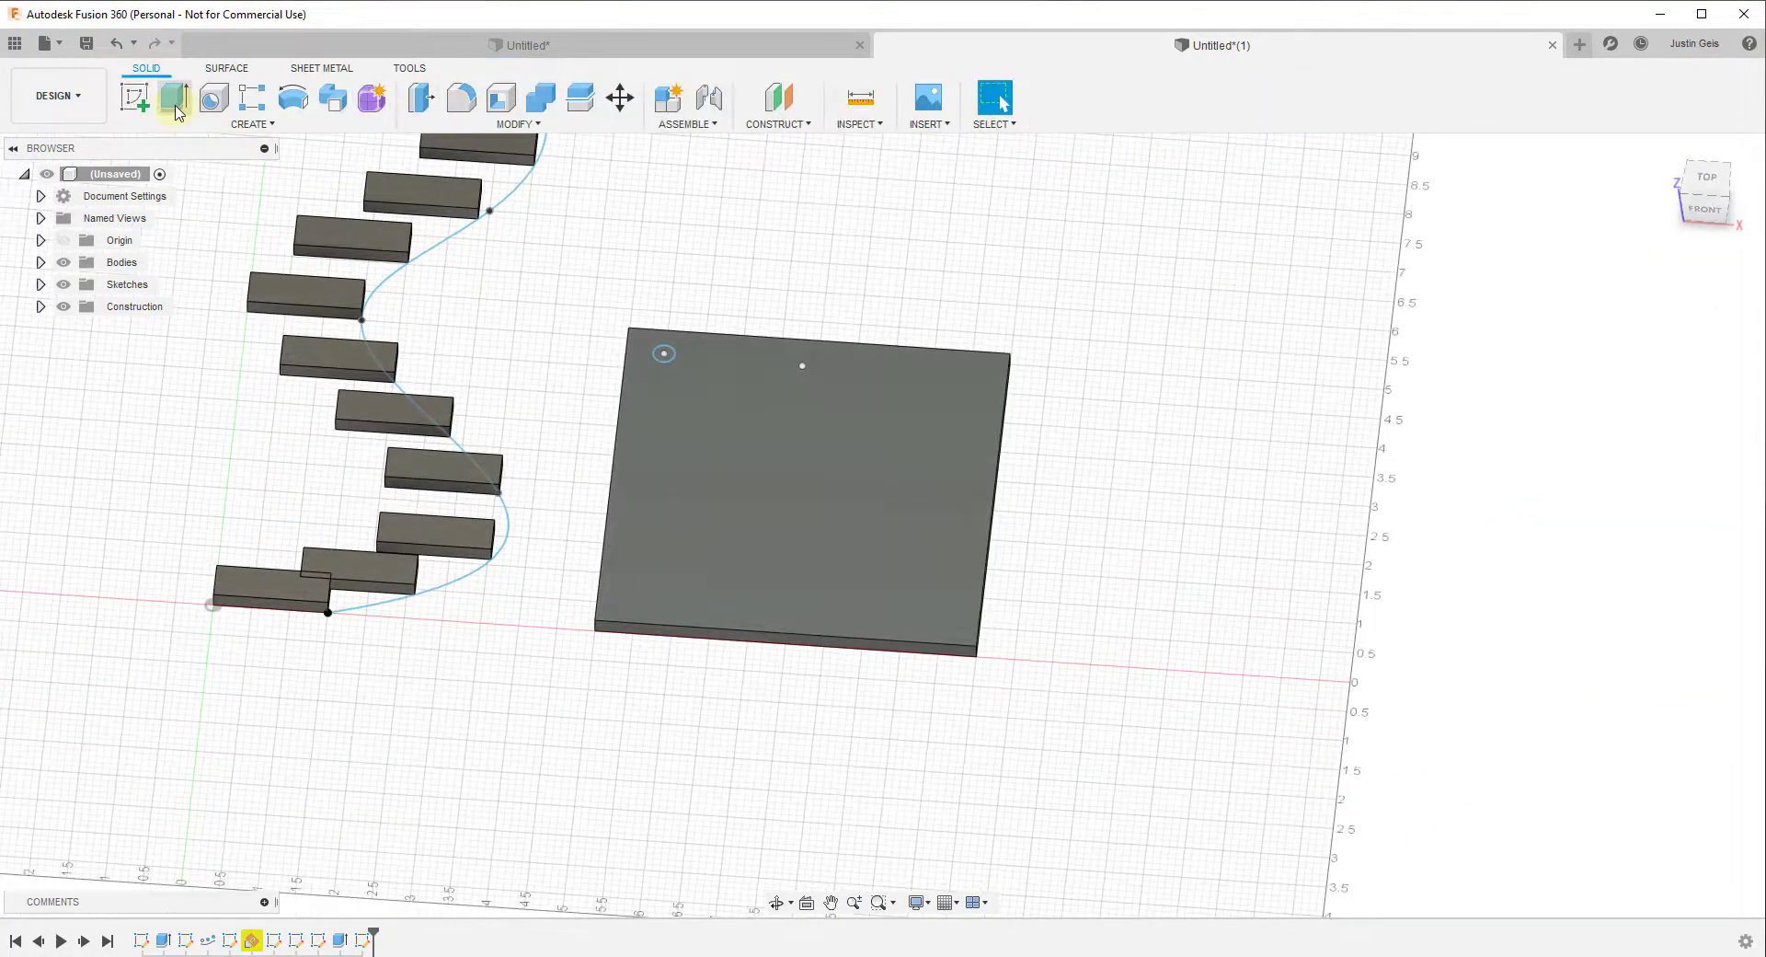
{"action": "left_click", "coordinate": [173, 99]}
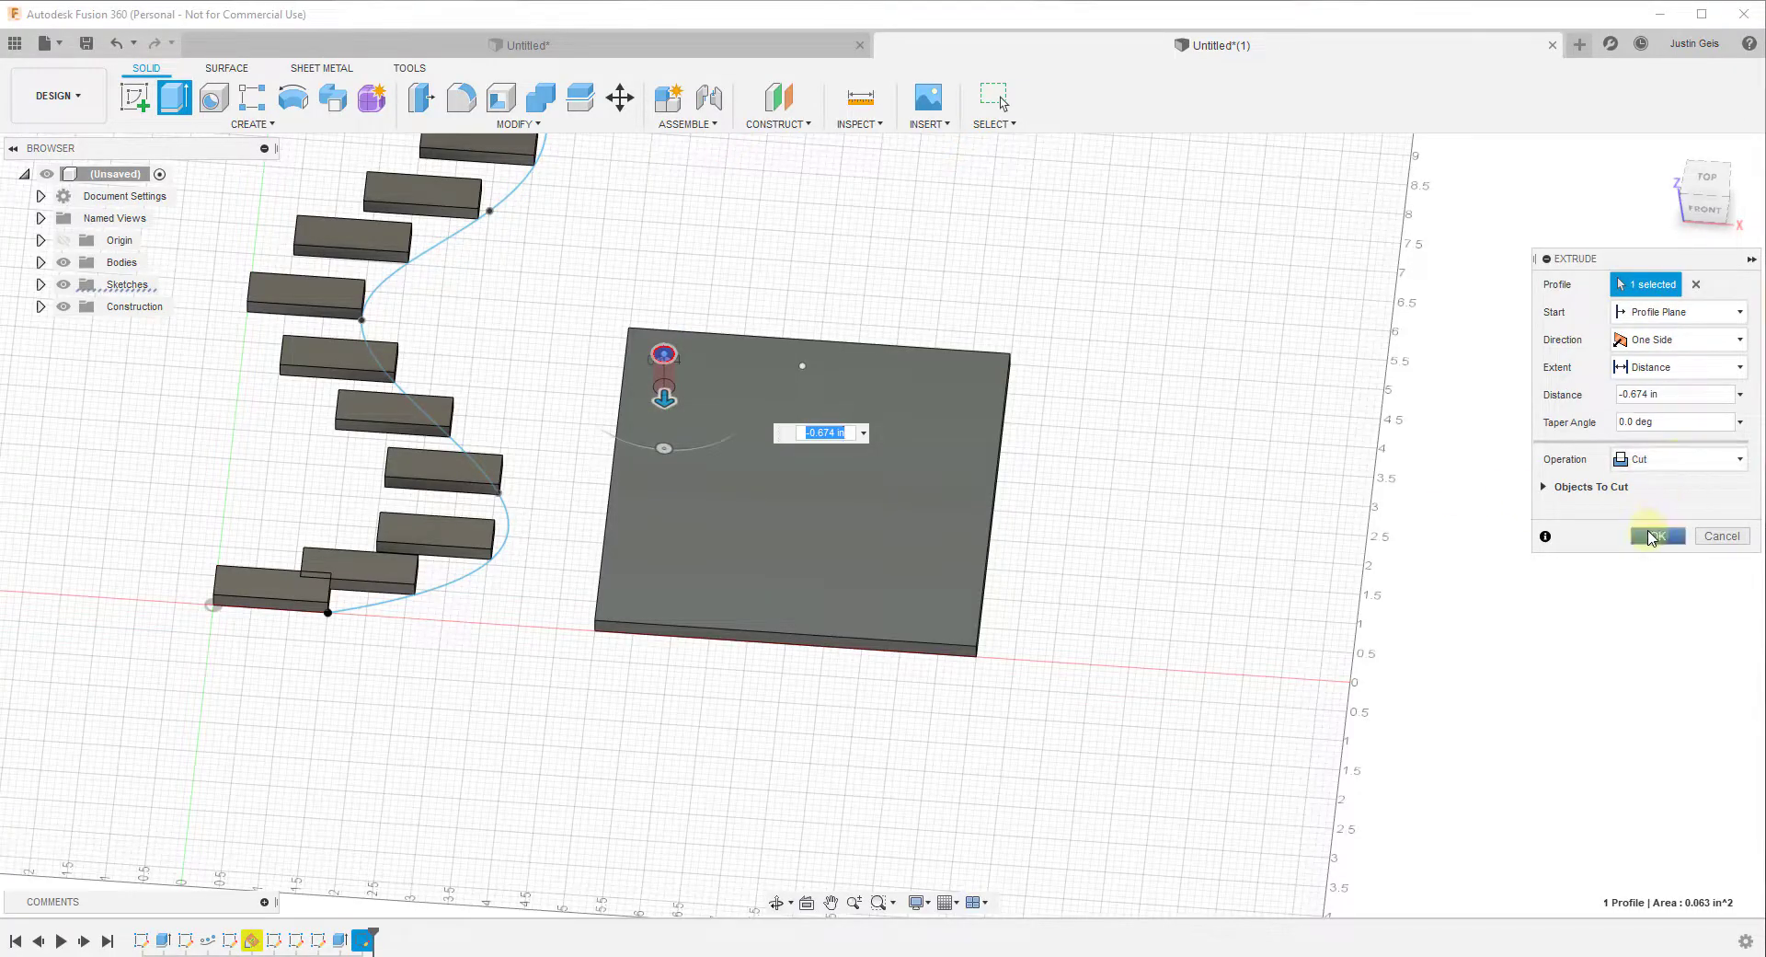
{"action": "left_click", "coordinate": [1658, 535]}
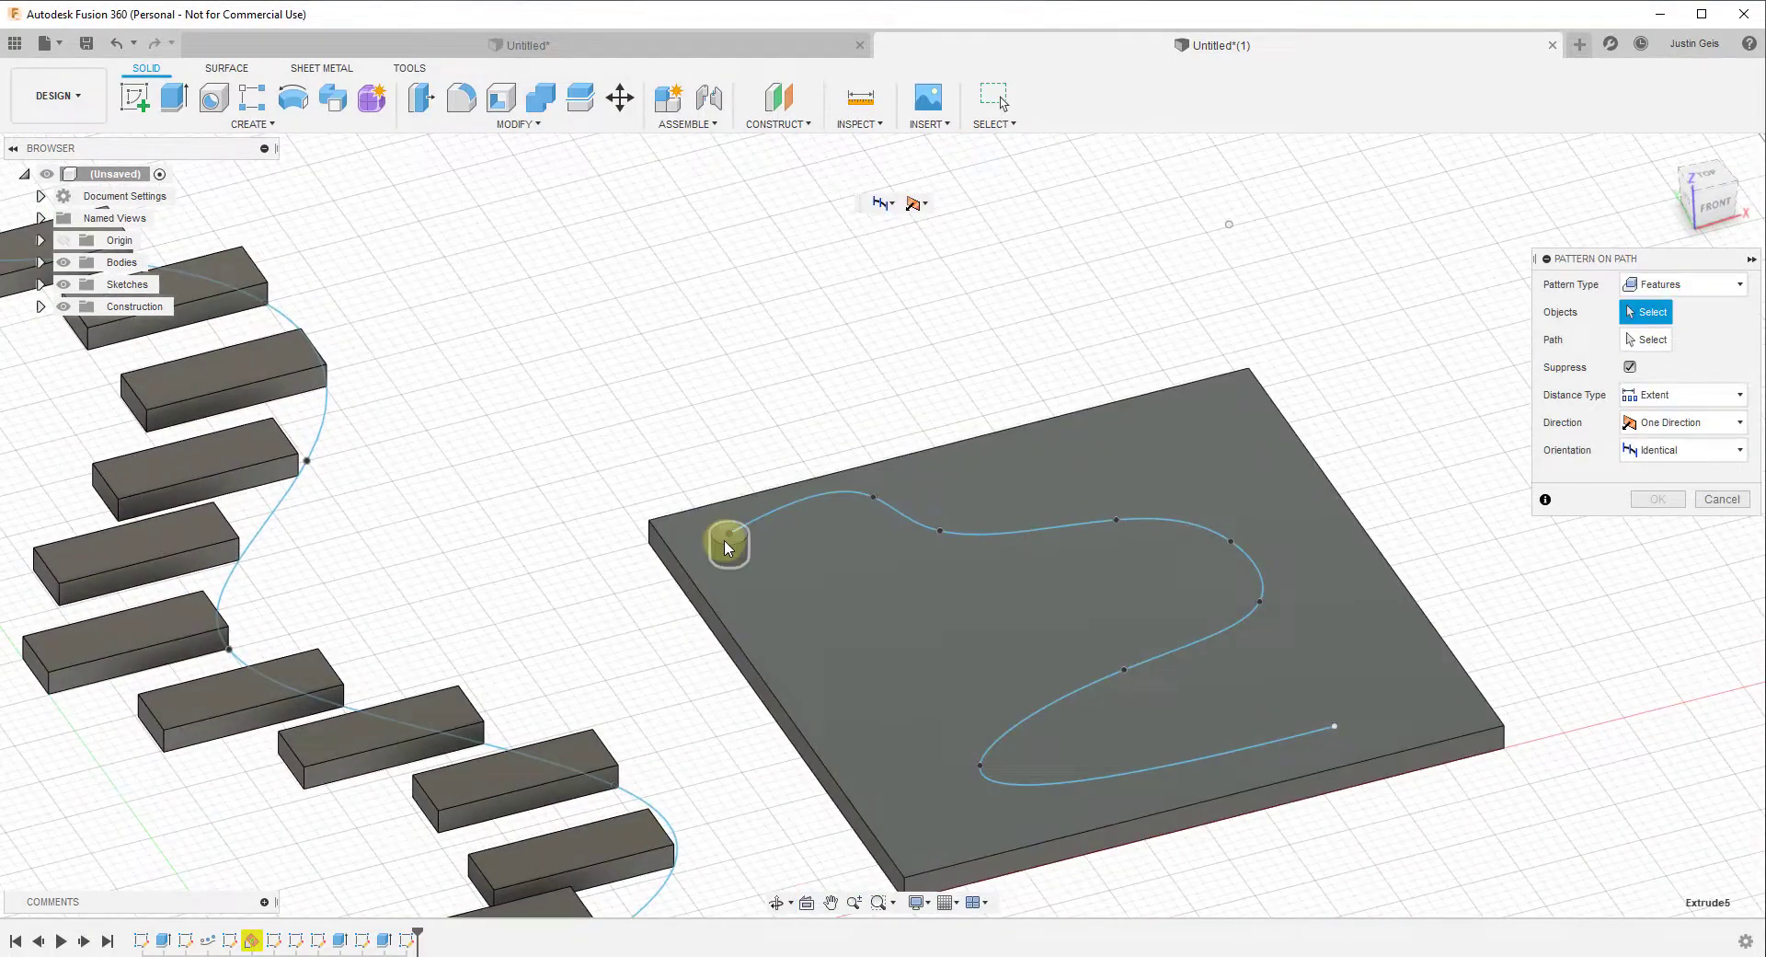
Step: Pattern the hole as a feature along the winding spline, 11 copies to the curve's end
{"action": "left_click", "coordinate": [724, 543]}
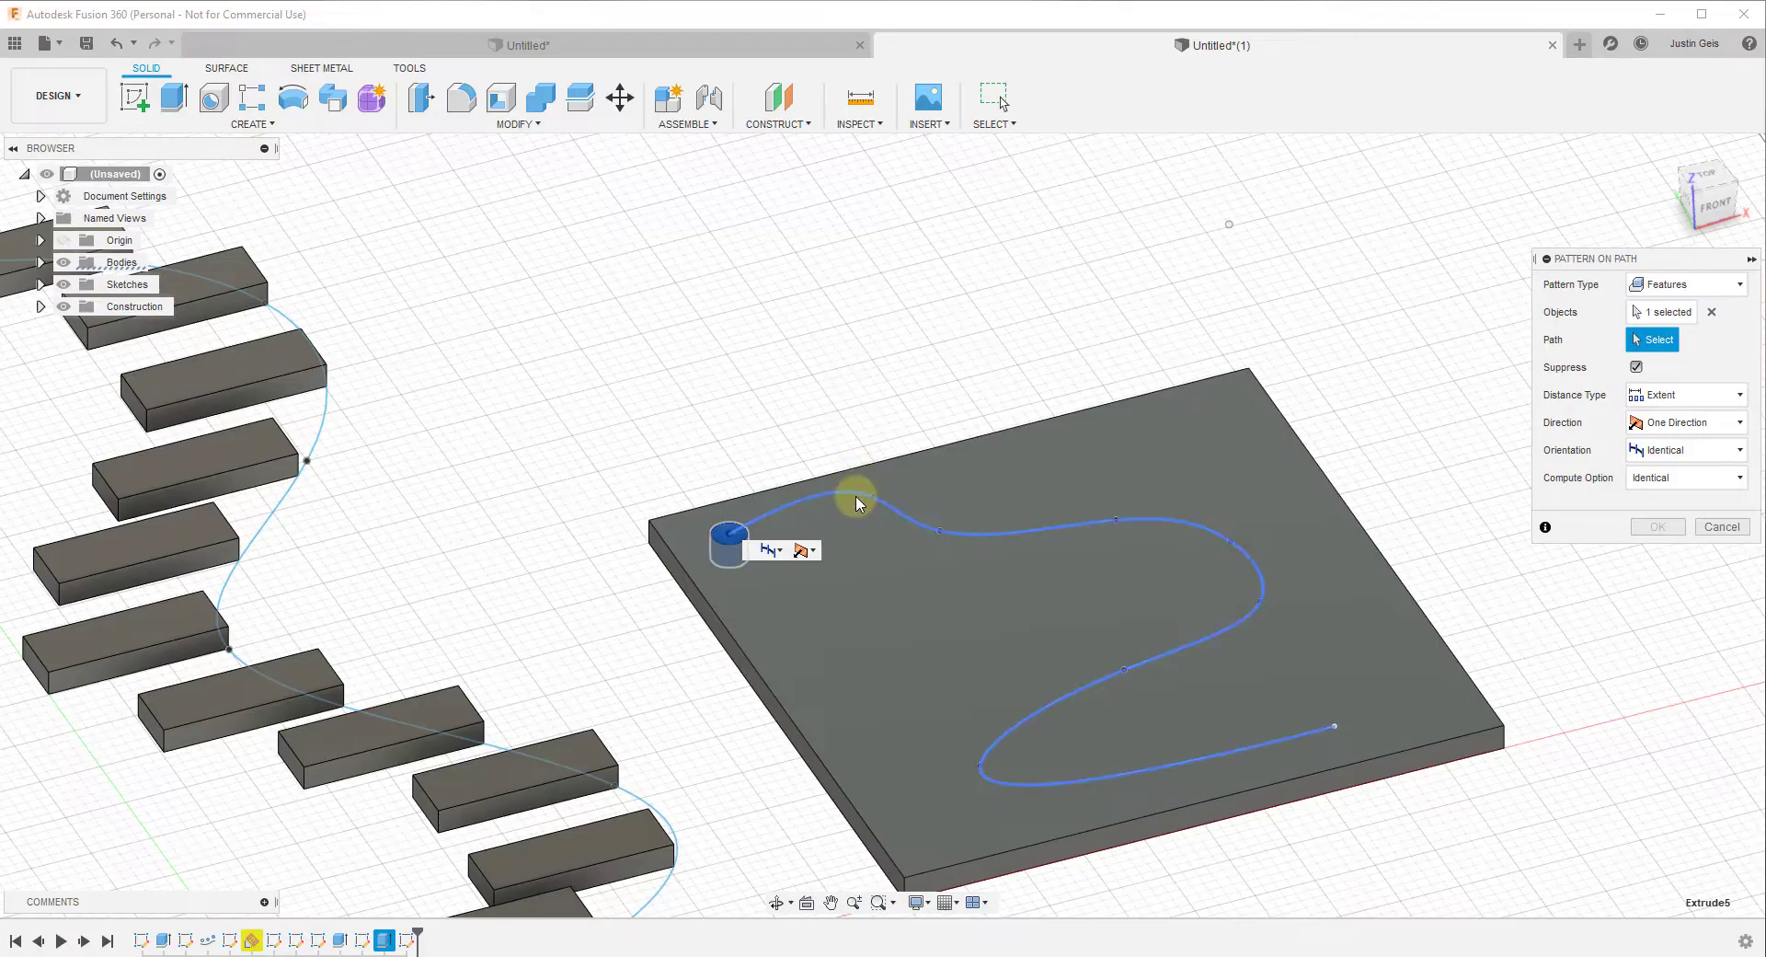
{"action": "left_click", "coordinate": [855, 505]}
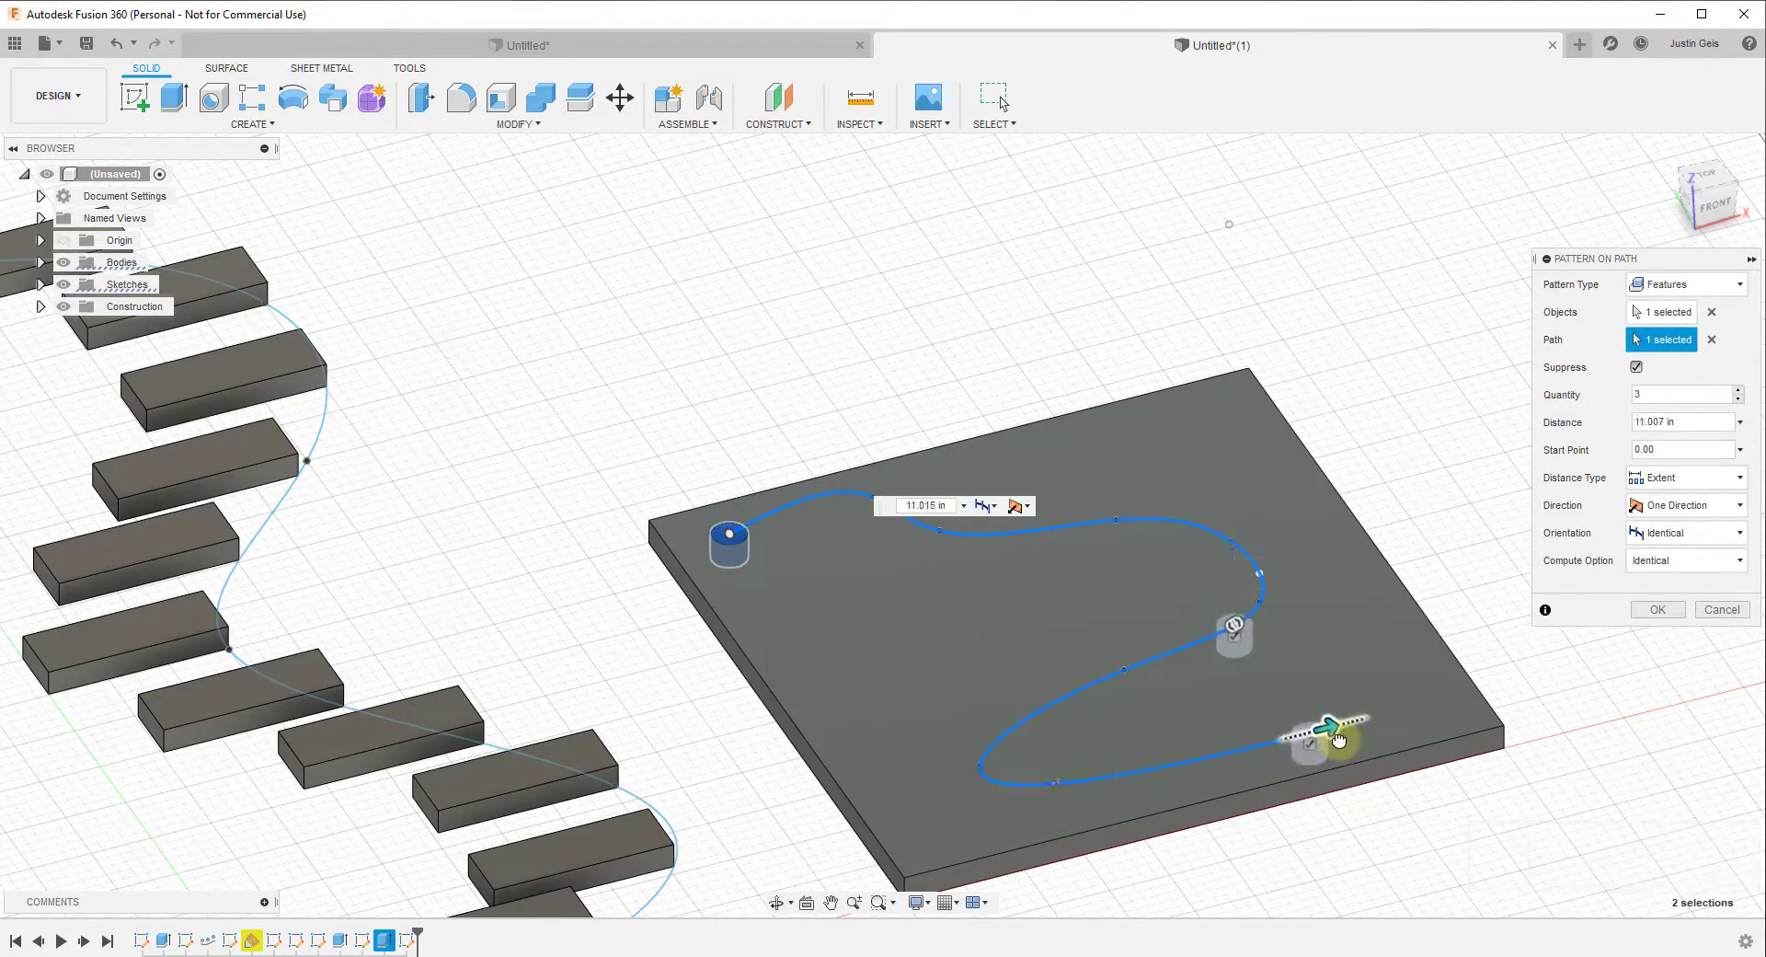
{"action": "left_click", "coordinate": [1739, 418]}
{"action": "type", "text": "6"}
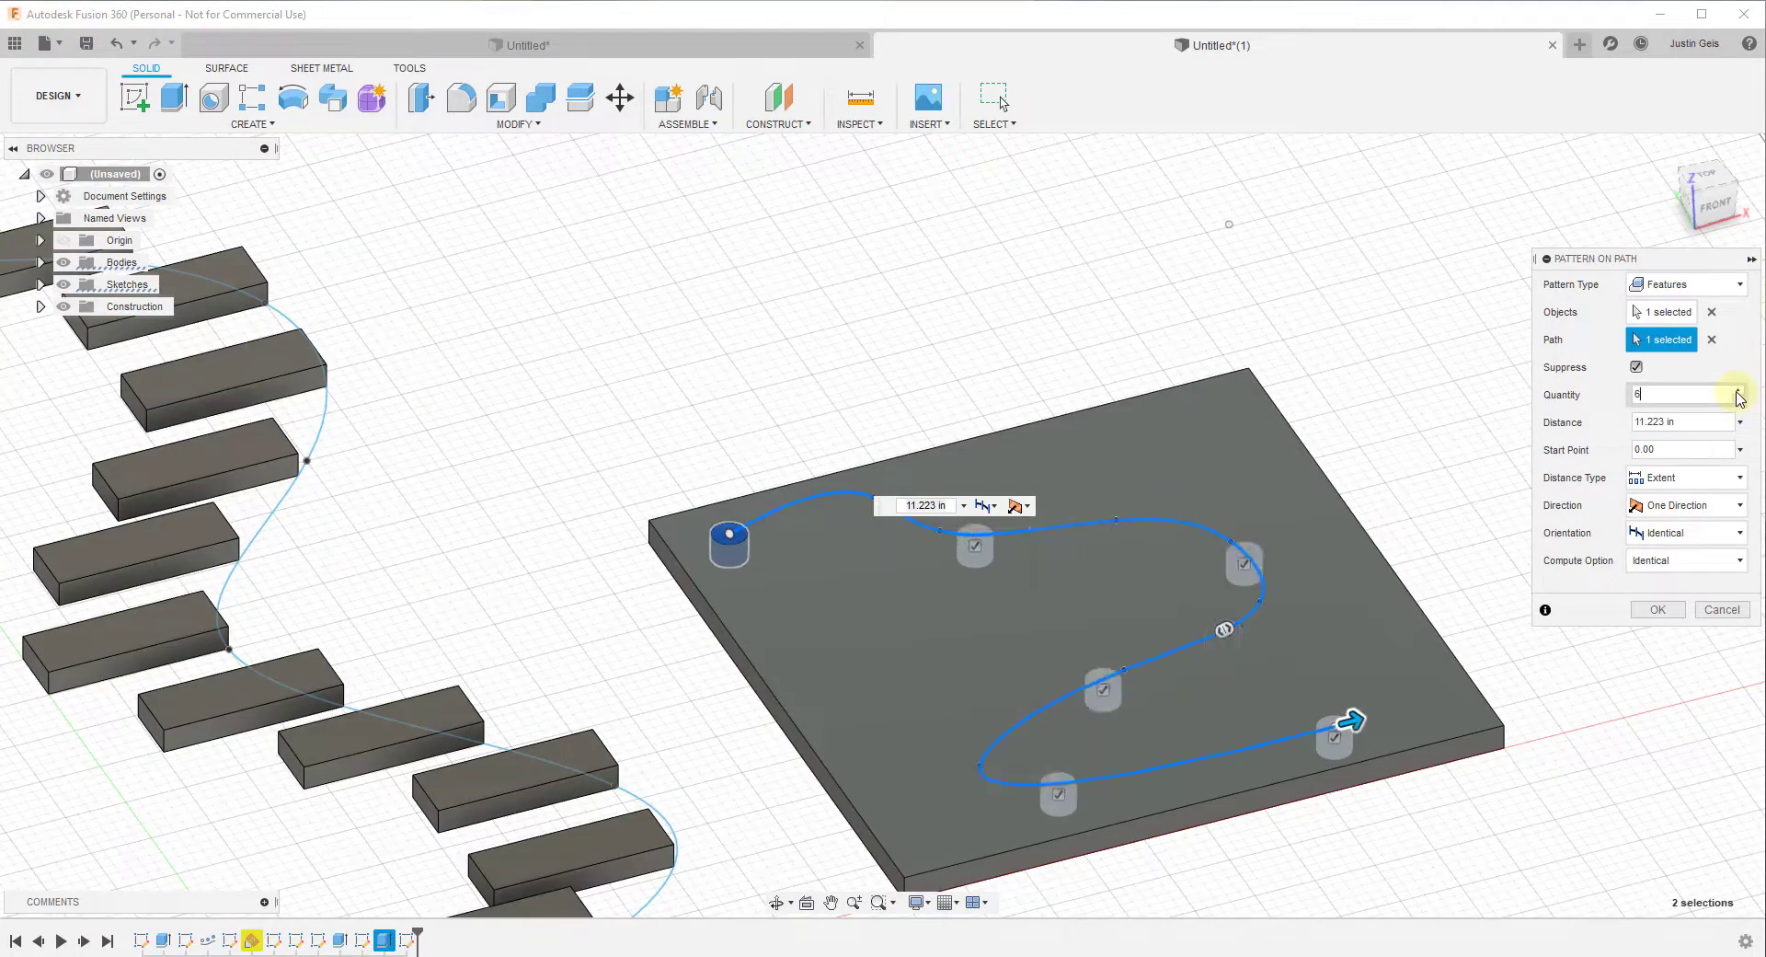
{"action": "type", "text": "11"}
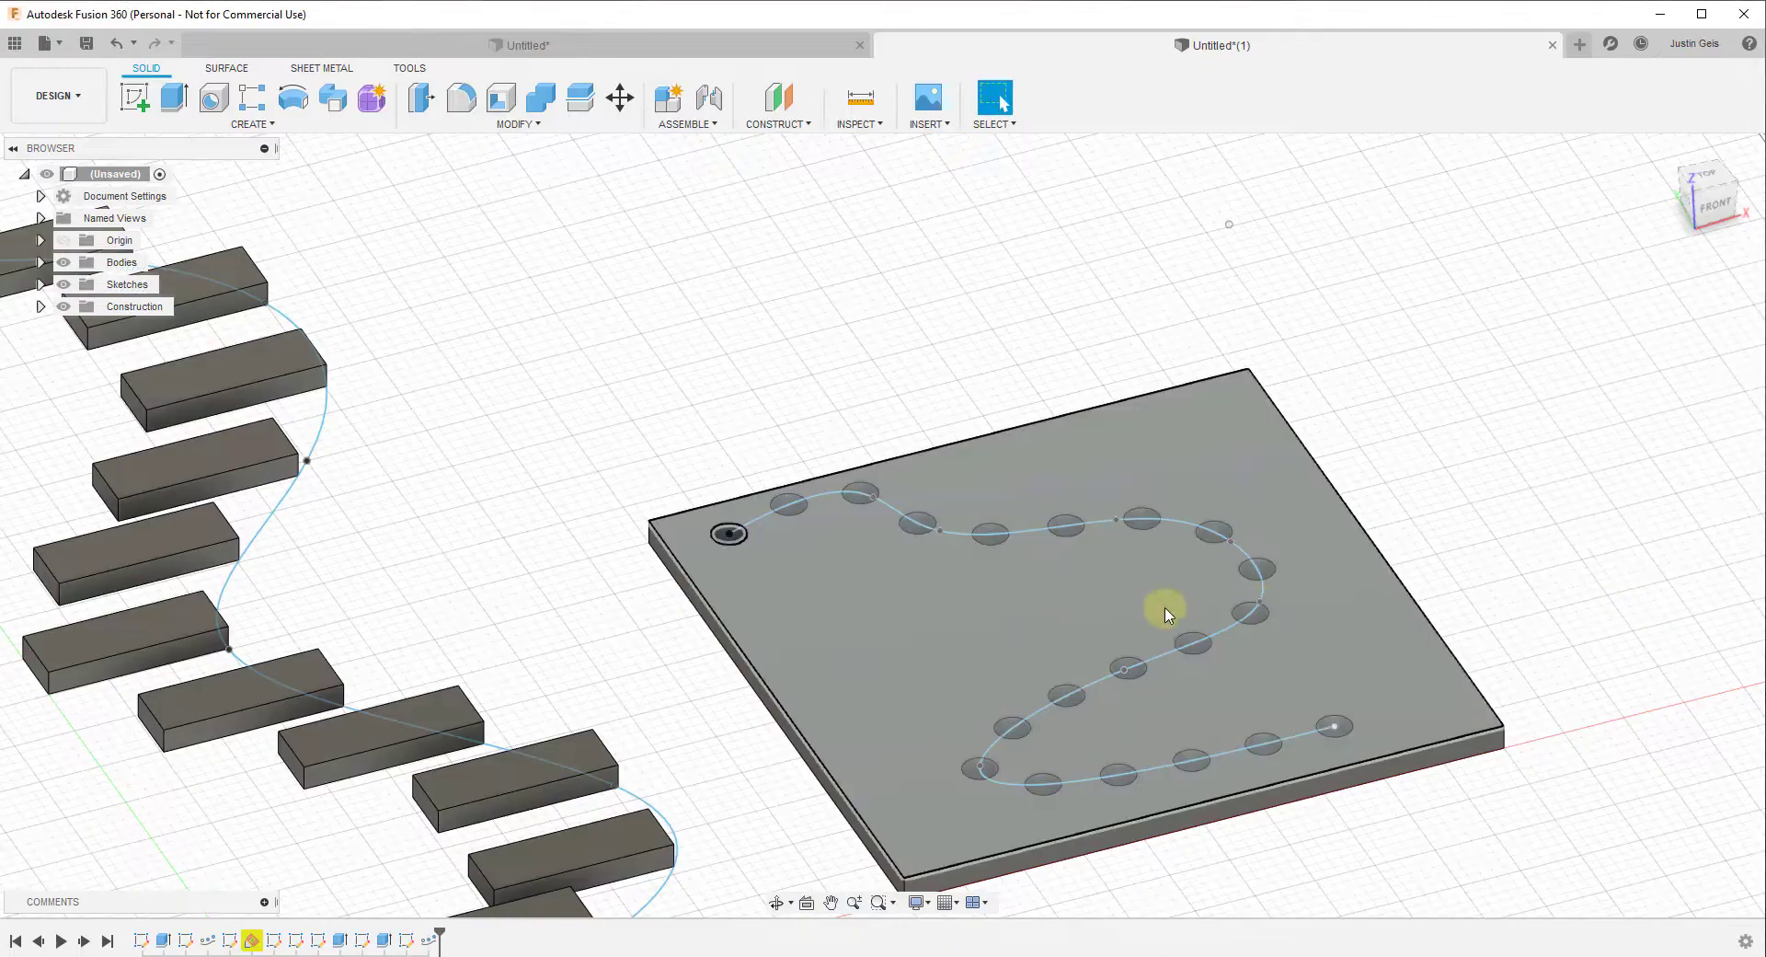
{"action": "left_click_drag", "start_coordinate": [1166, 614], "coordinate": [957, 580]}
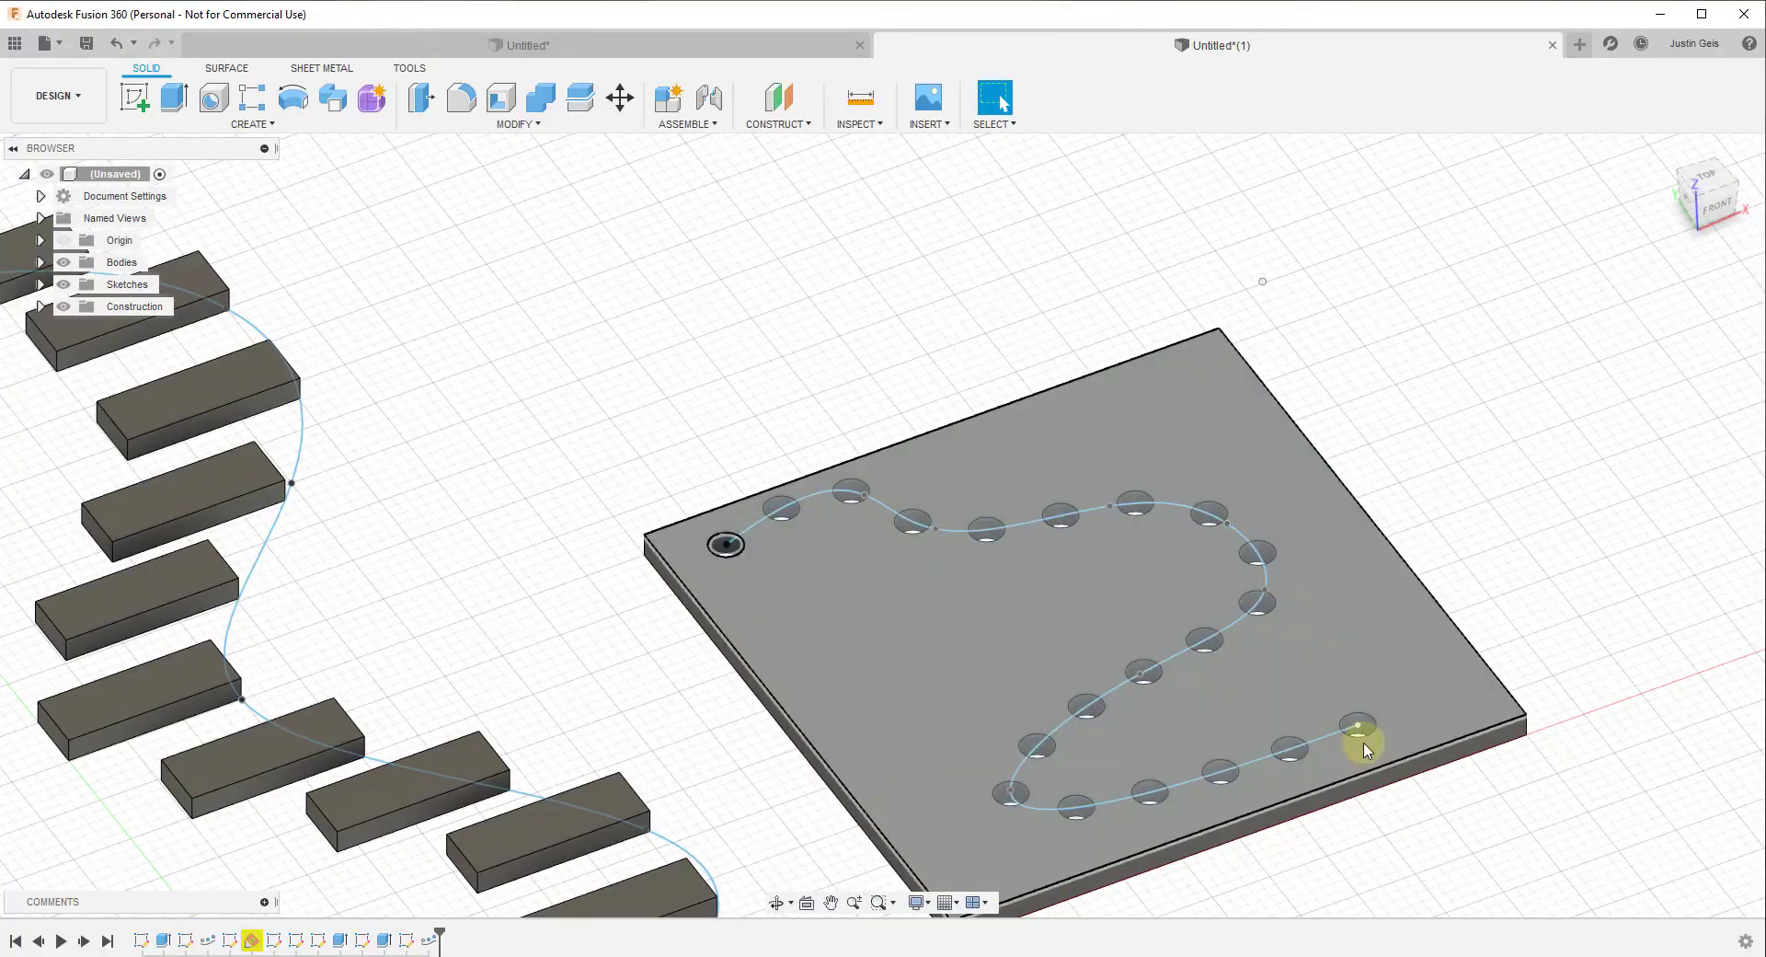
{"action": "mouse_move", "coordinate": [968, 765]}
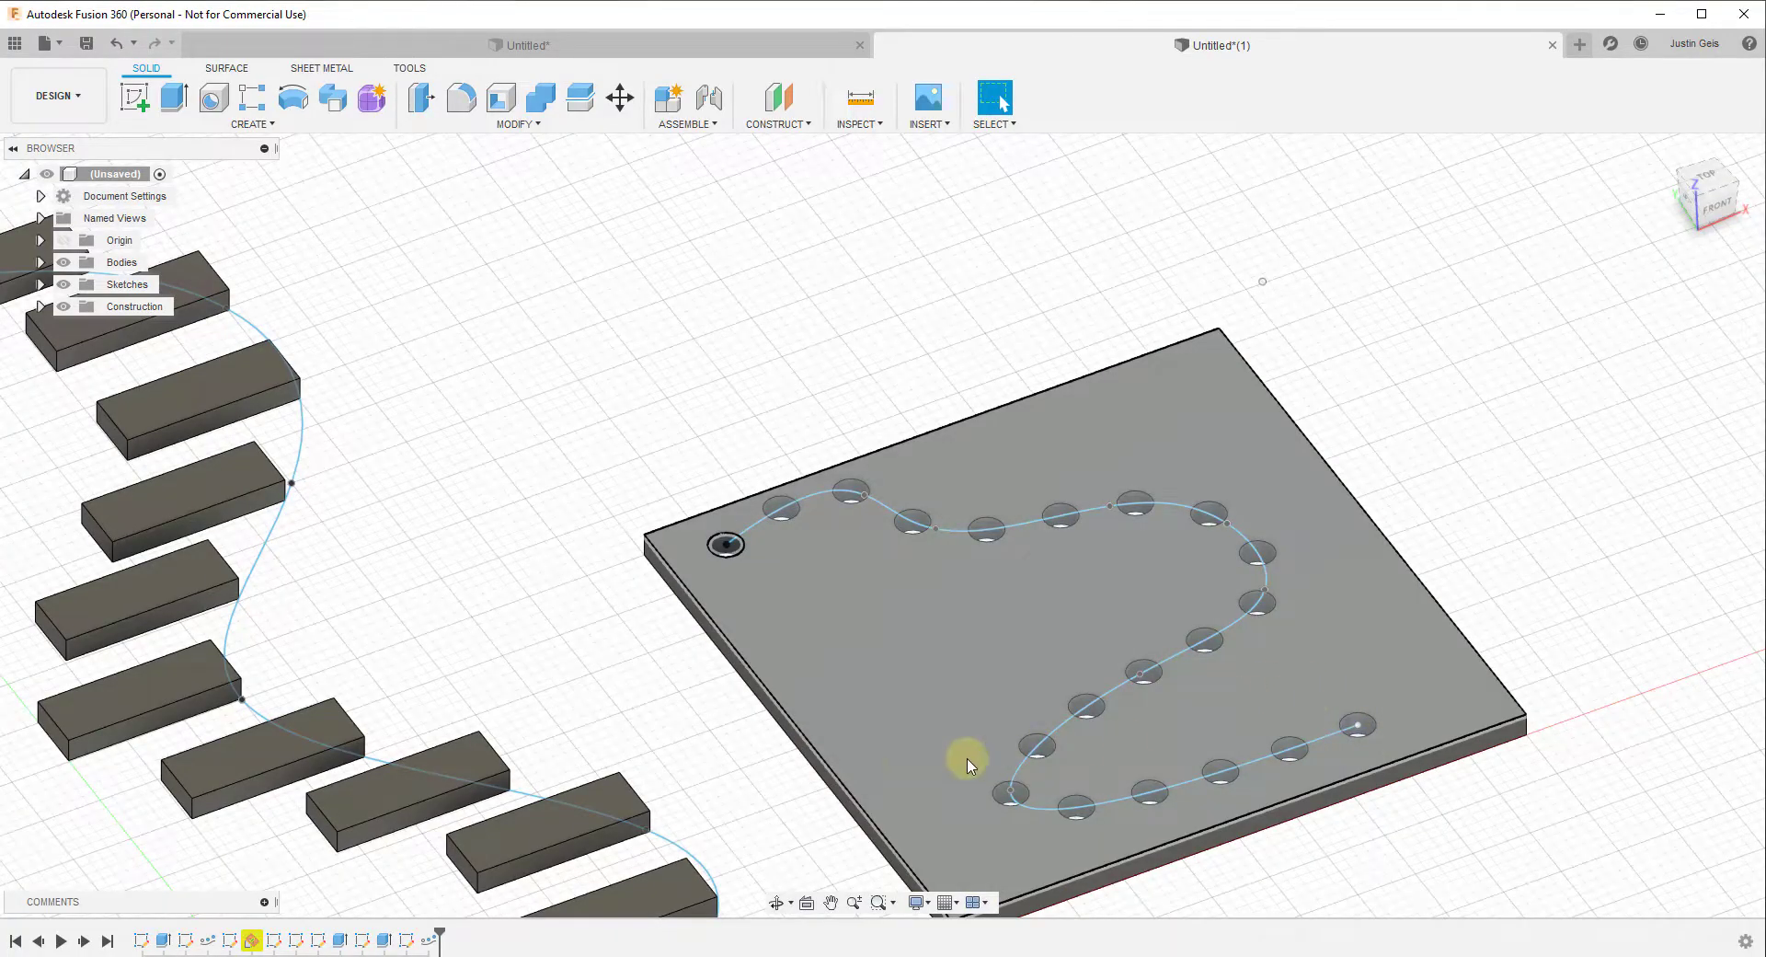
{"action": "mouse_move", "coordinate": [1196, 530]}
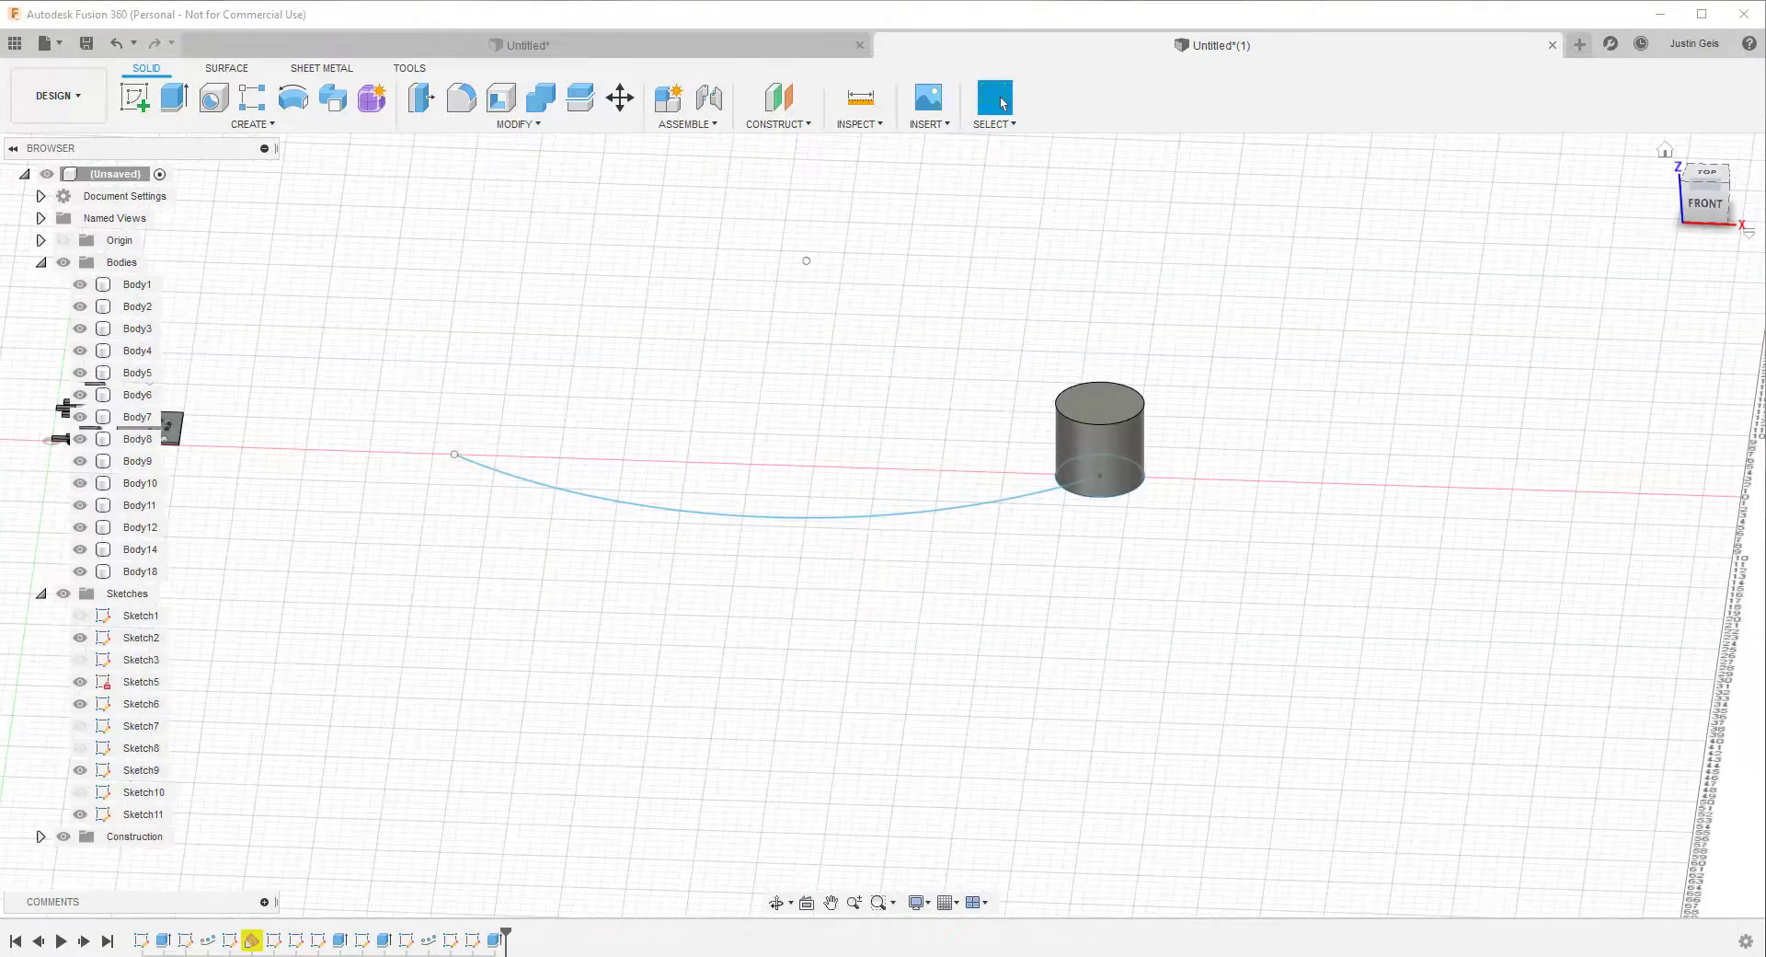
{"action": "mouse_move", "coordinate": [1148, 486]}
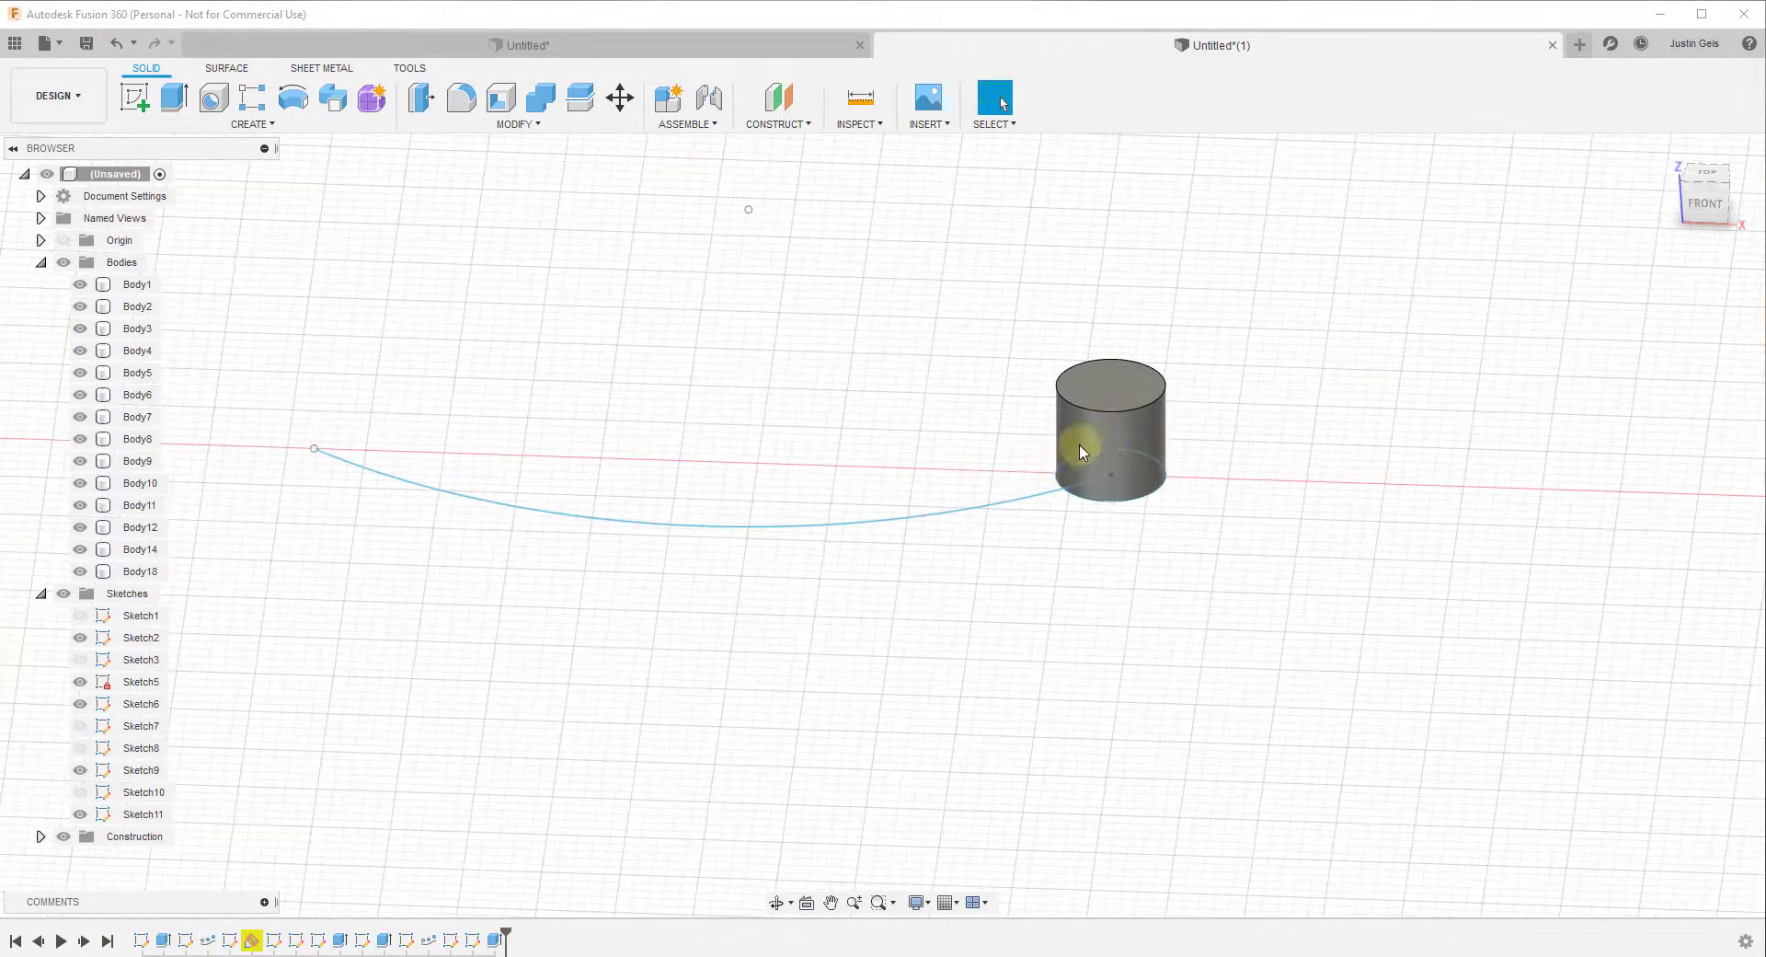
Step: Pattern the cylinder as bodies along the arc with Quantity 20 and confirm
{"action": "left_click", "coordinate": [252, 124]}
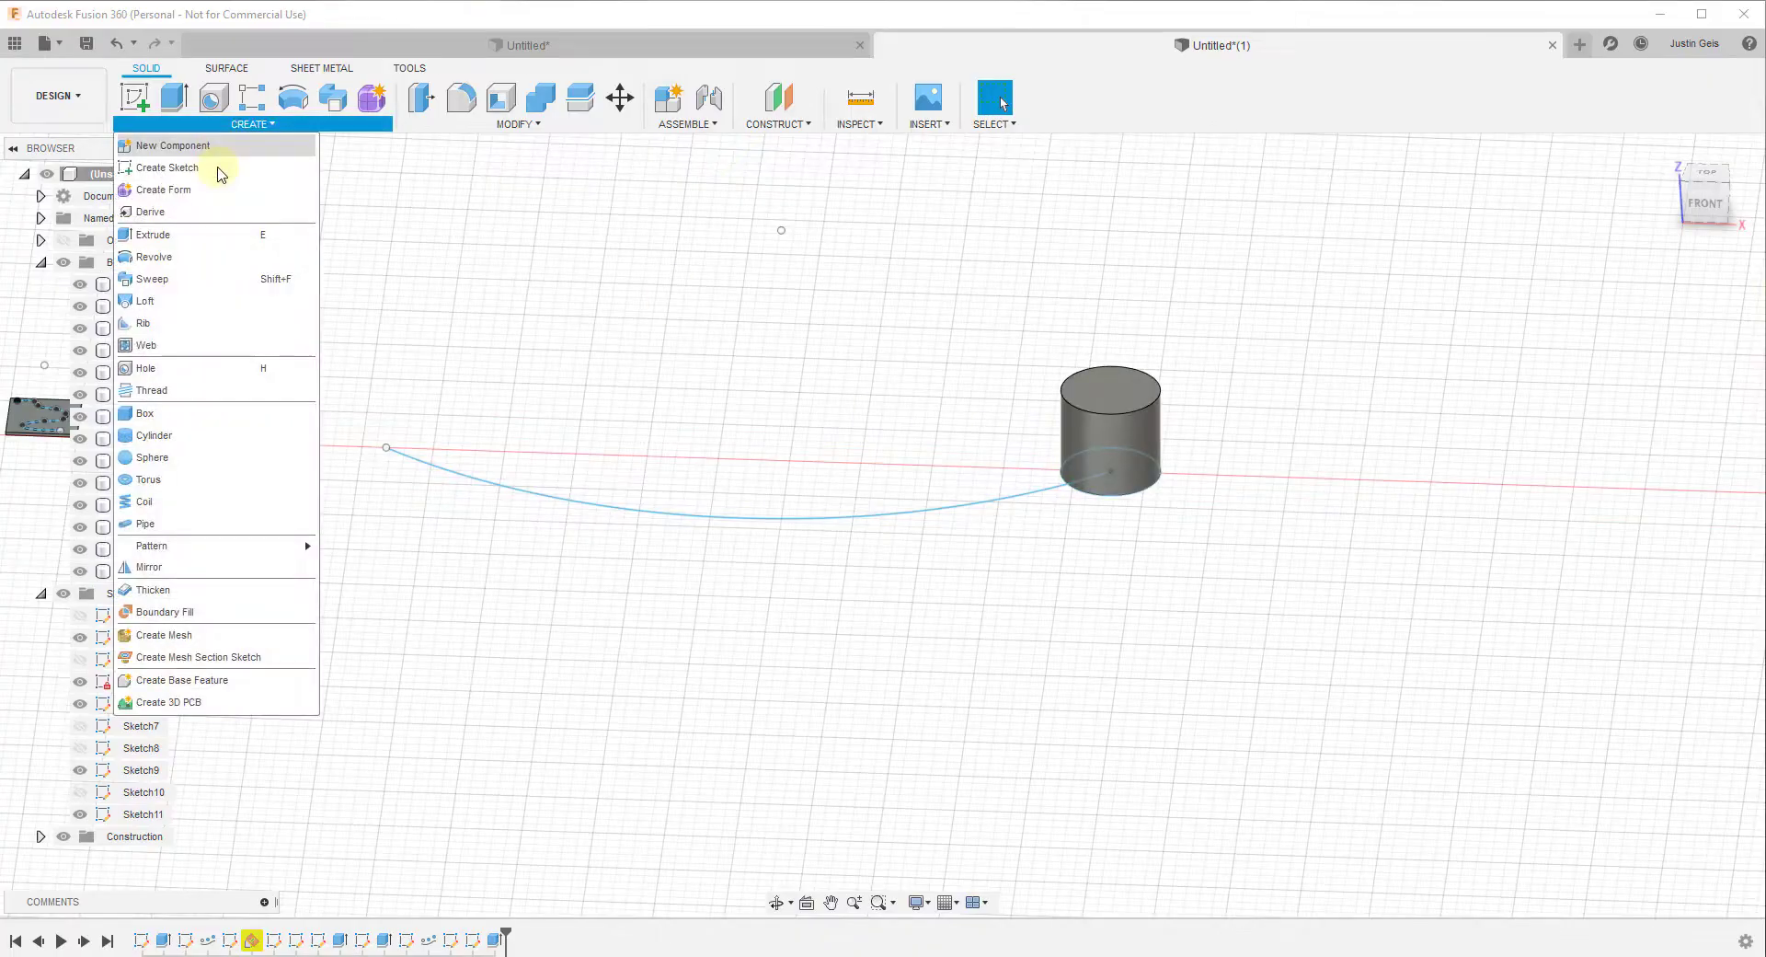
{"action": "mouse_move", "coordinate": [151, 546]}
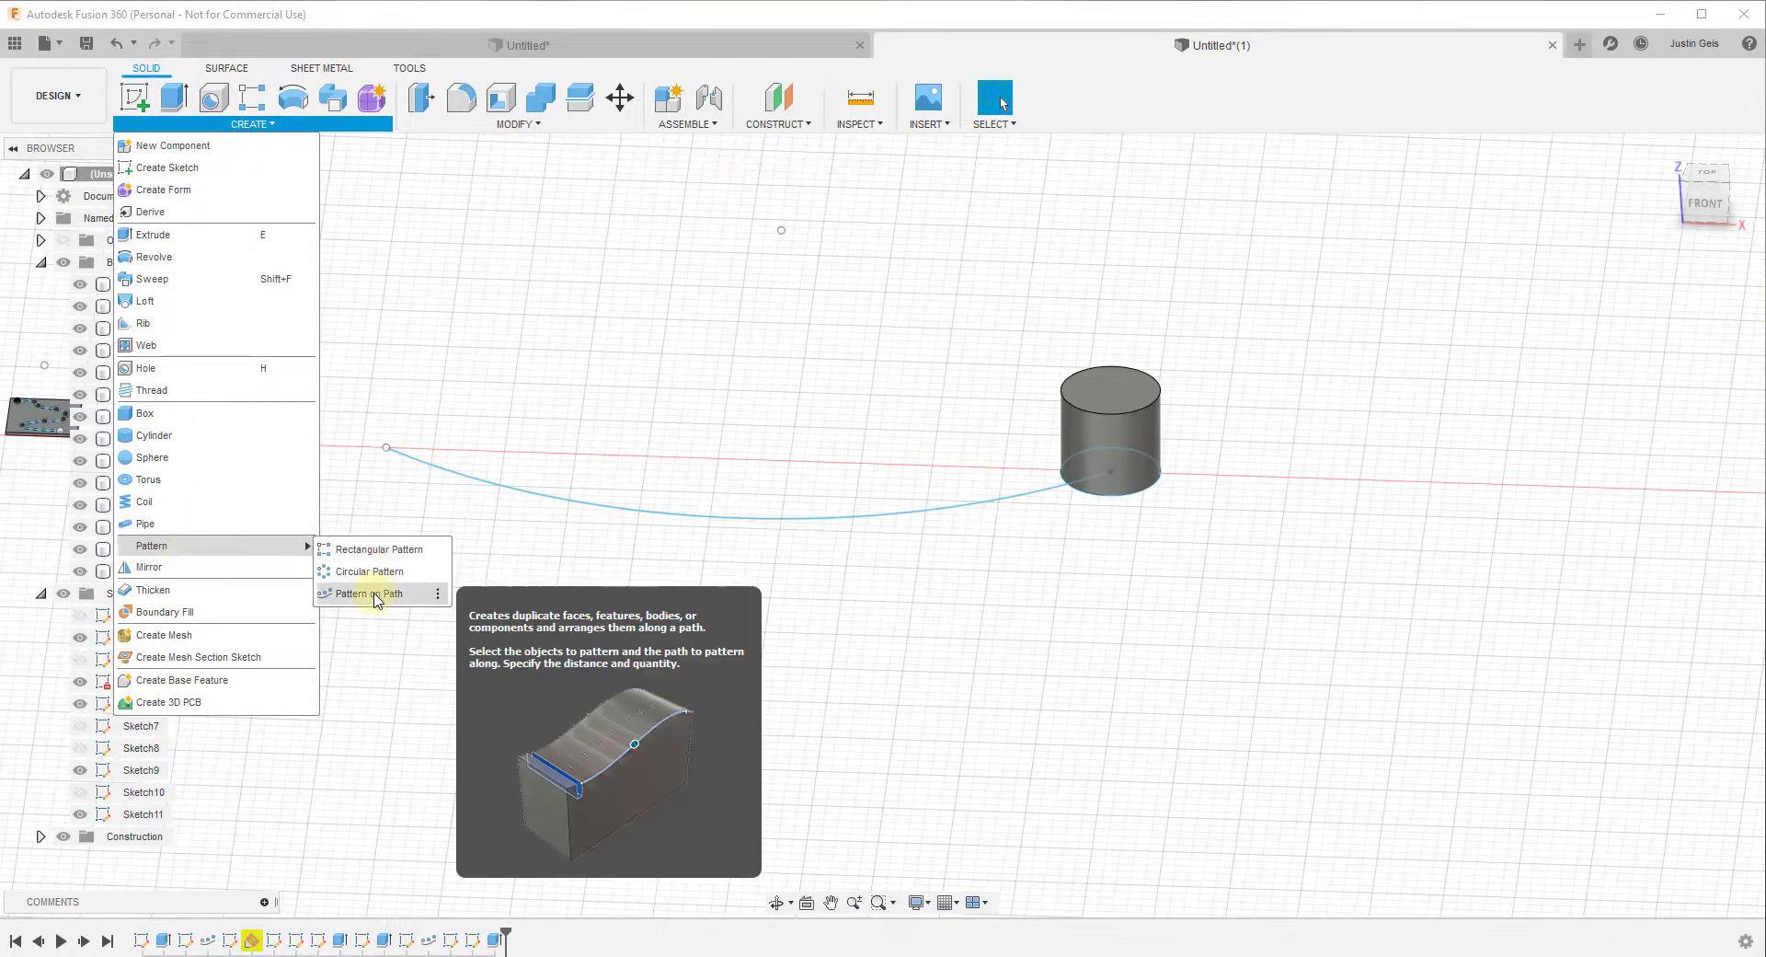
{"action": "left_click", "coordinate": [368, 594]}
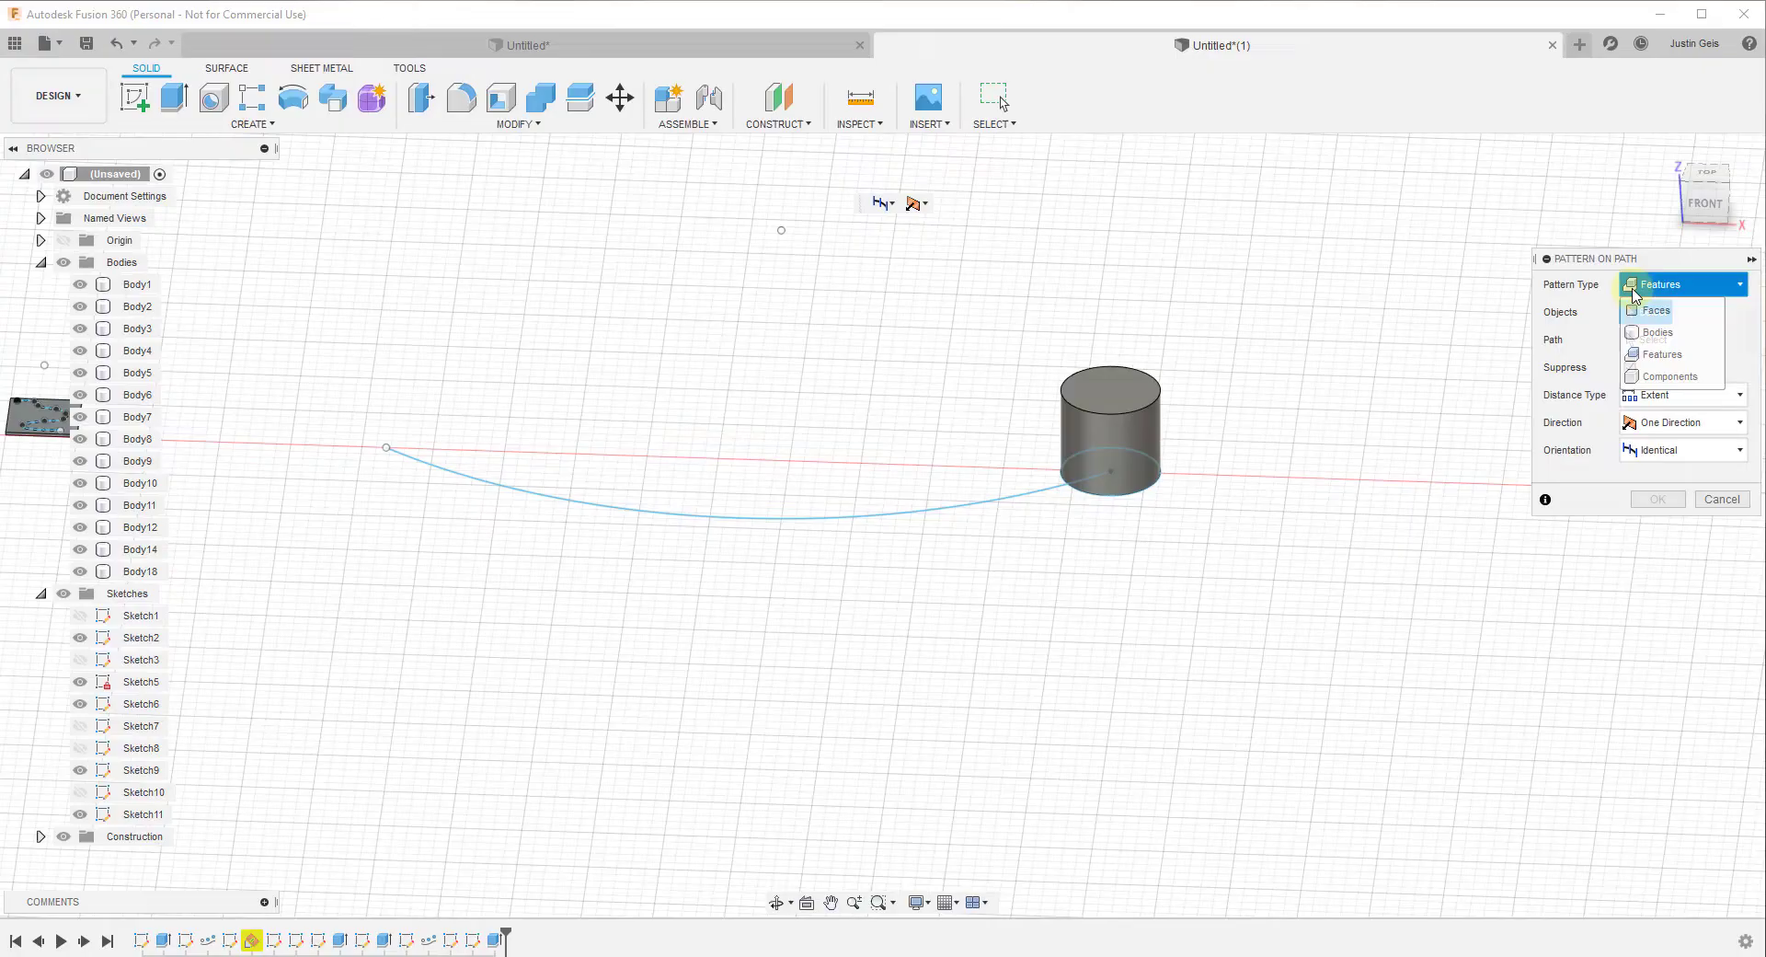
{"action": "left_click", "coordinate": [1660, 333]}
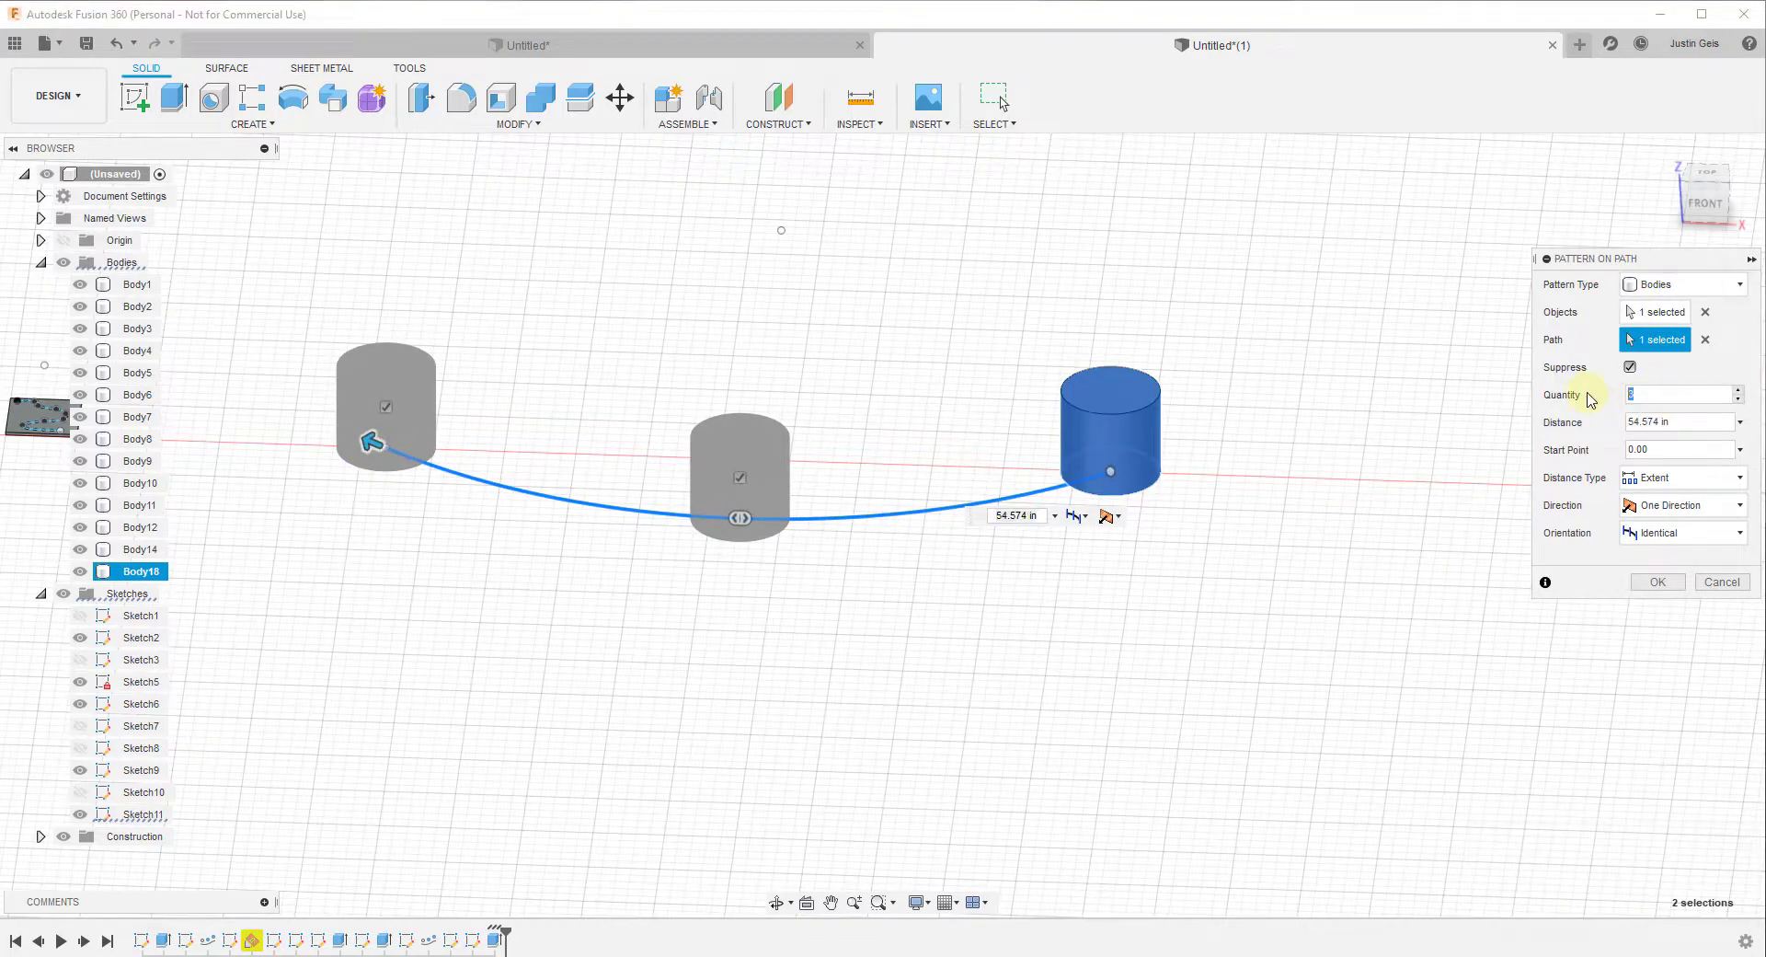
{"action": "type", "text": "20"}
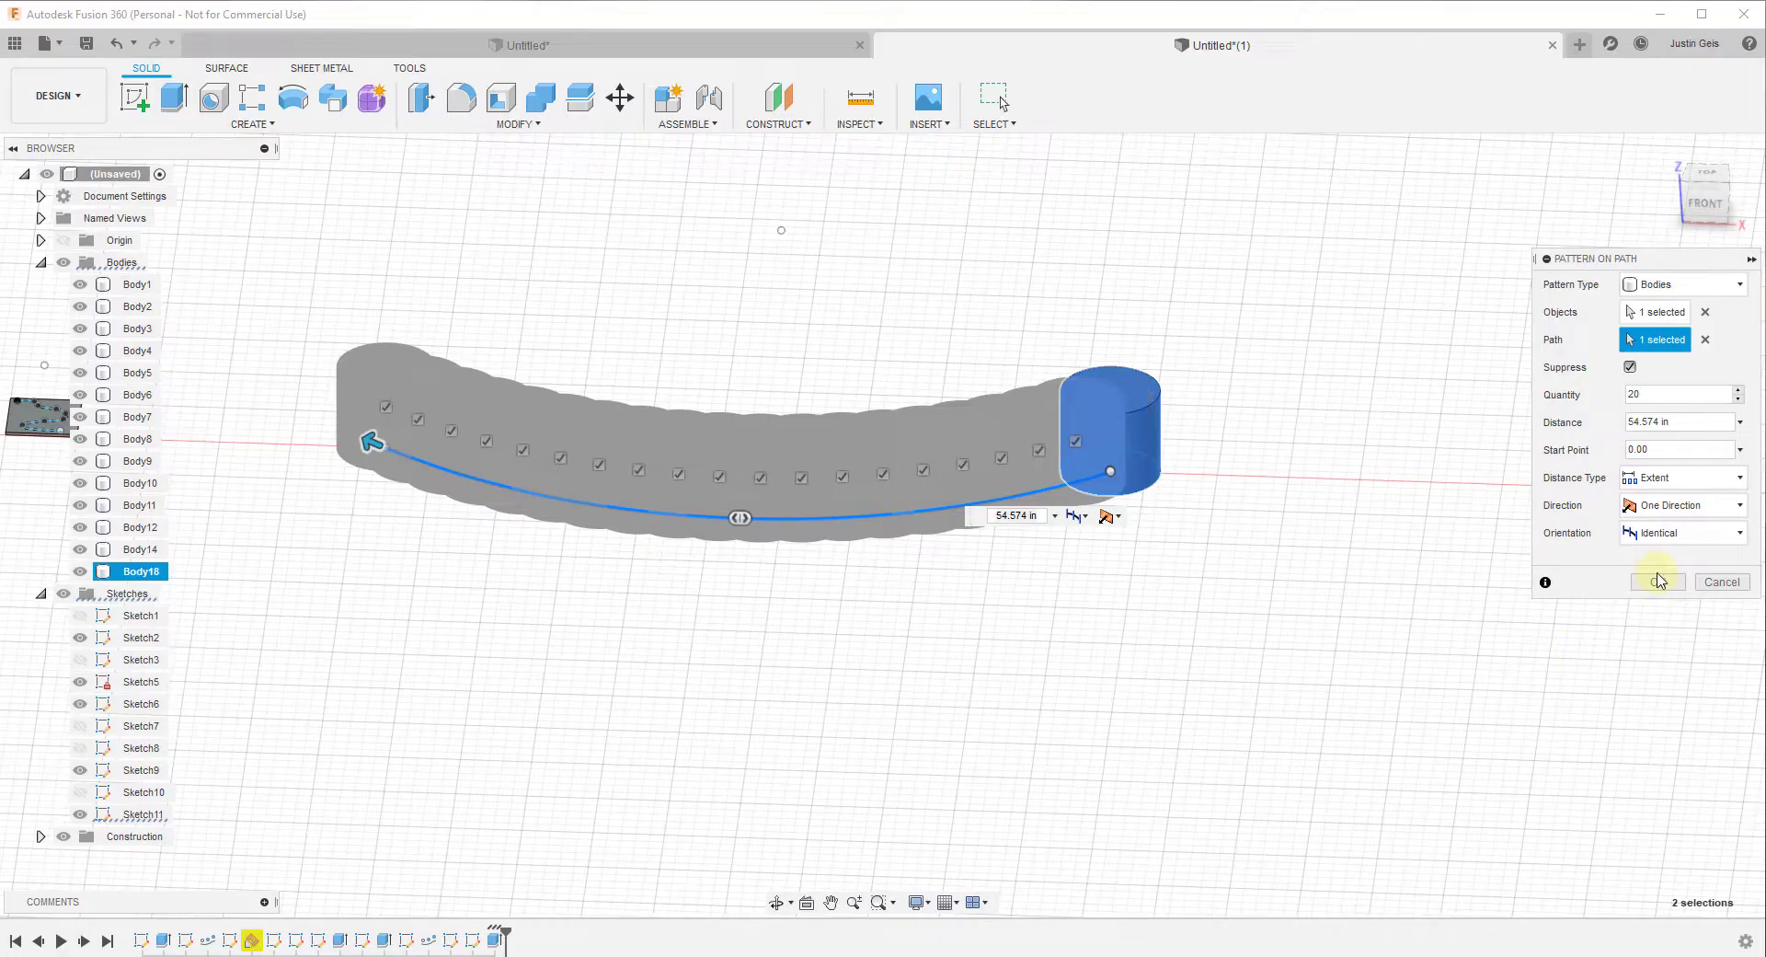
{"action": "left_click", "coordinate": [1658, 581]}
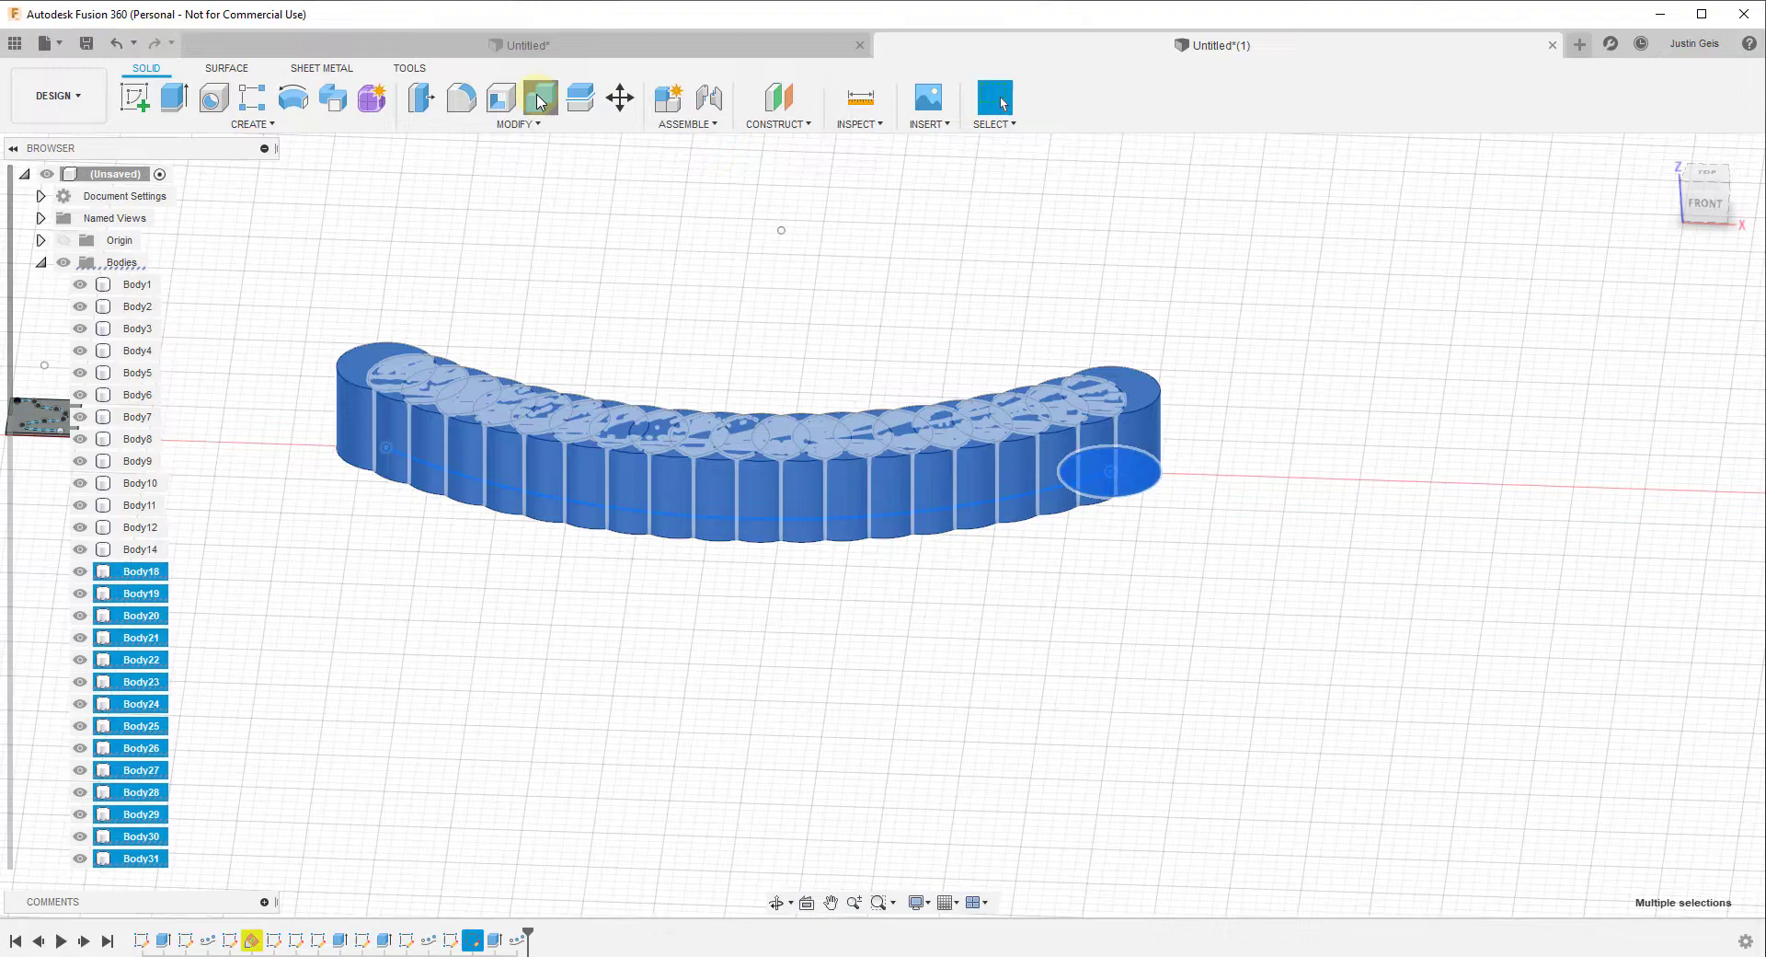
Step: Join the twenty patterned cylinders into one curved wall body with Combine
{"action": "left_click", "coordinate": [537, 99]}
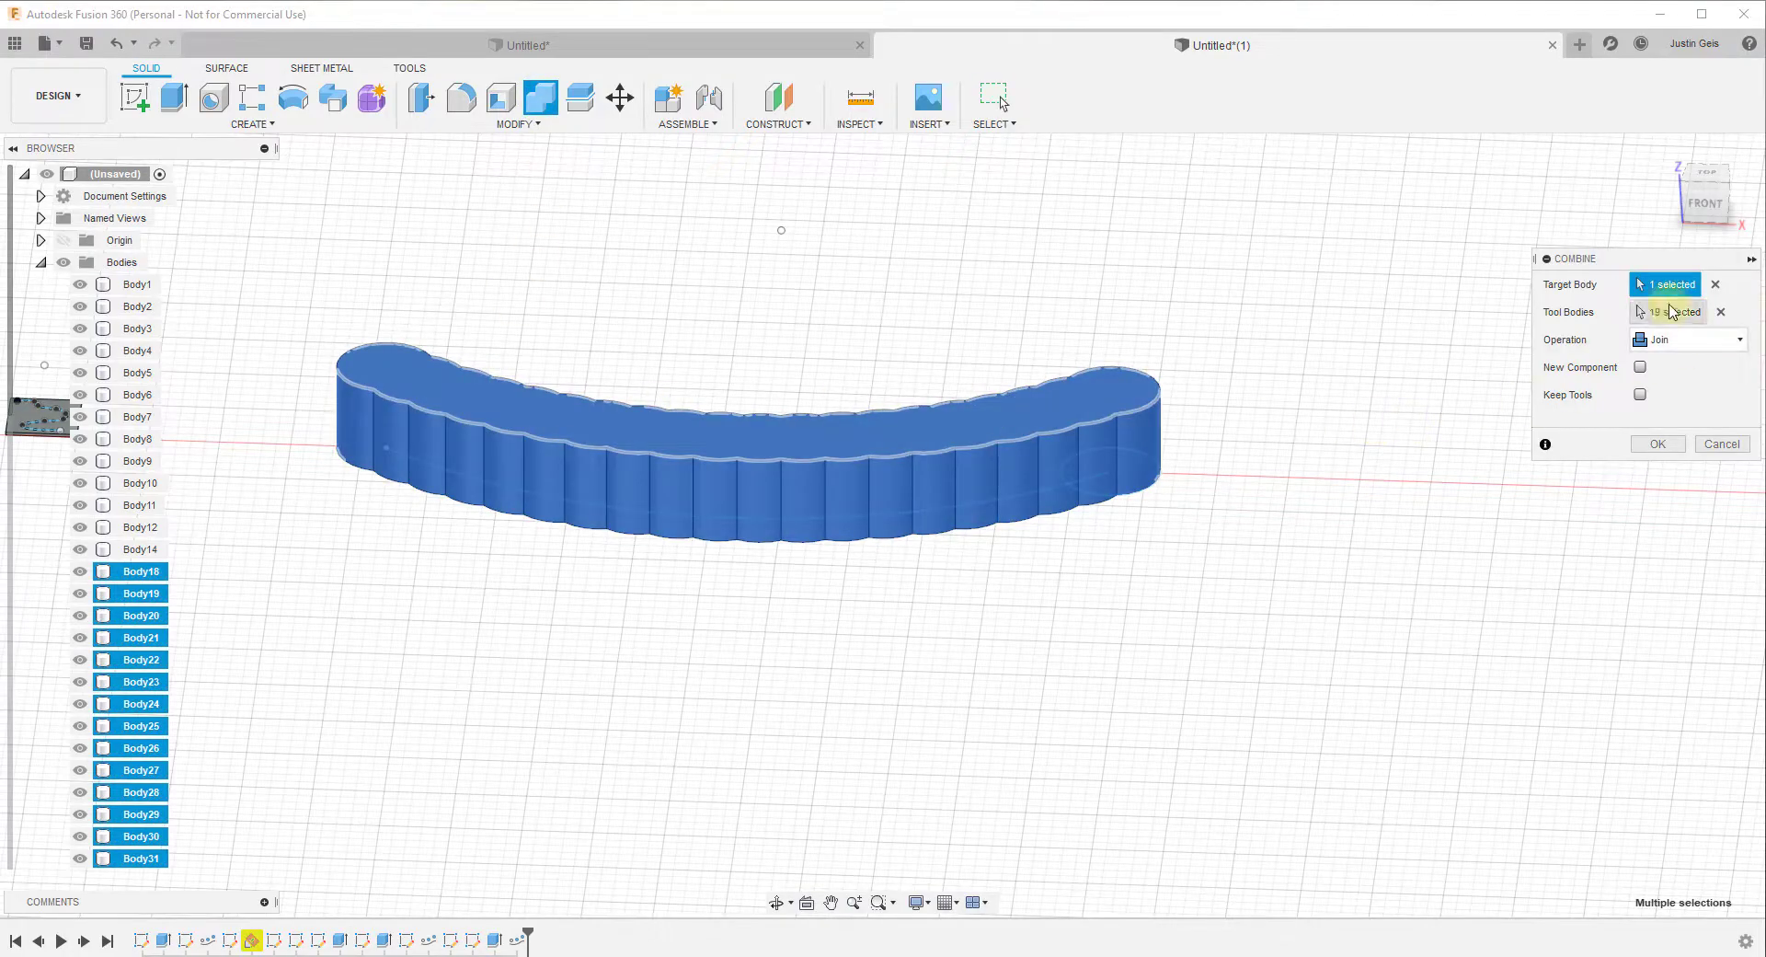
{"action": "left_click", "coordinate": [1658, 443]}
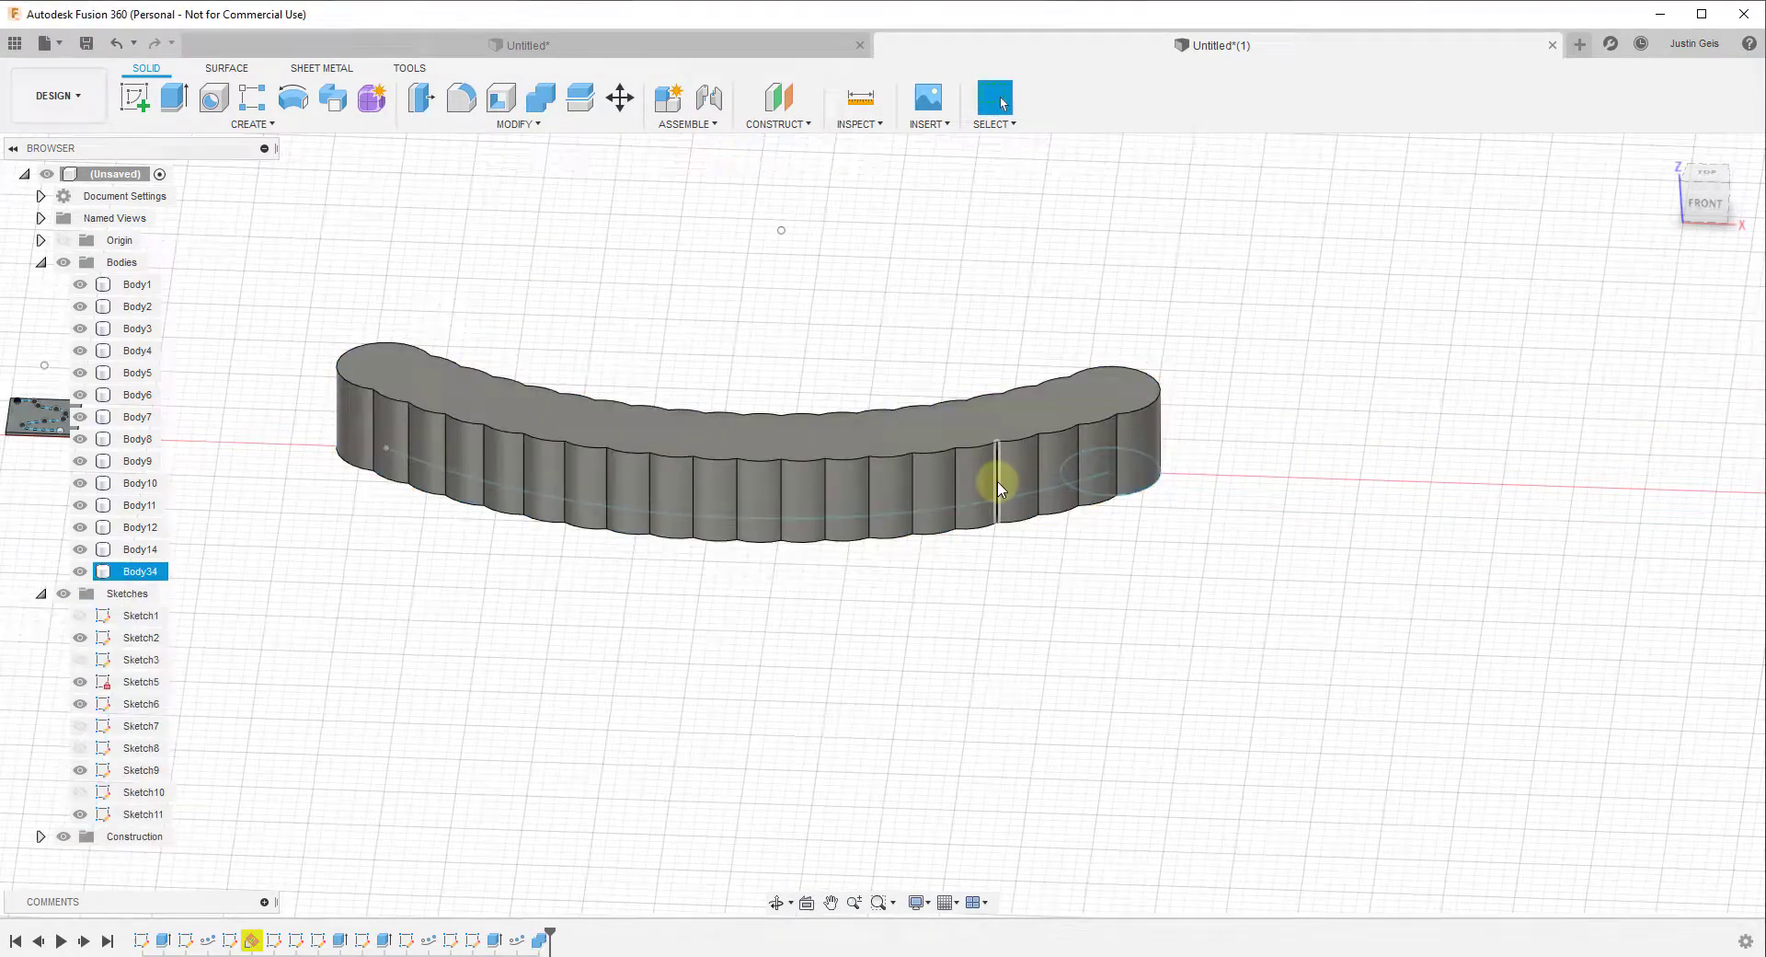